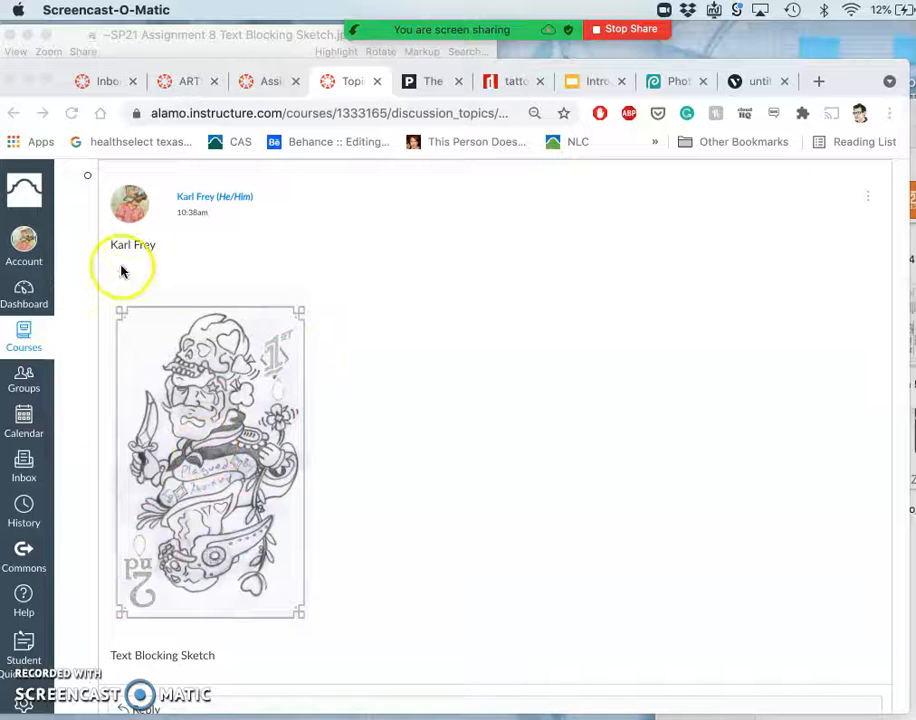
pyautogui.moveTo(102, 388)
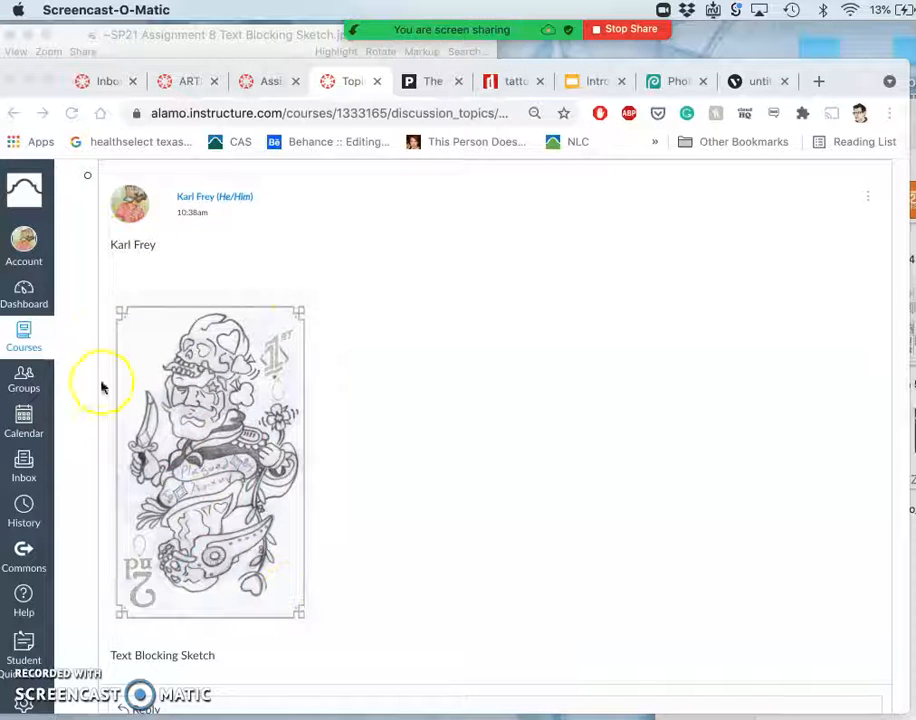
pyautogui.moveTo(118, 438)
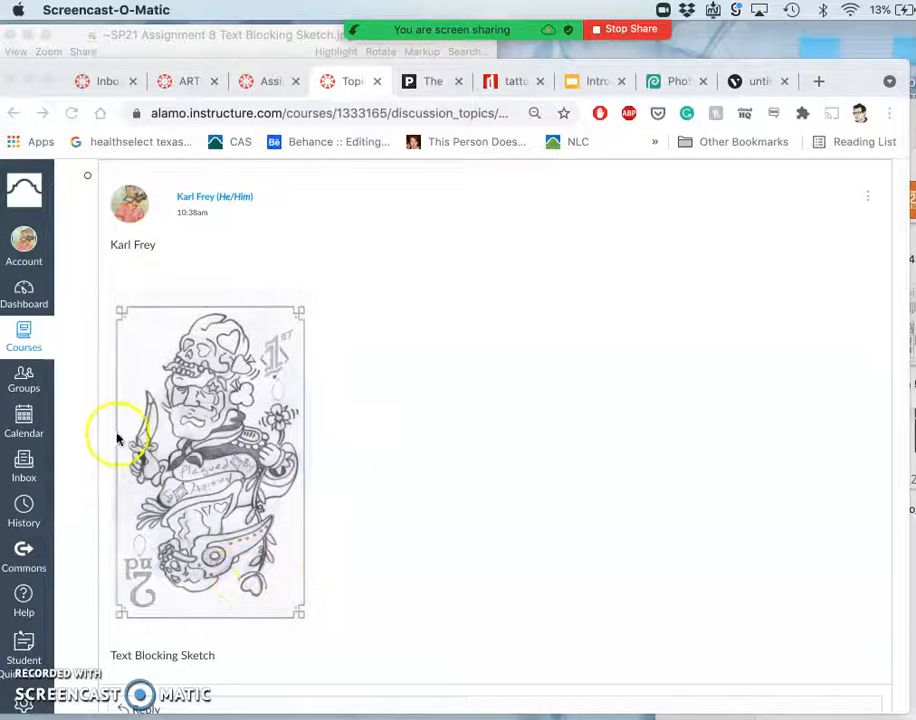
pyautogui.moveTo(268, 348)
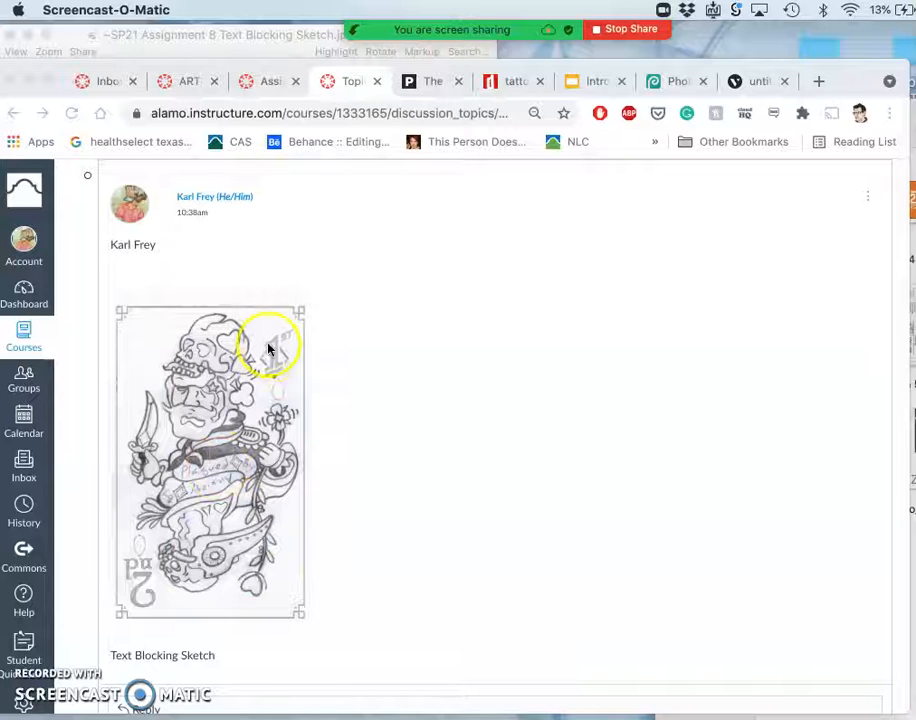
pyautogui.moveTo(190, 450)
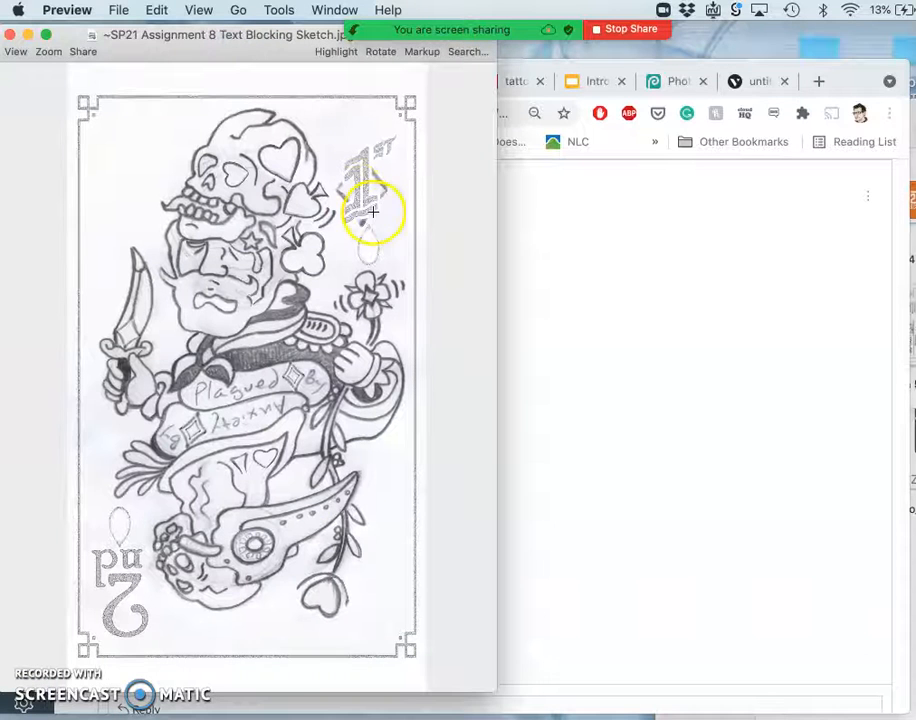
pyautogui.moveTo(320, 290)
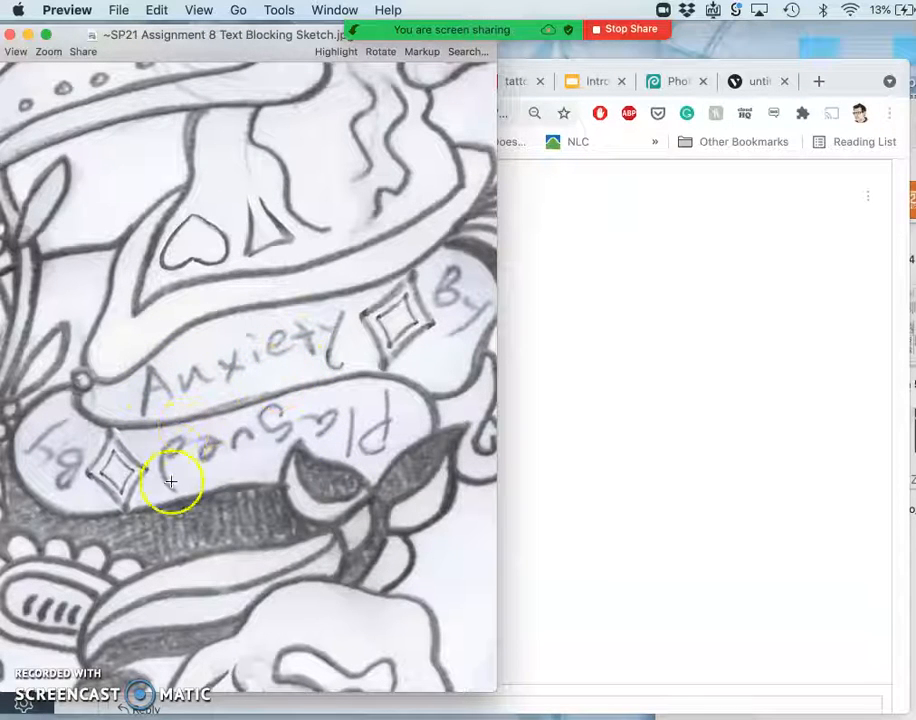
pyautogui.moveTo(260, 348)
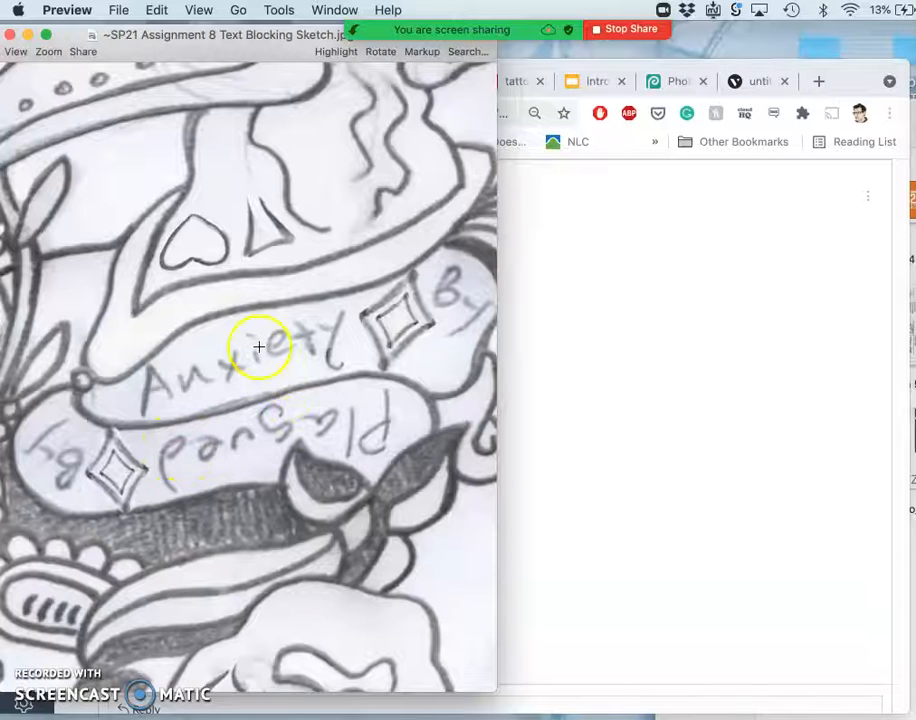
pyautogui.moveTo(342, 412)
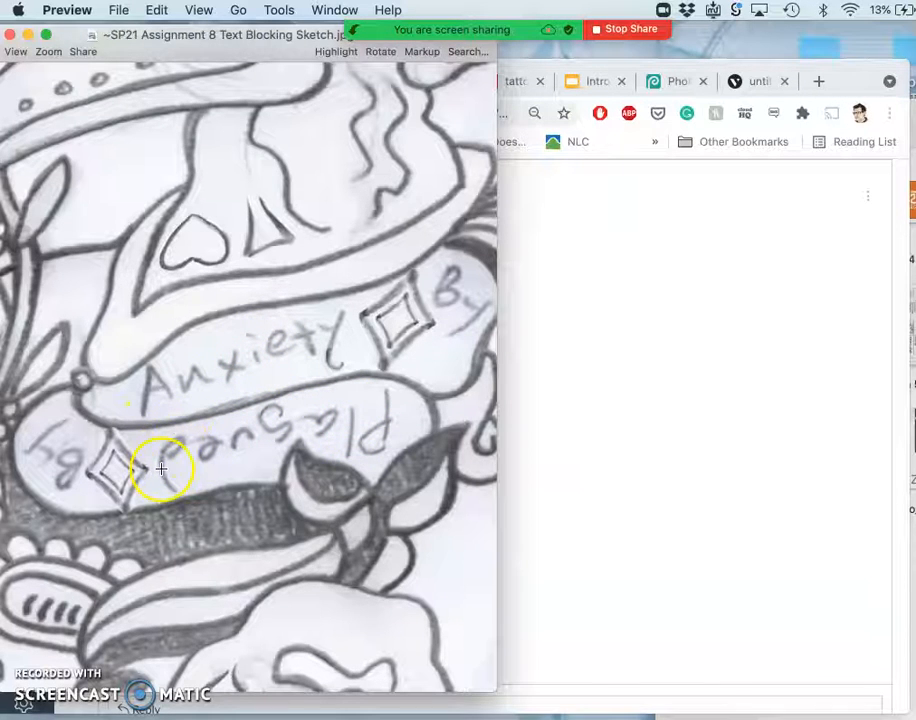
pyautogui.moveTo(112, 326)
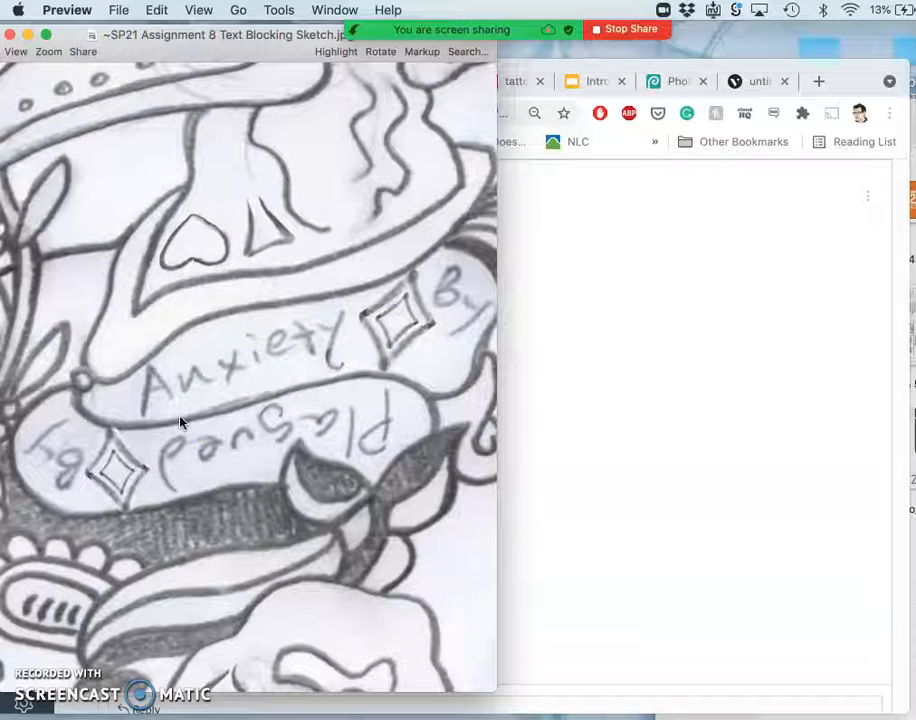
# Trace over the 'Plagued By Anxiety' banner lettering in the enlarged sketch.
pyautogui.moveTo(4, 236); pyautogui.dragTo(456, 552)
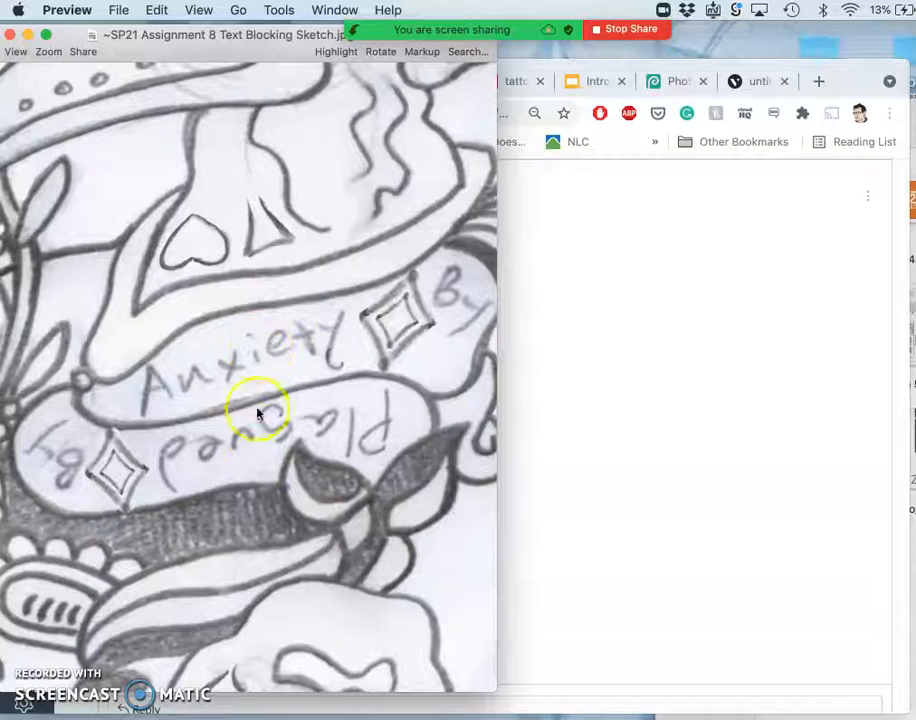
# Bring the Canvas discussion post in Chrome back in front of the sketch viewer.
pyautogui.click(616, 382)
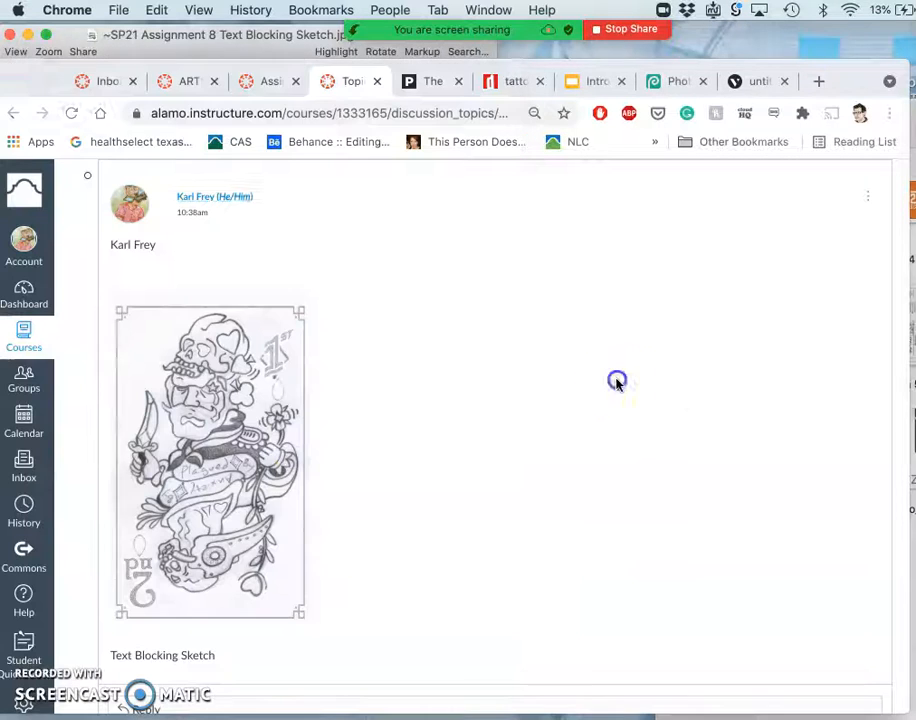
pyautogui.moveTo(250, 468)
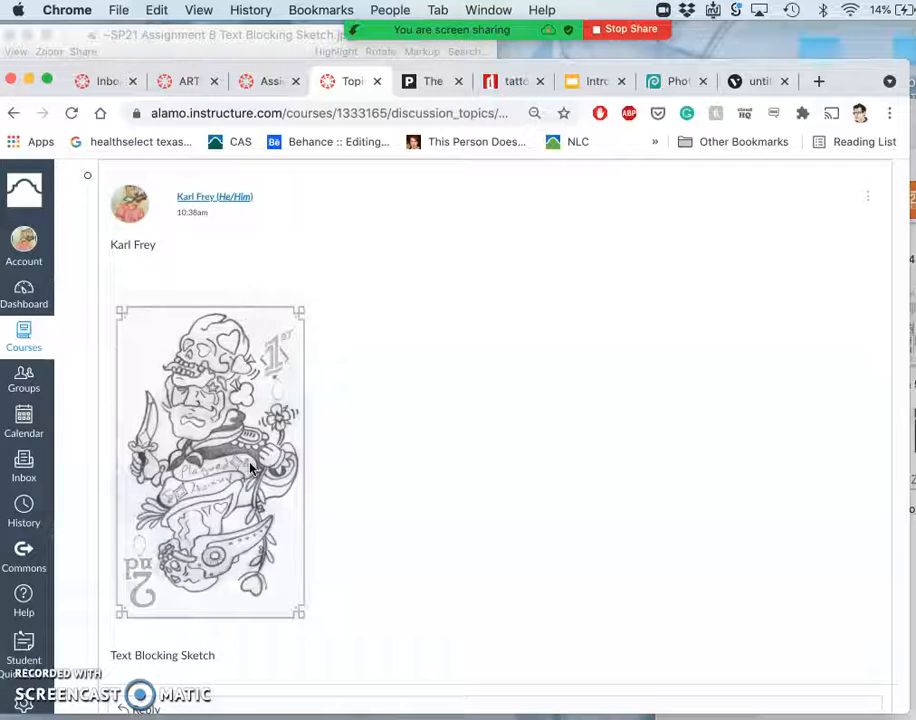
pyautogui.moveTo(268, 244)
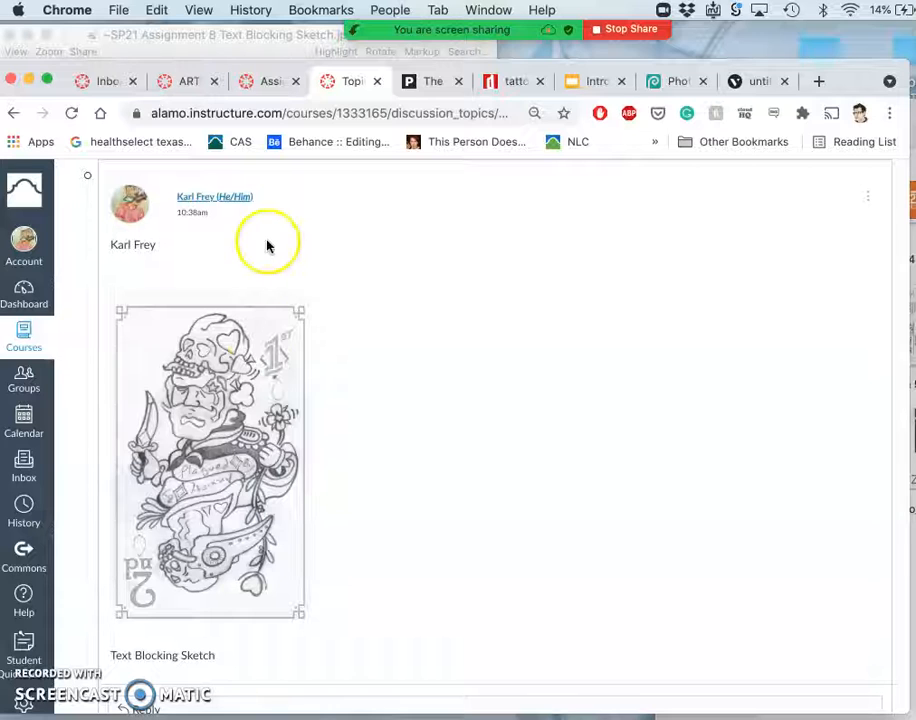
pyautogui.click(458, 80)
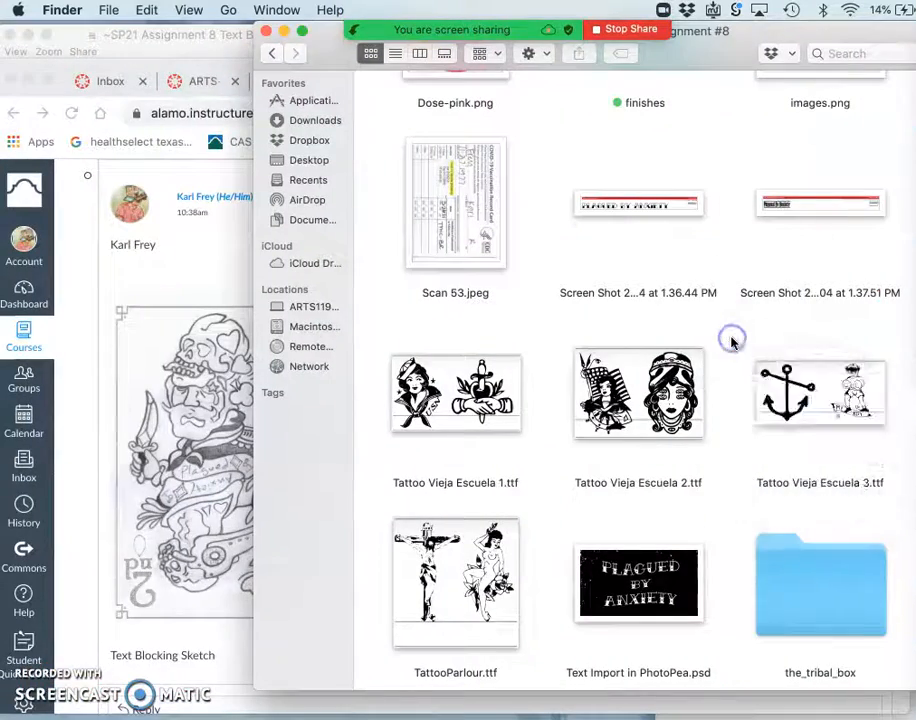
# View the saved font-sample screenshots, including Tribal Box, in Preview and close them.
pyautogui.scroll(3)
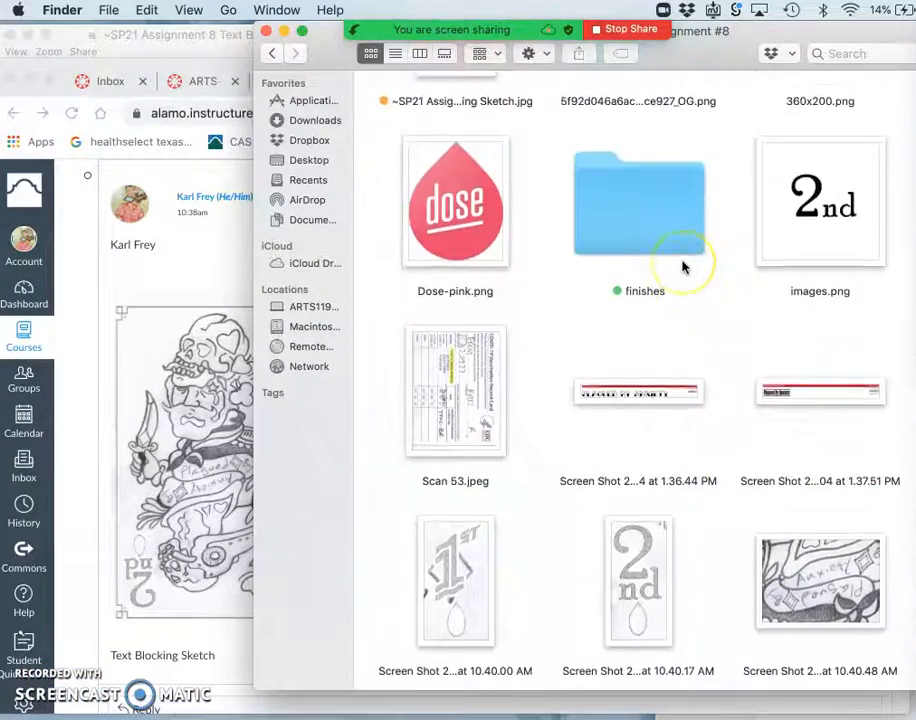
pyautogui.scroll(-3)
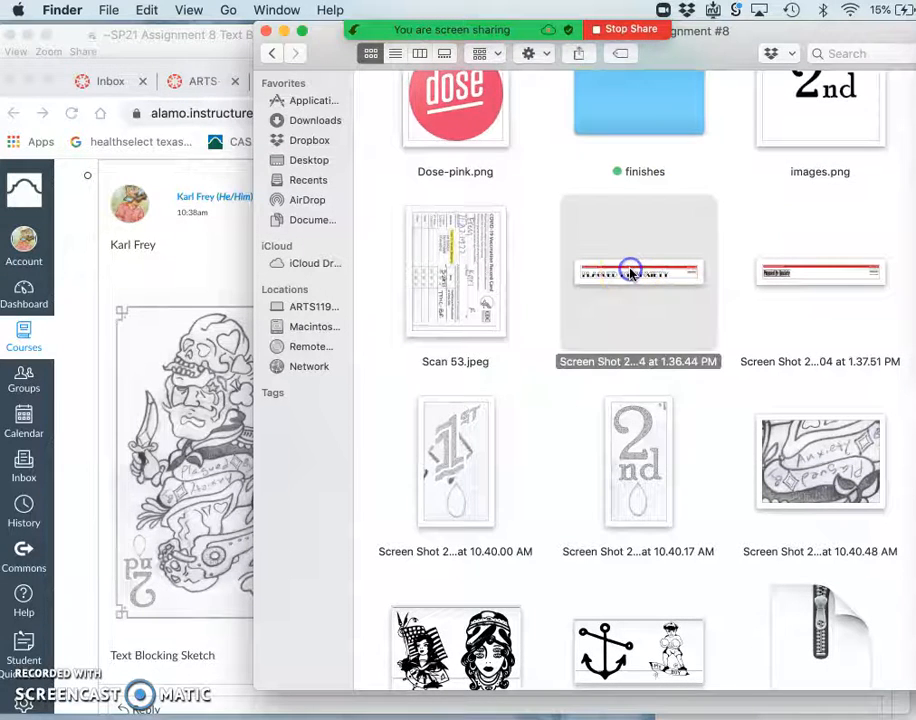
pyautogui.doubleClick(638, 272)
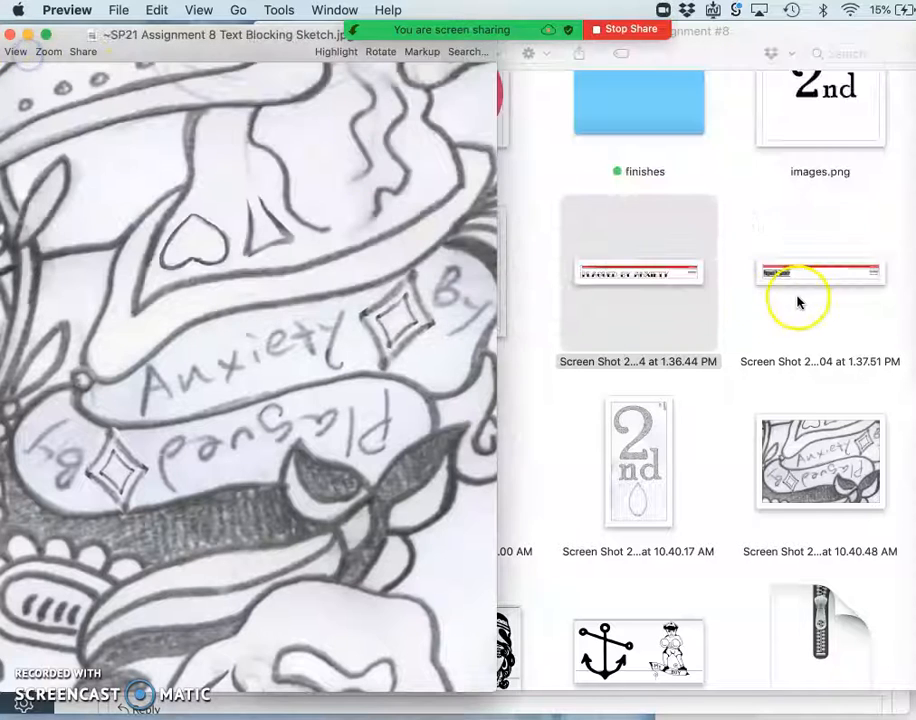
pyautogui.doubleClick(820, 276)
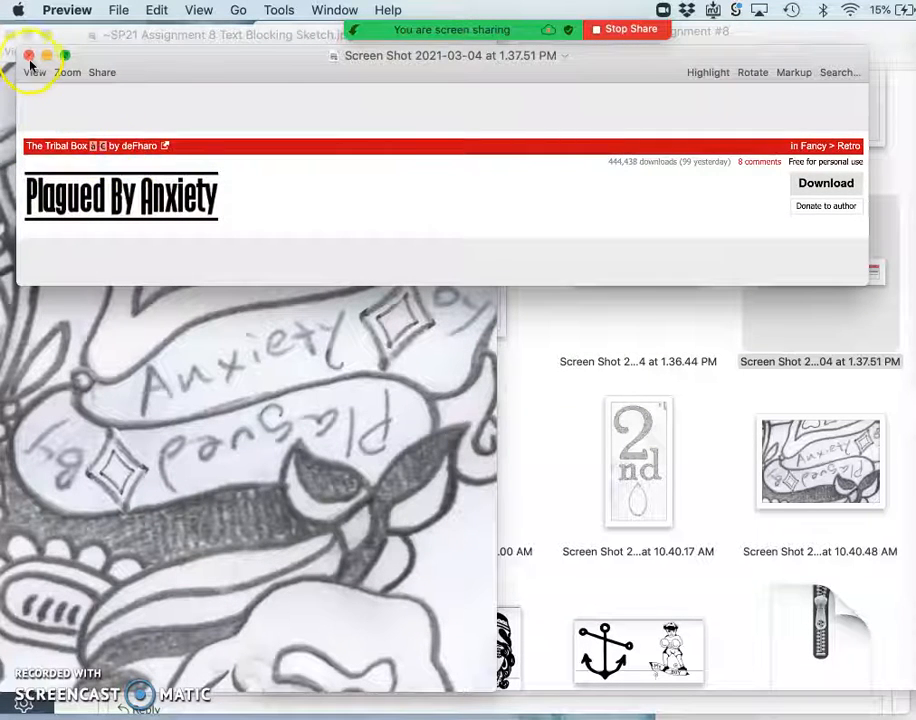
pyautogui.click(28, 54)
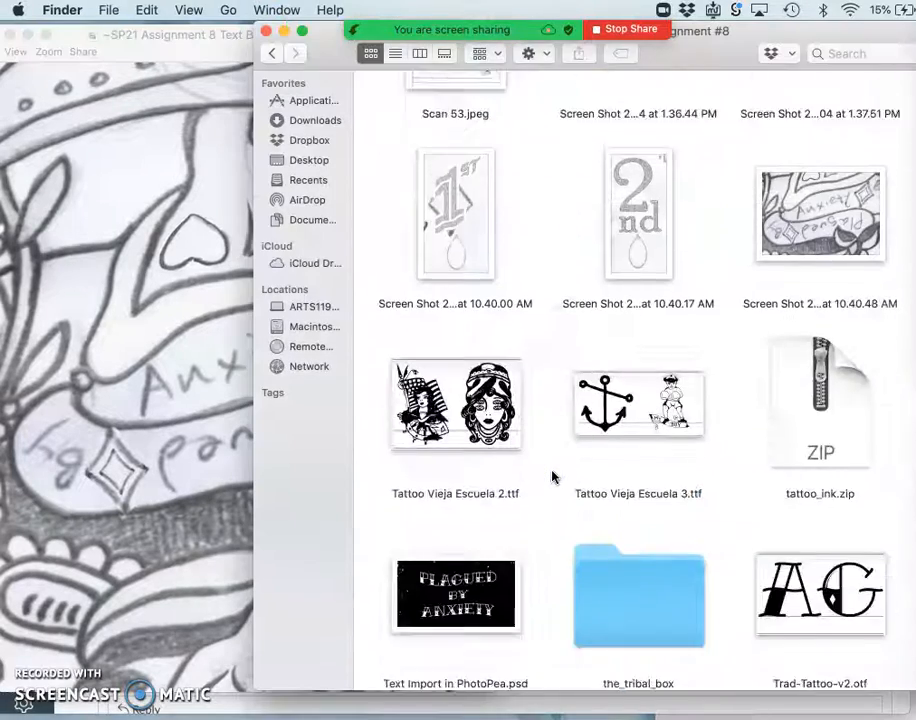
# Look over the assignment folder again and return to the Canvas discussion post.
pyautogui.scroll(-3)
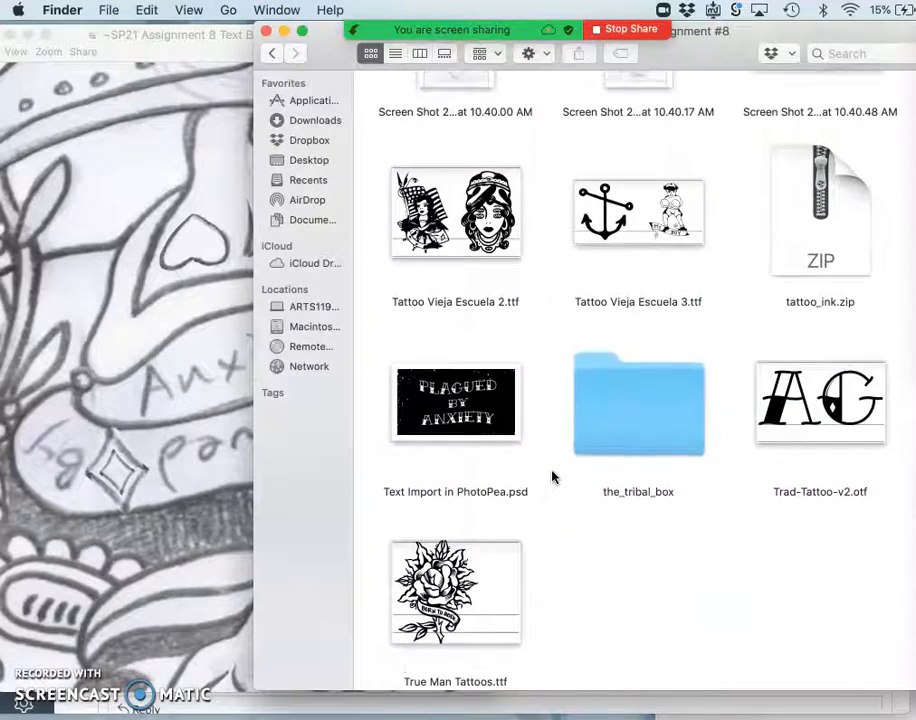
pyautogui.scroll(3)
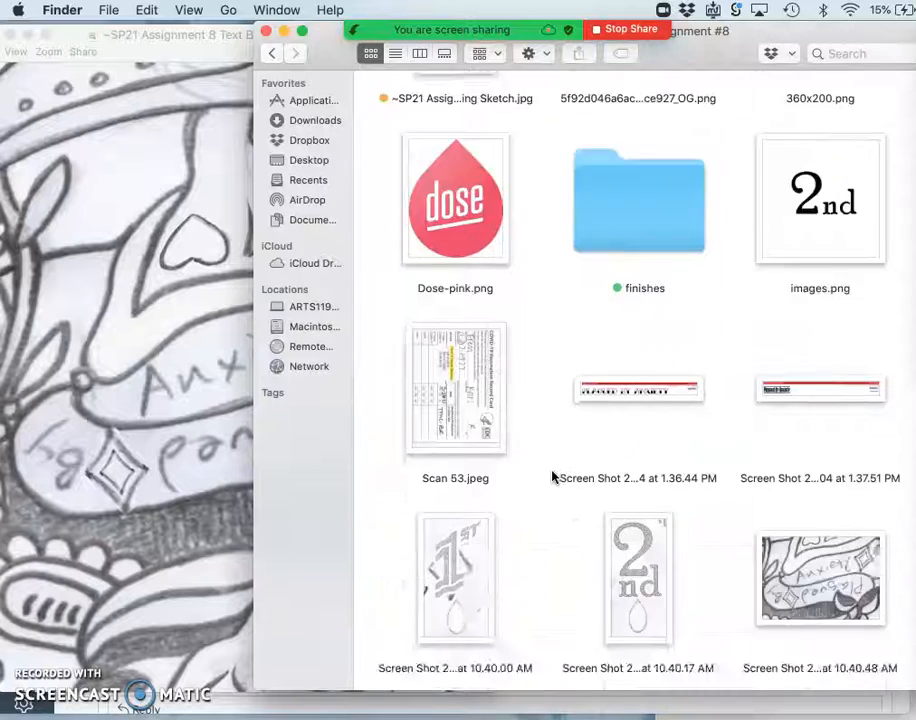
pyautogui.scroll(-3)
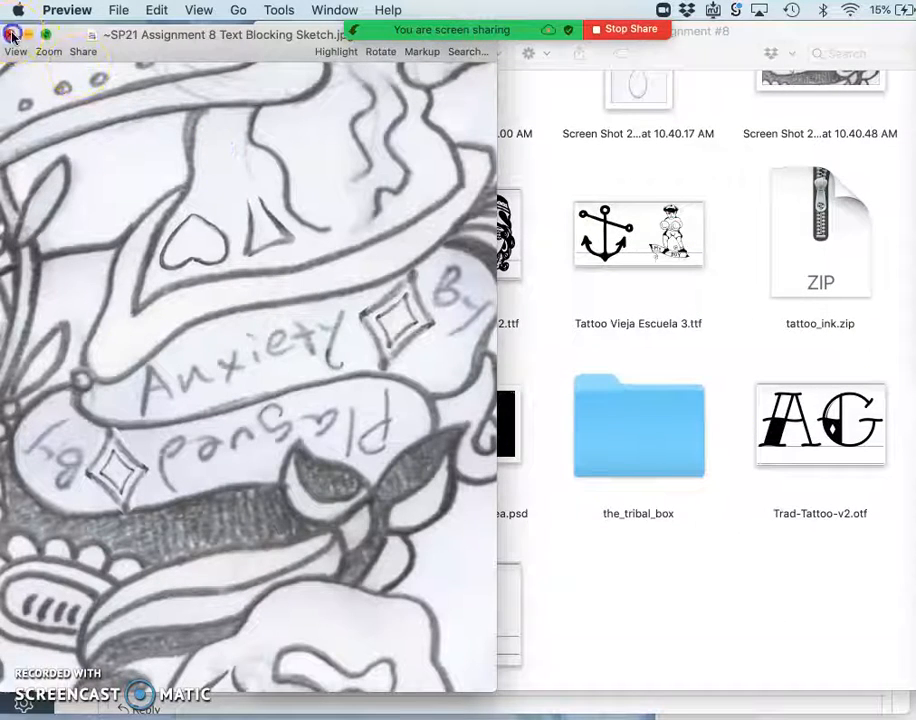
pyautogui.click(198, 8)
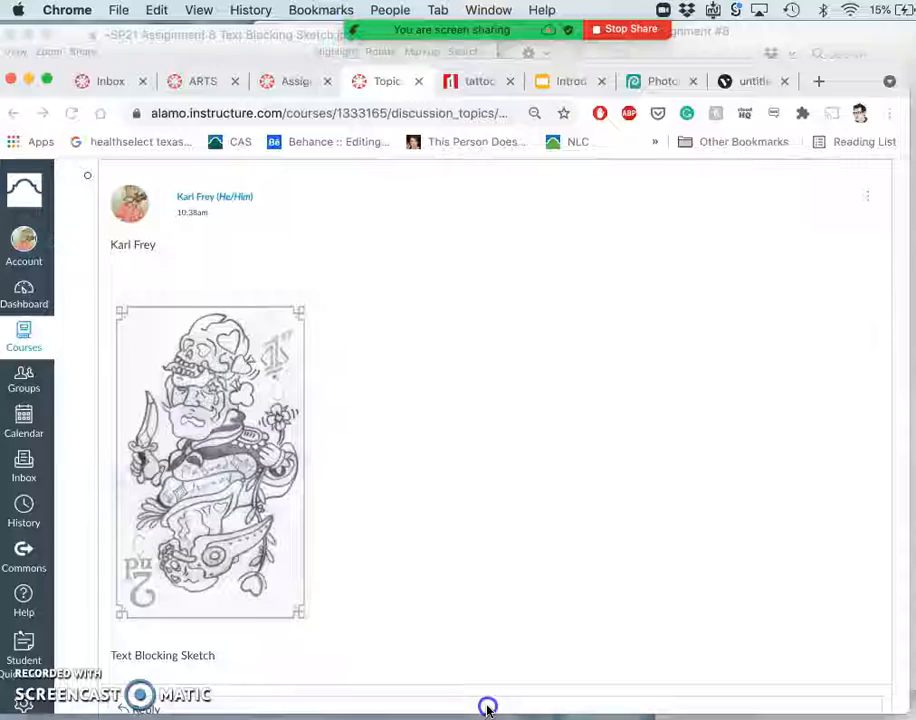
# Switch to the DaFont tattoo results and scroll to the 'Plagued Anxiety' preview field.
pyautogui.click(480, 80)
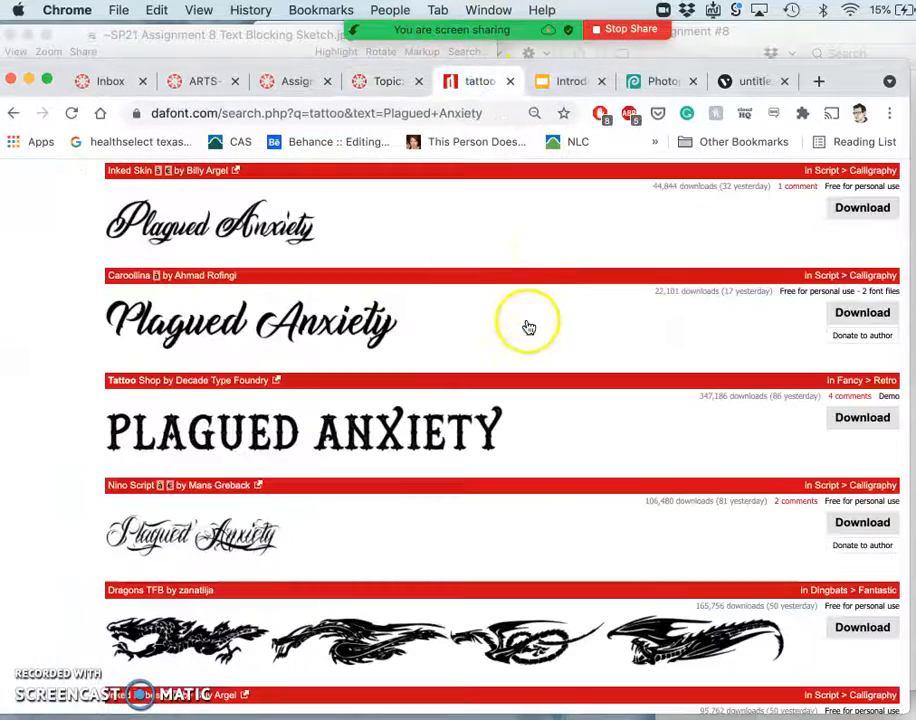
pyautogui.scroll(3)
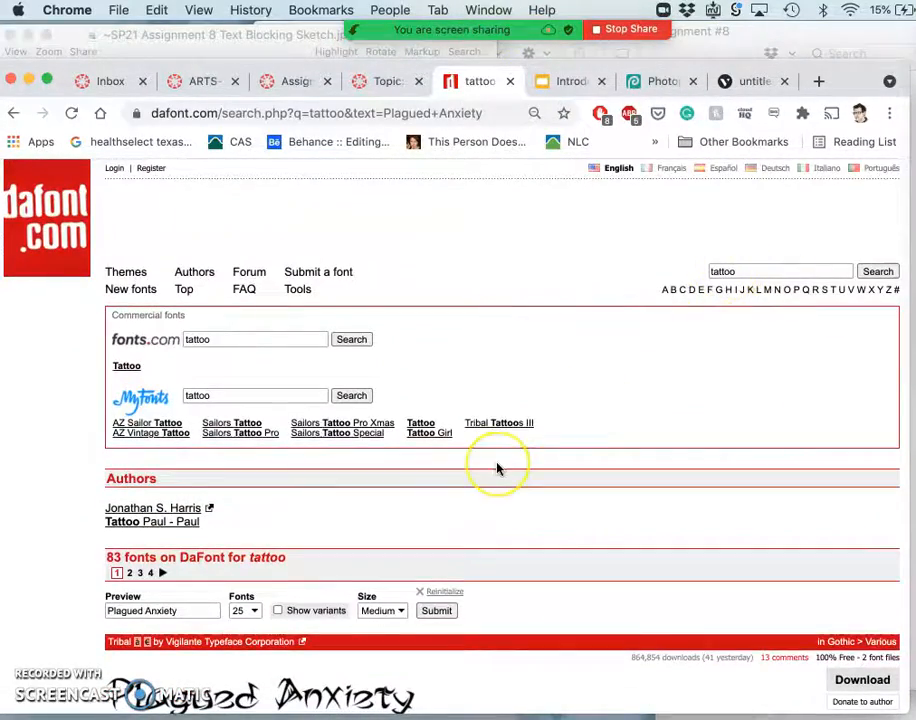
pyautogui.scroll(-3)
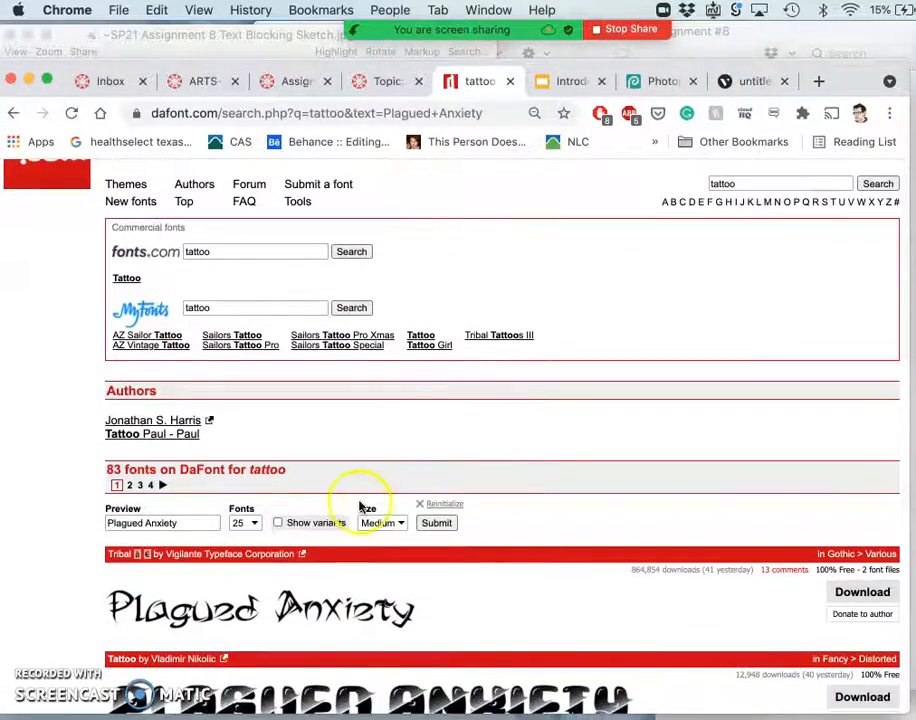
pyautogui.moveTo(784, 618)
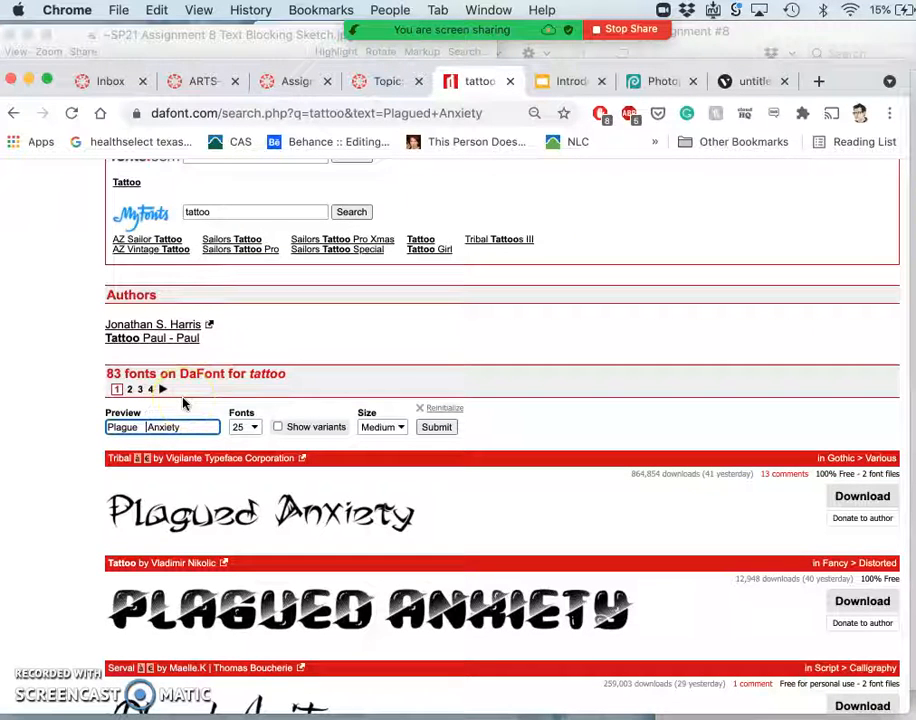
pyautogui.click(436, 428)
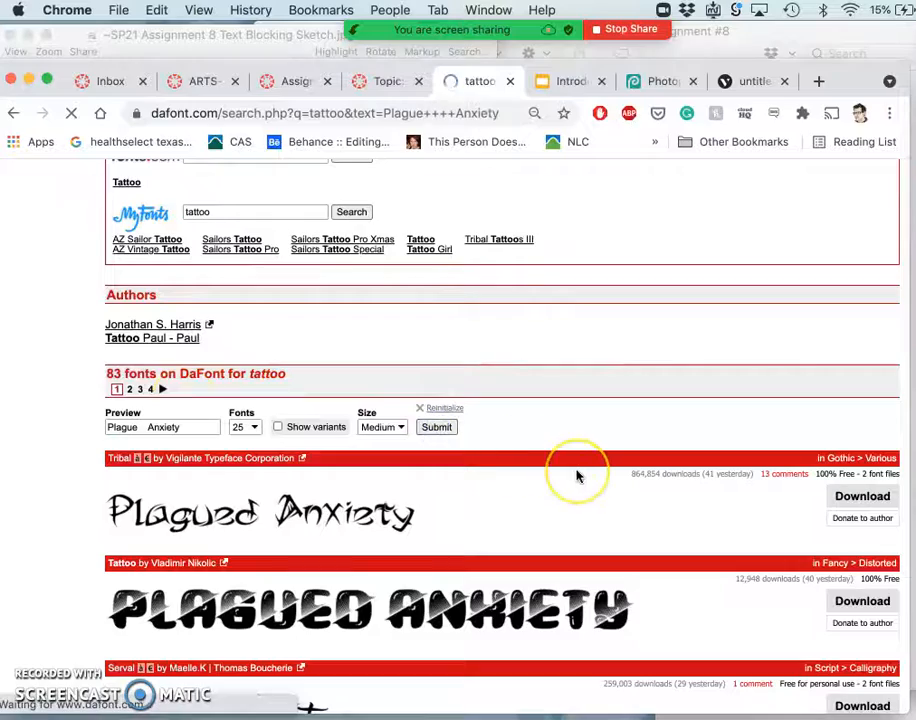
pyautogui.scroll(3)
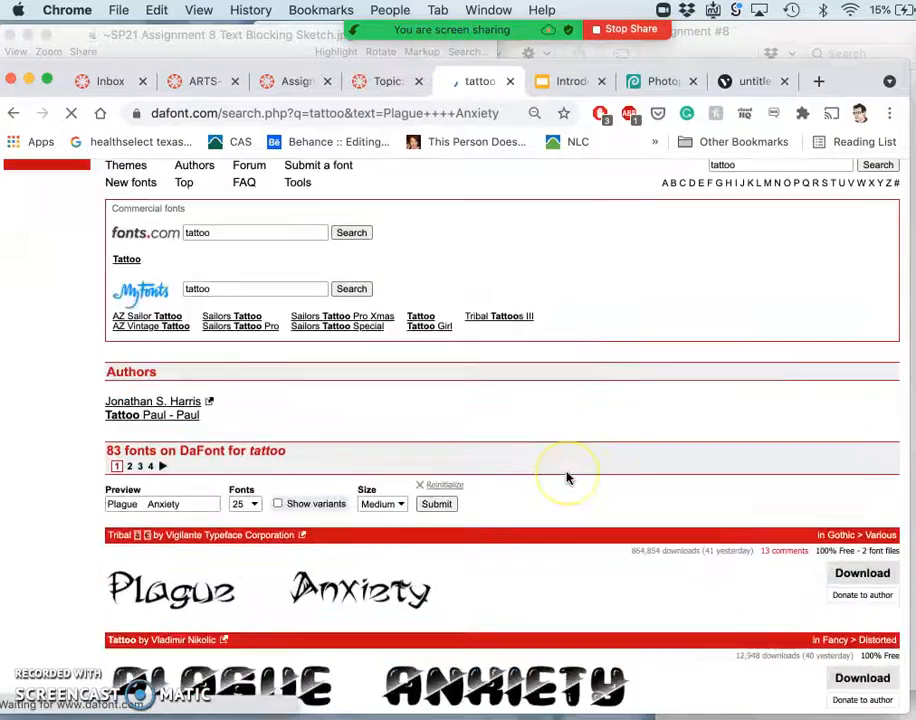
pyautogui.scroll(-3)
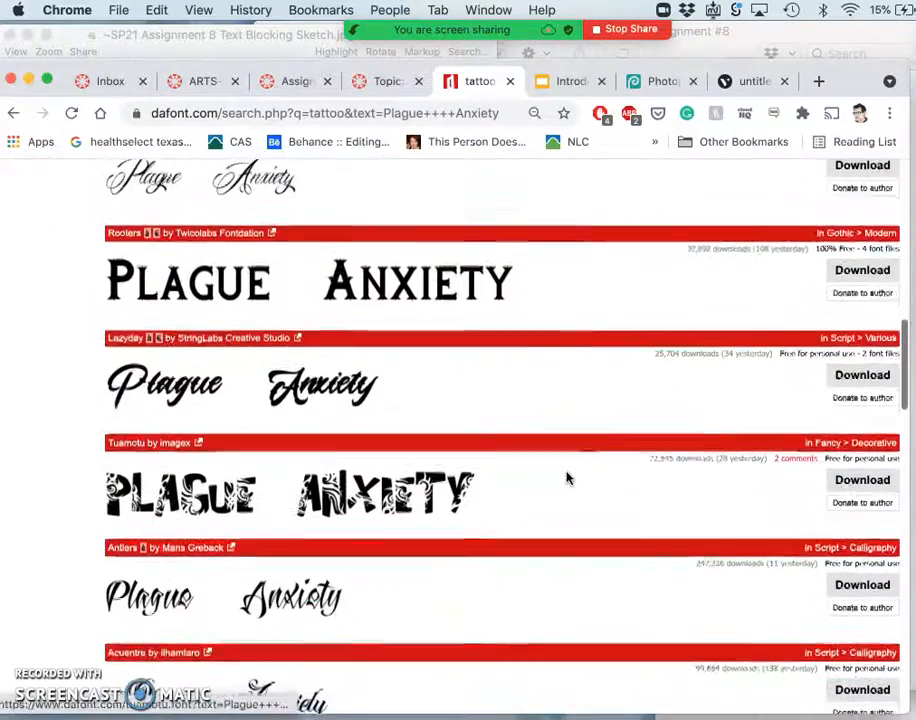
pyautogui.scroll(-3)
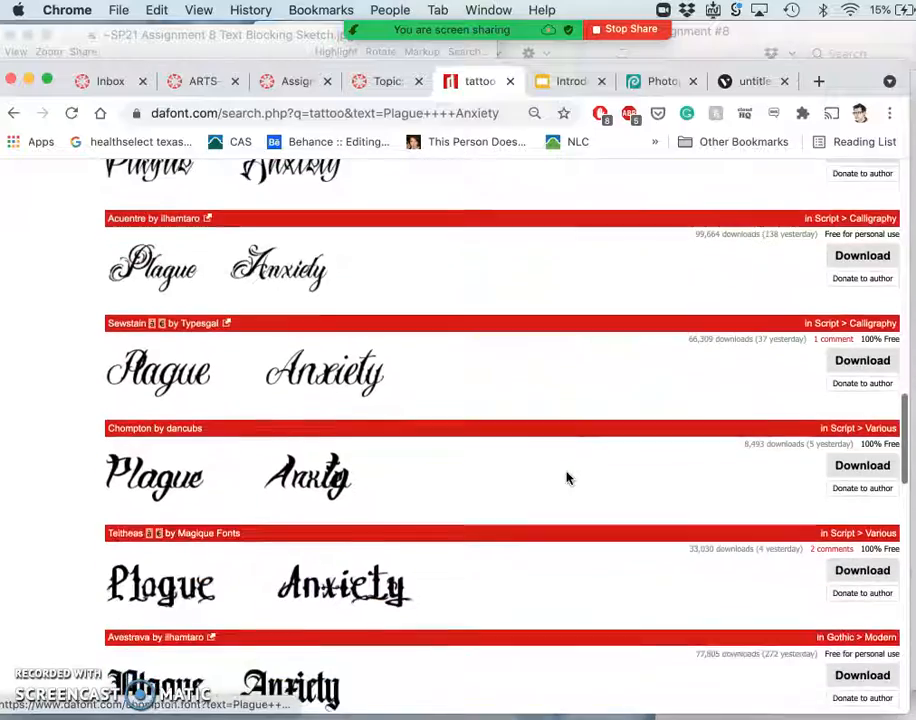
pyautogui.scroll(-3)
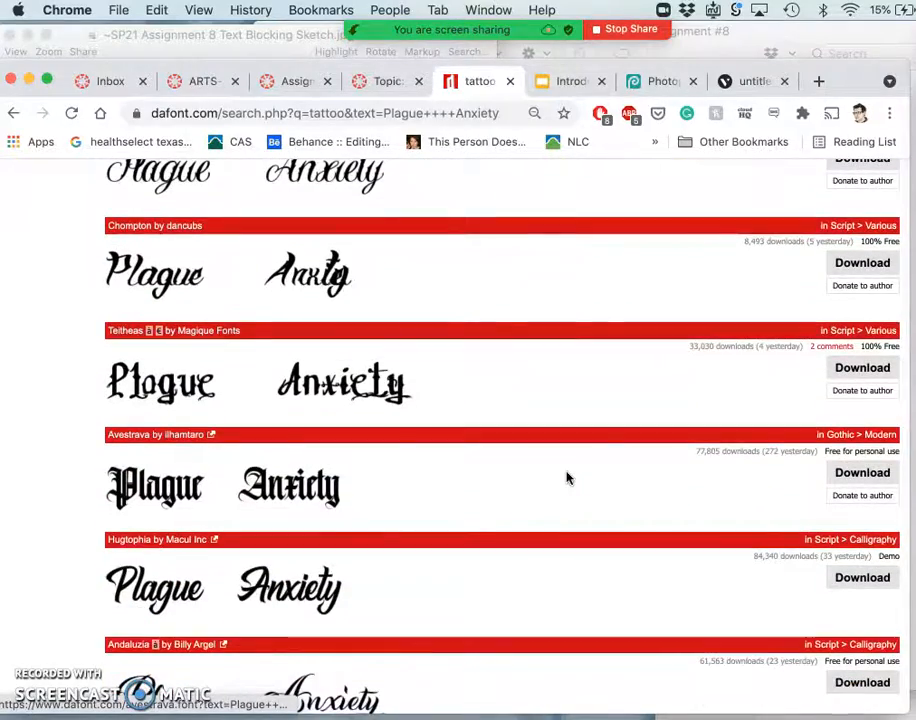
pyautogui.scroll(-3)
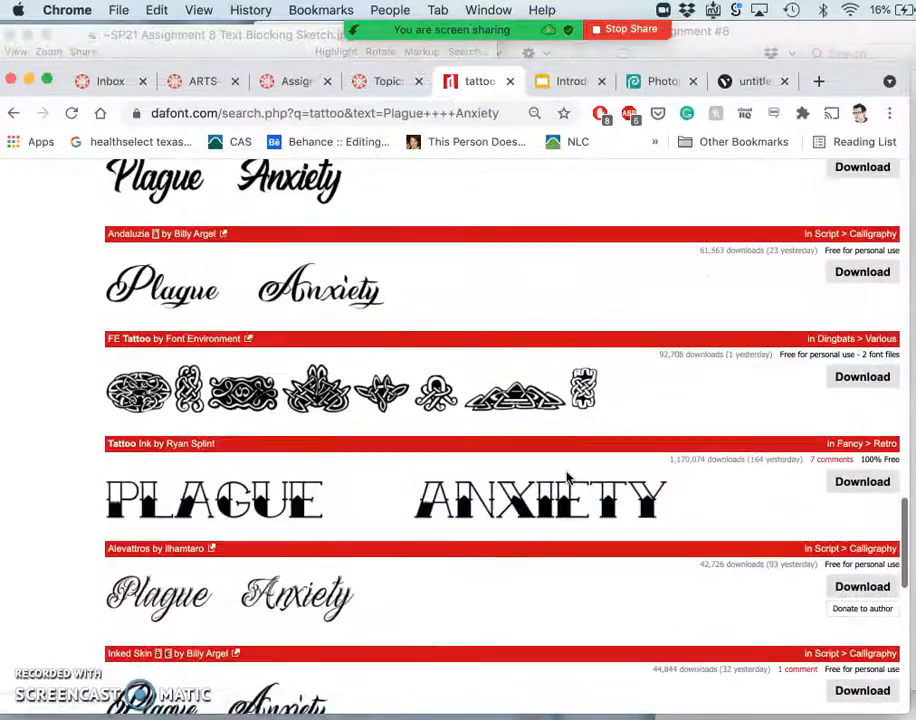
pyautogui.scroll(-3)
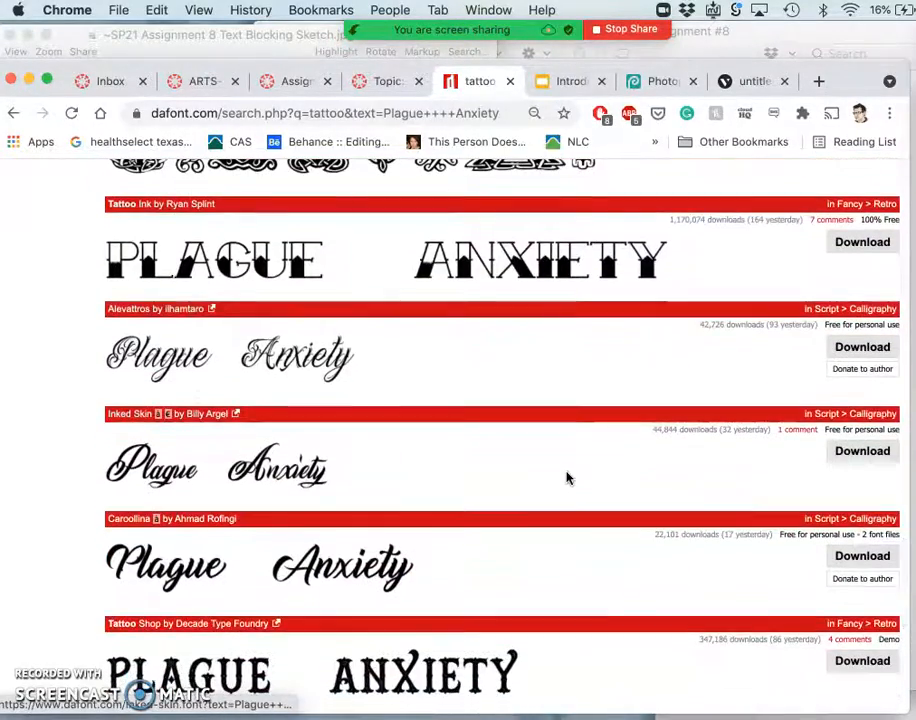
pyautogui.scroll(-3)
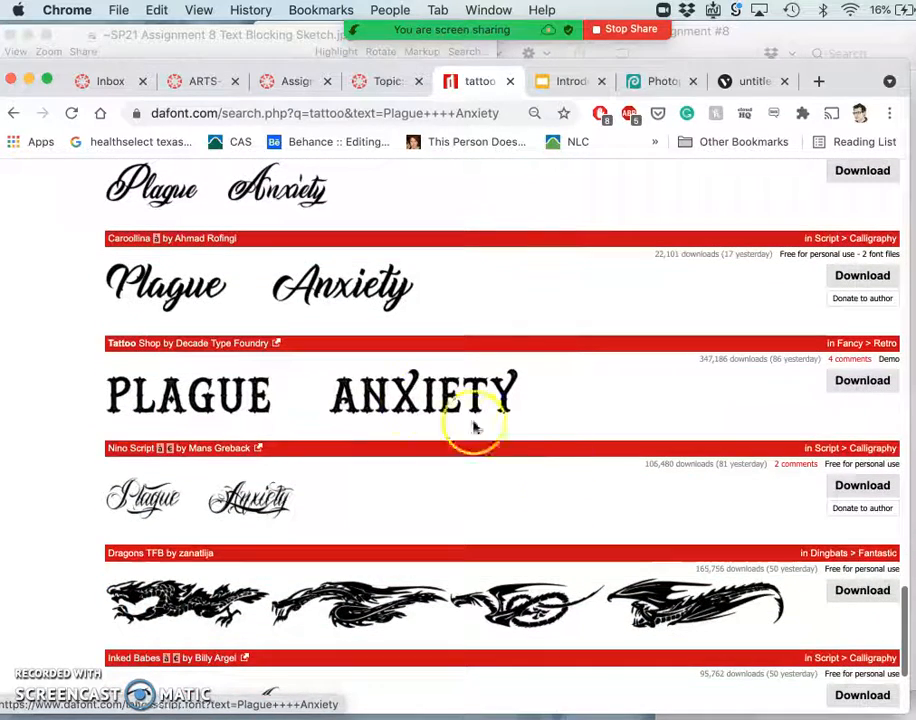
pyautogui.moveTo(364, 410)
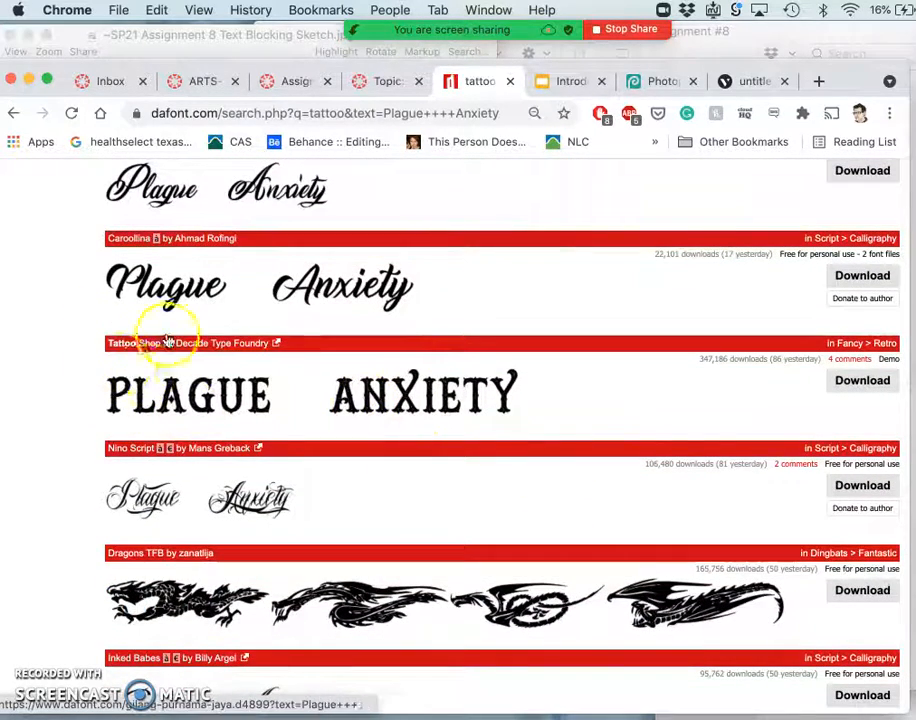
pyautogui.moveTo(436, 530)
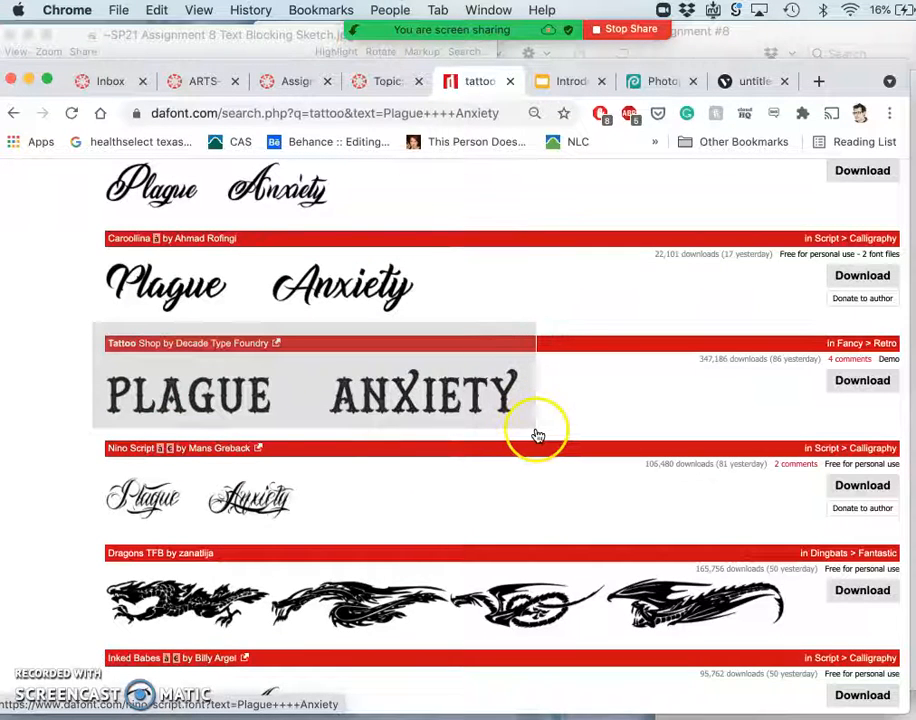
pyautogui.moveTo(538, 434)
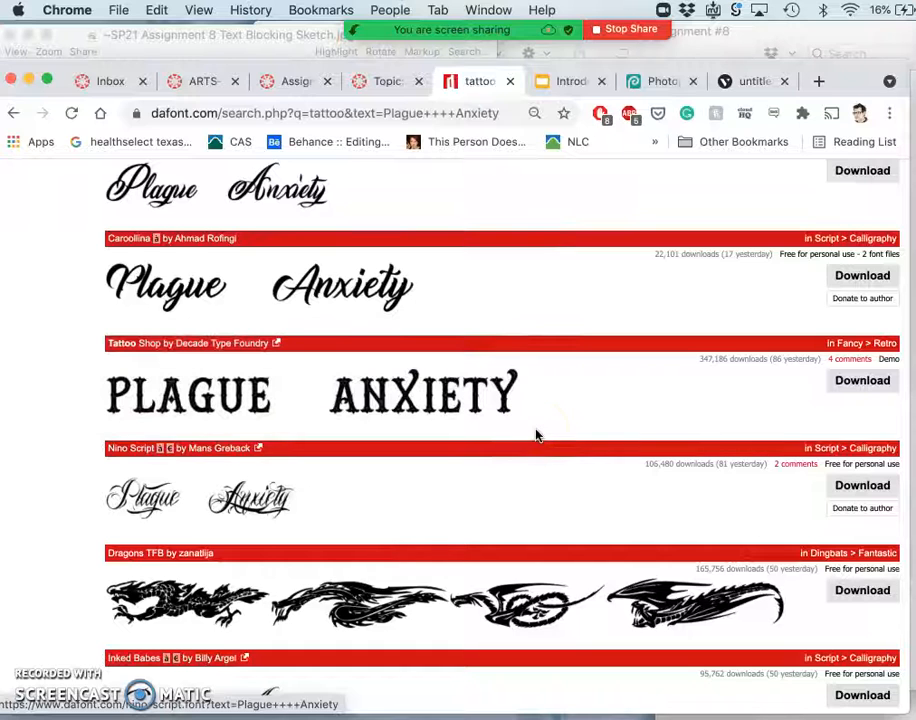
pyautogui.scroll(-3)
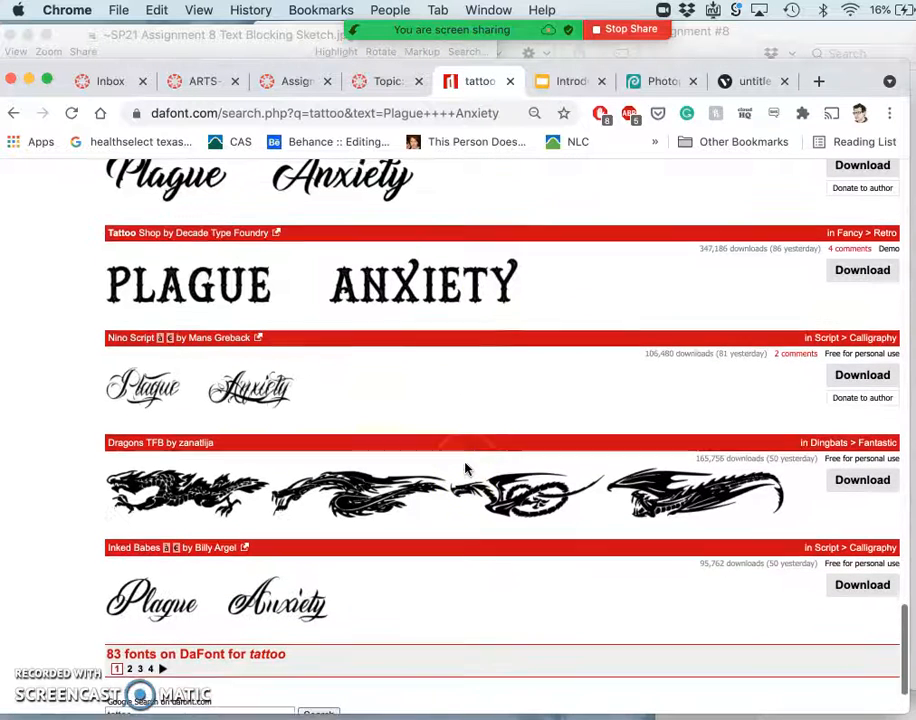
pyautogui.scroll(3)
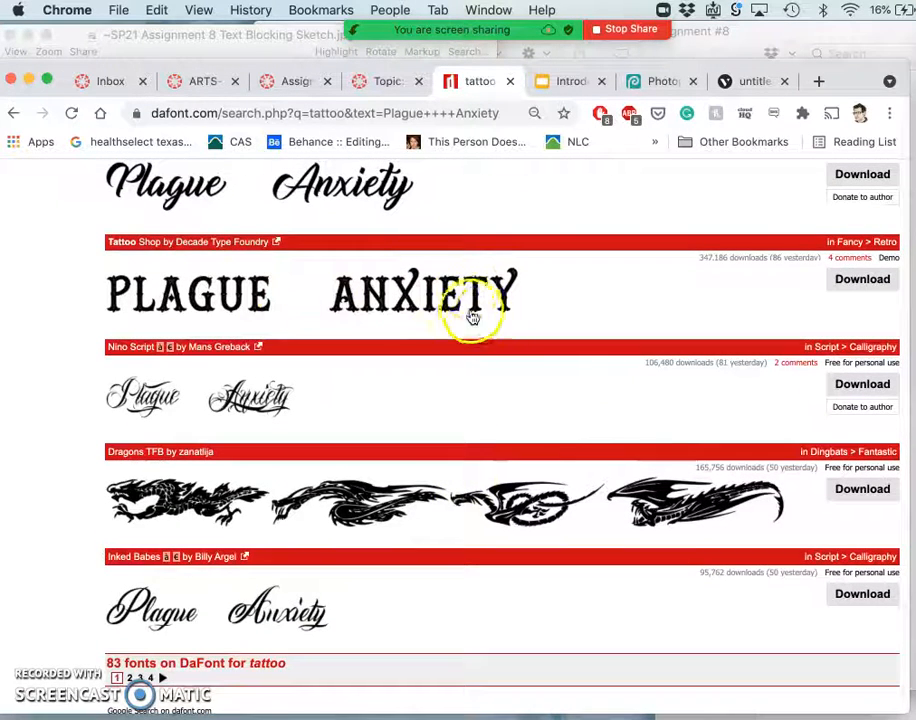
pyautogui.scroll(-3)
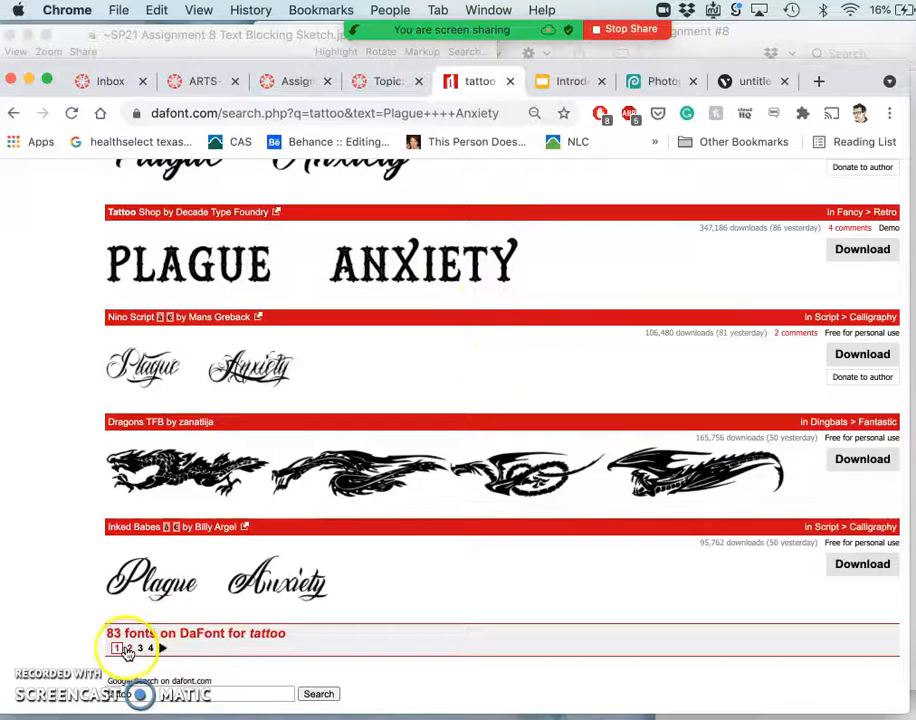
# Go to page 2 of the tattoo results and browse the 'Plague Anxiety' previews to the bottom.
pyautogui.click(128, 648)
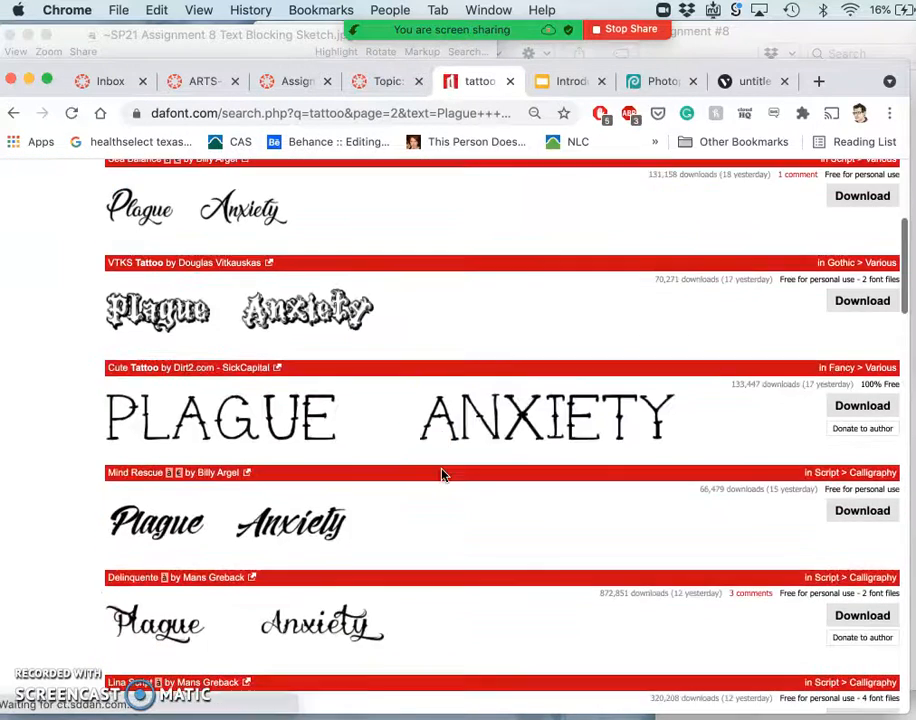
pyautogui.scroll(-3)
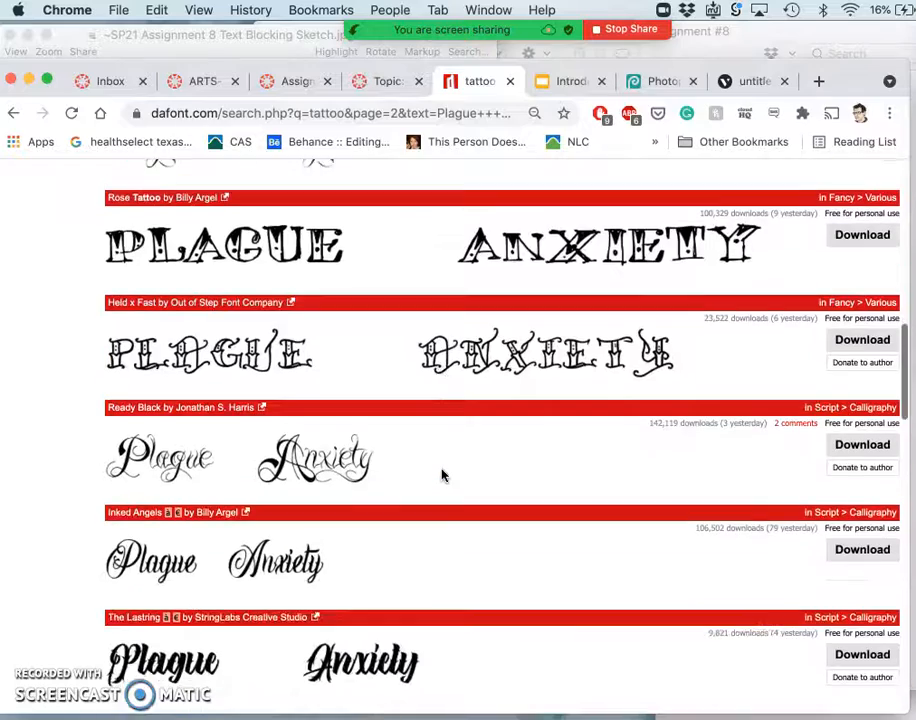
pyautogui.scroll(-3)
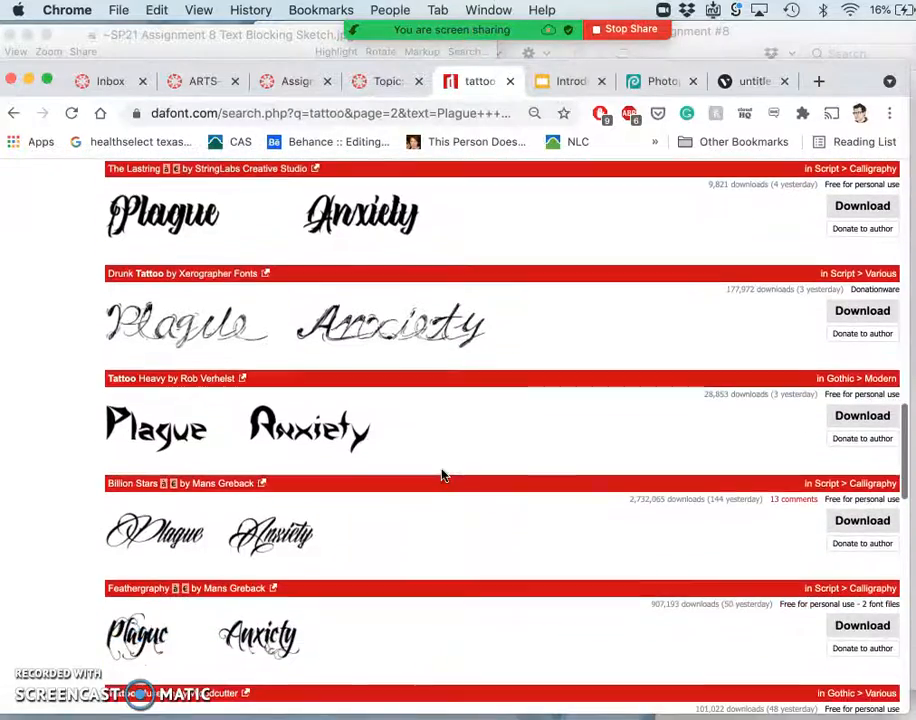
pyautogui.scroll(-3)
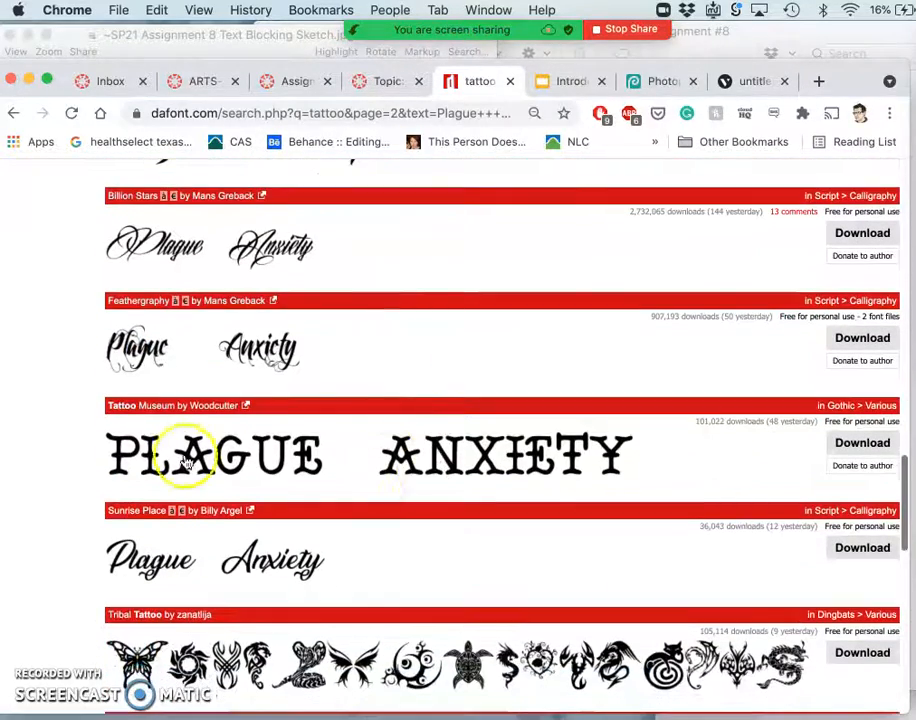
pyautogui.moveTo(620, 460)
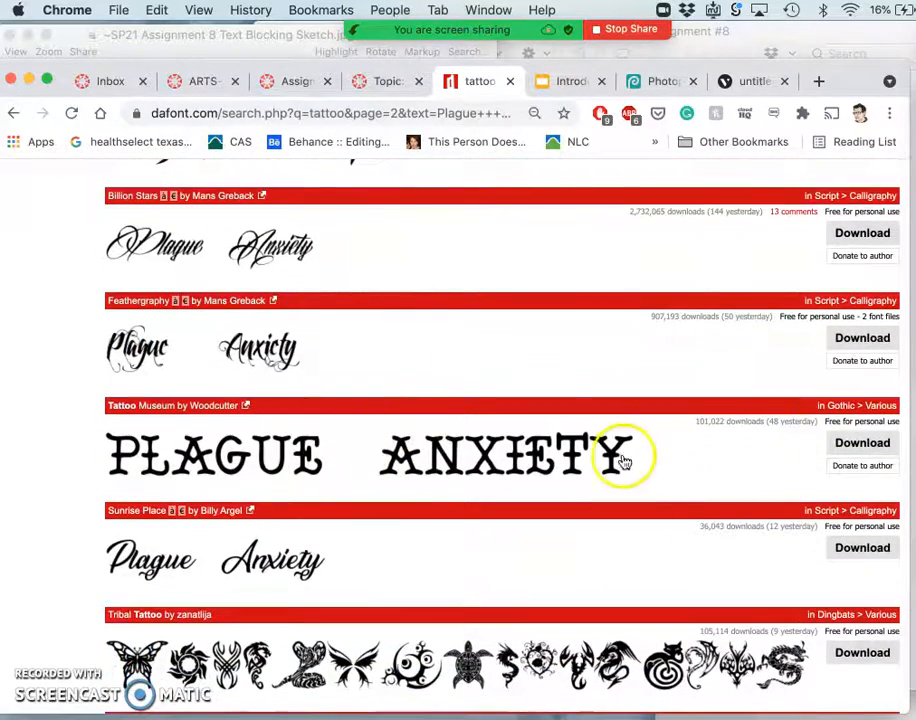
pyautogui.moveTo(380, 410)
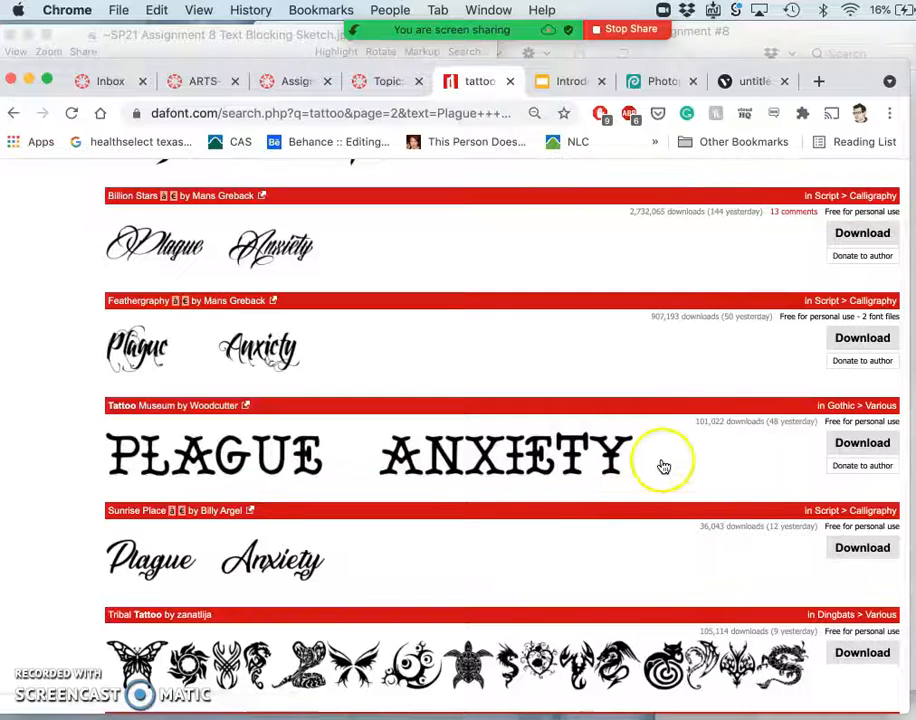
pyautogui.moveTo(862, 442)
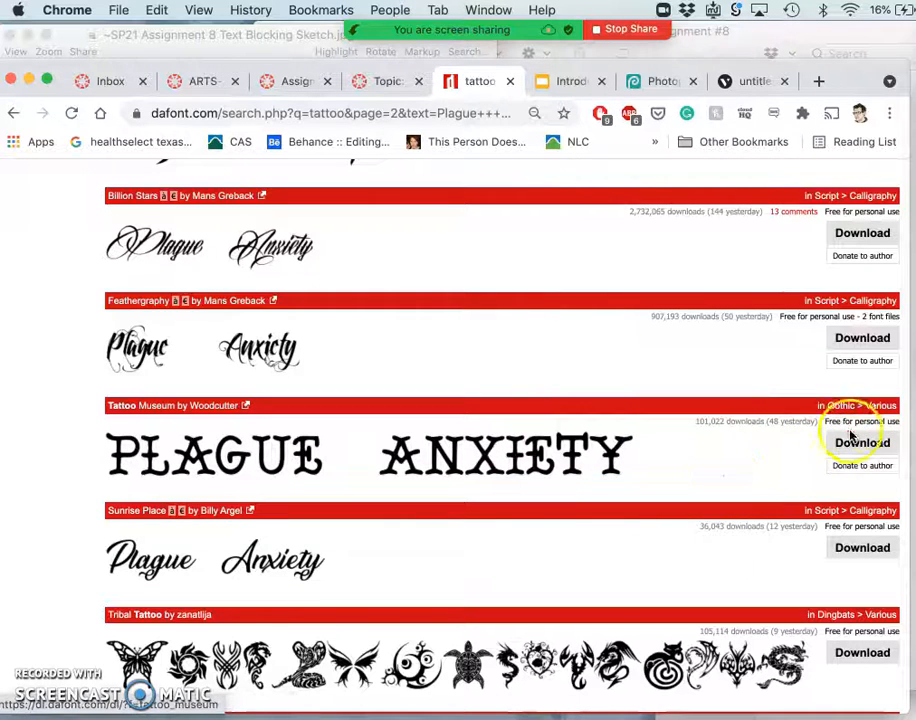
pyautogui.moveTo(540, 450)
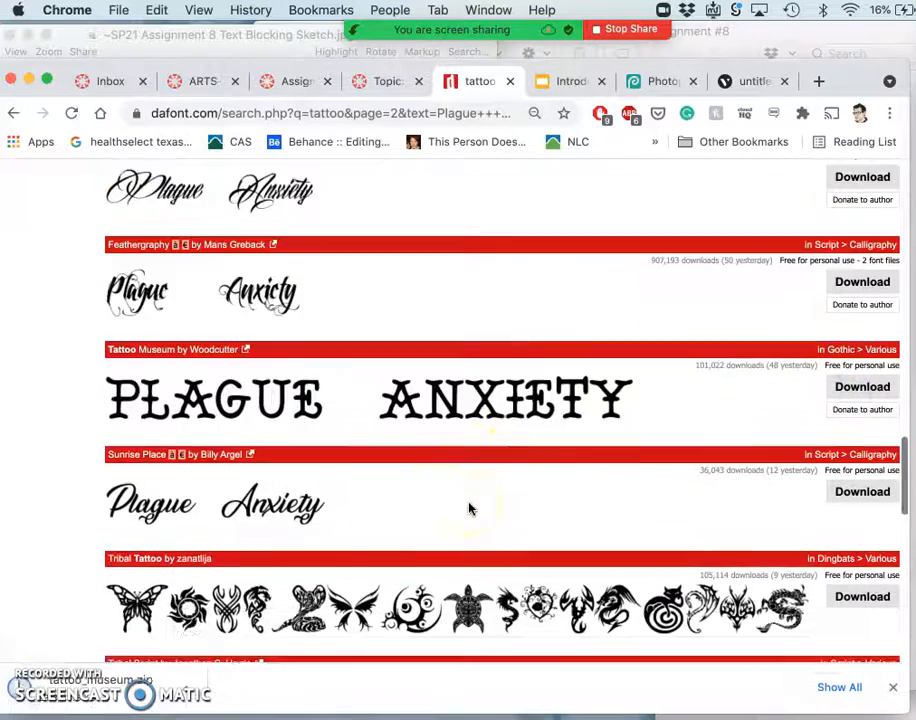
pyautogui.scroll(-3)
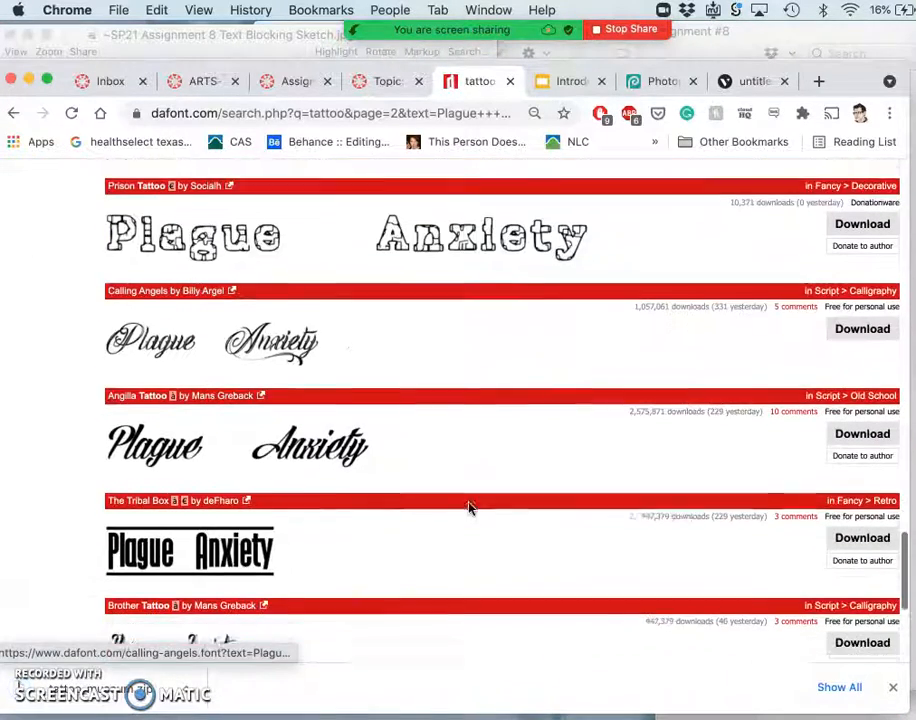
pyautogui.scroll(-3)
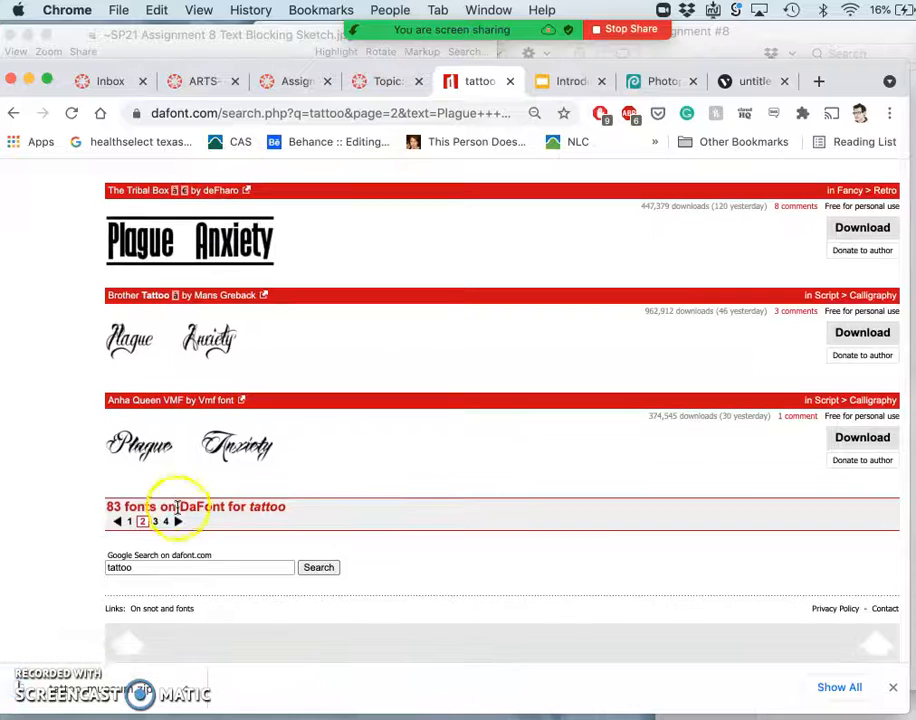
# Go to page 3 of the tattoo results and browse its 'Plague Anxiety' previews to the end.
pyautogui.click(152, 520)
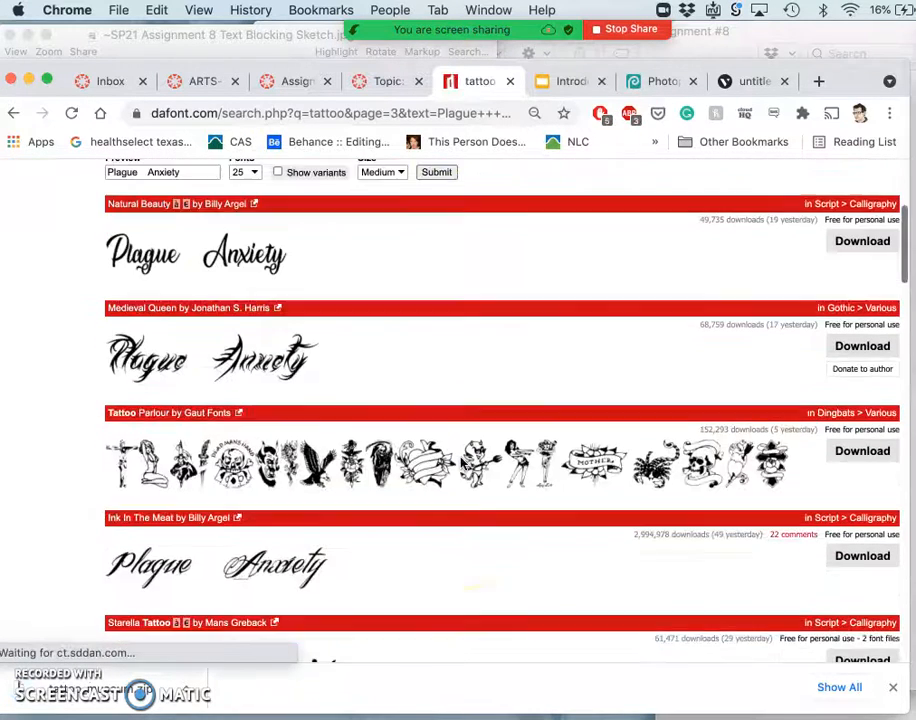
pyautogui.scroll(-3)
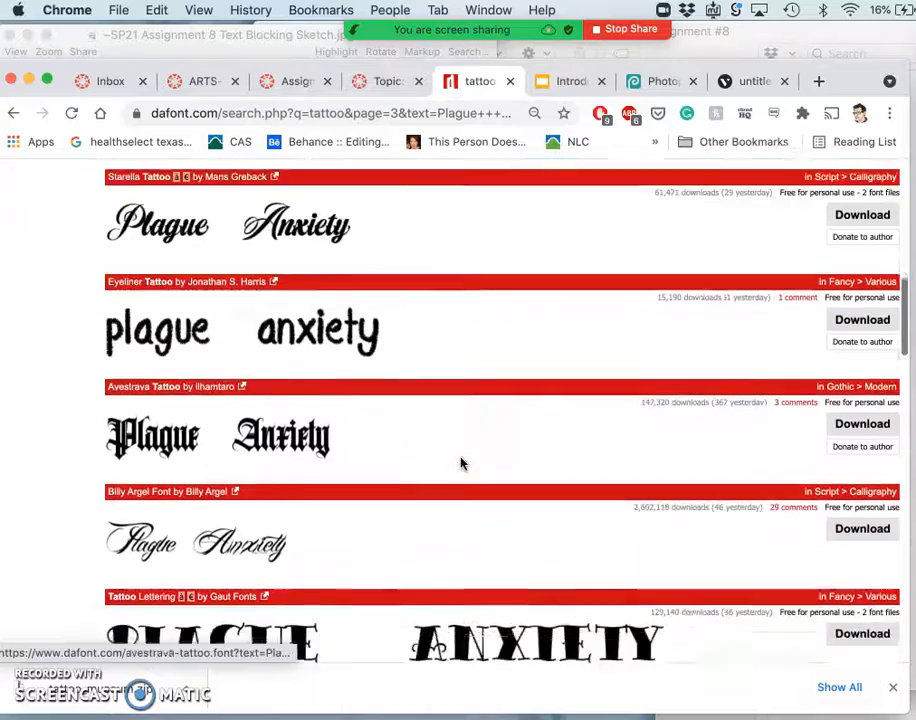
pyautogui.scroll(-3)
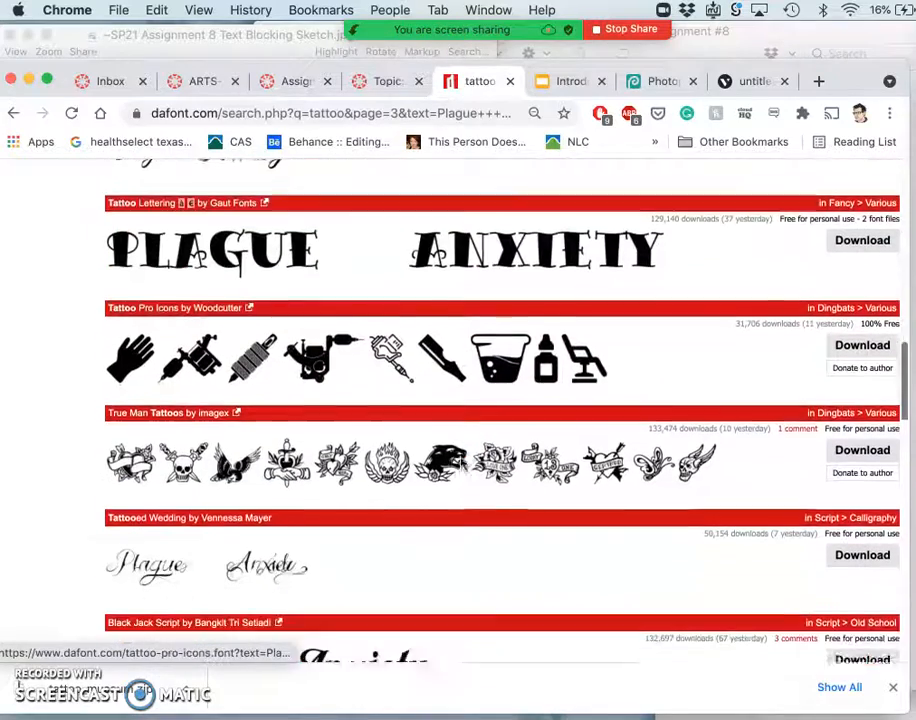
pyautogui.scroll(-3)
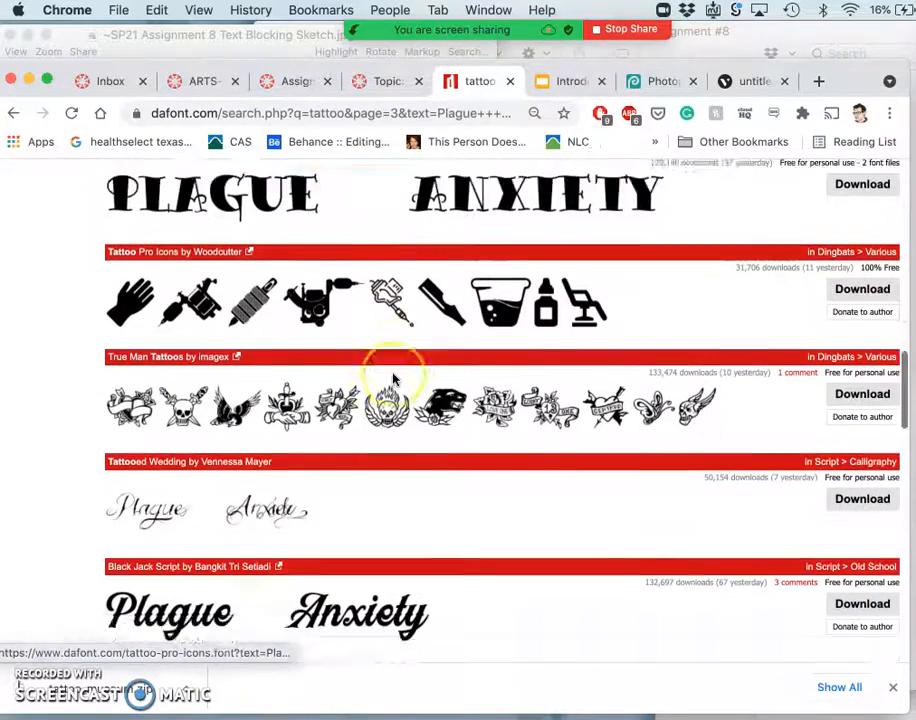
pyautogui.scroll(-3)
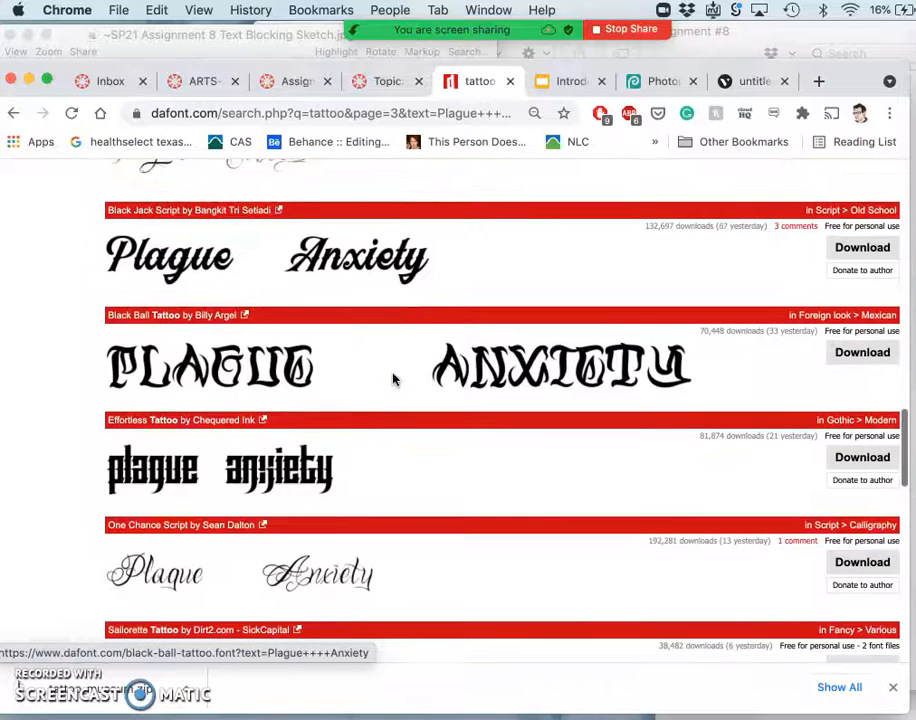
pyautogui.moveTo(356, 258)
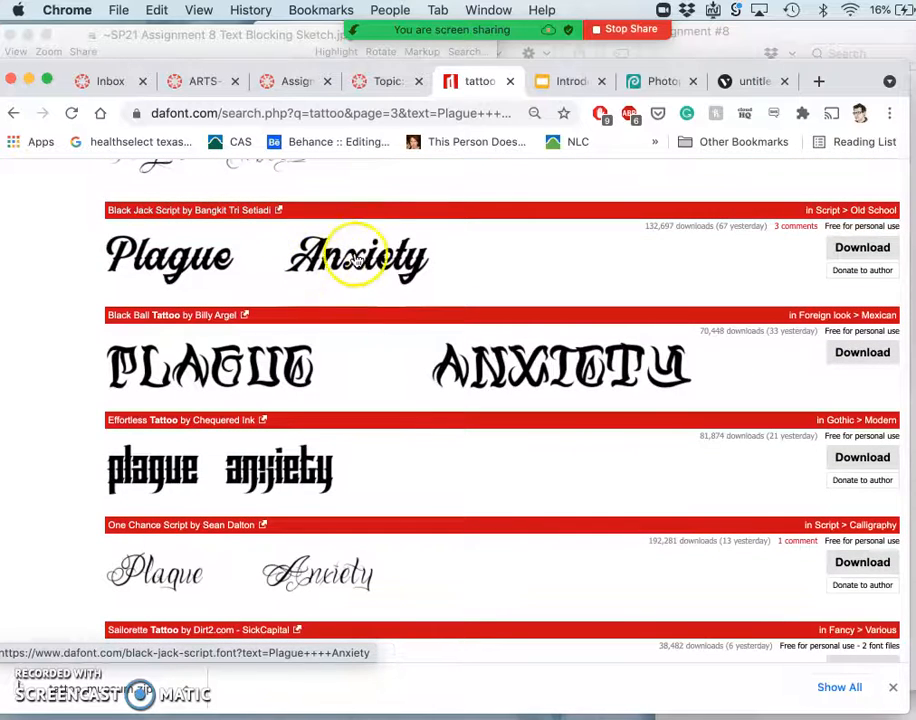
pyautogui.scroll(-3)
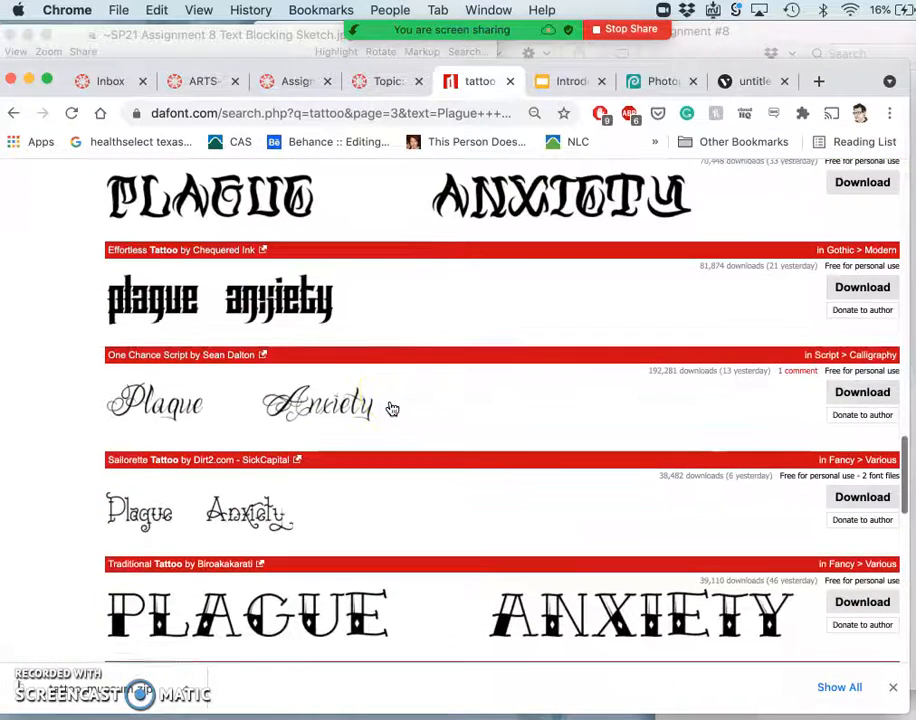
pyautogui.scroll(-3)
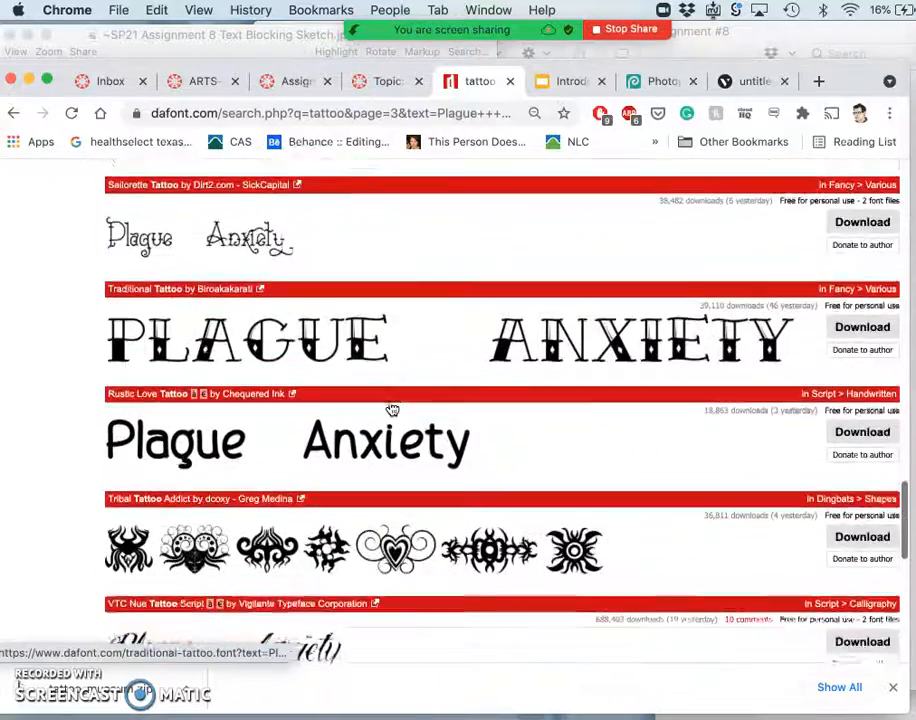
pyautogui.scroll(-3)
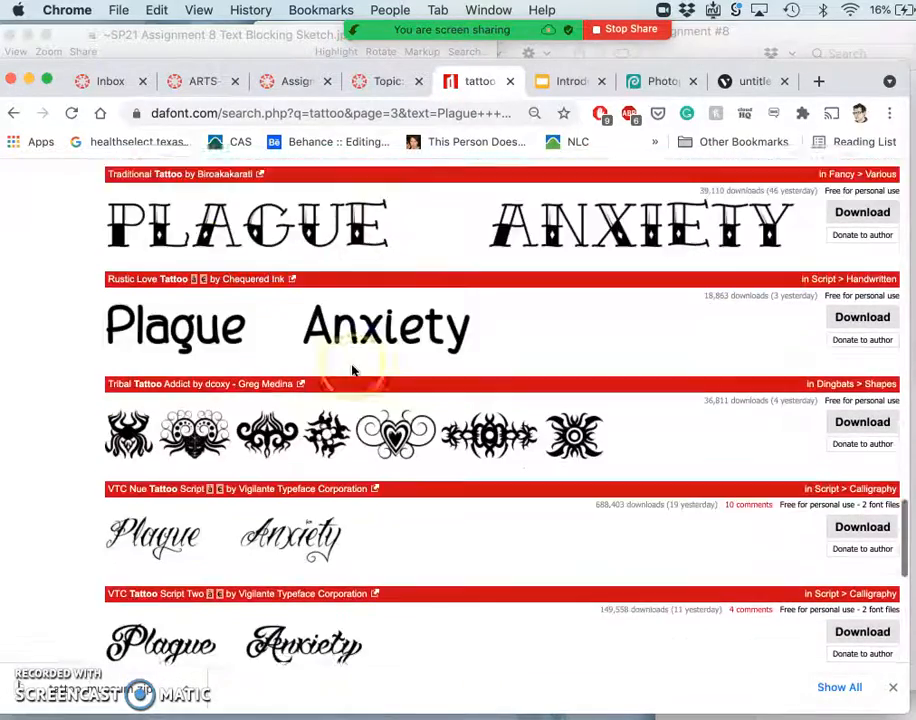
pyautogui.scroll(-3)
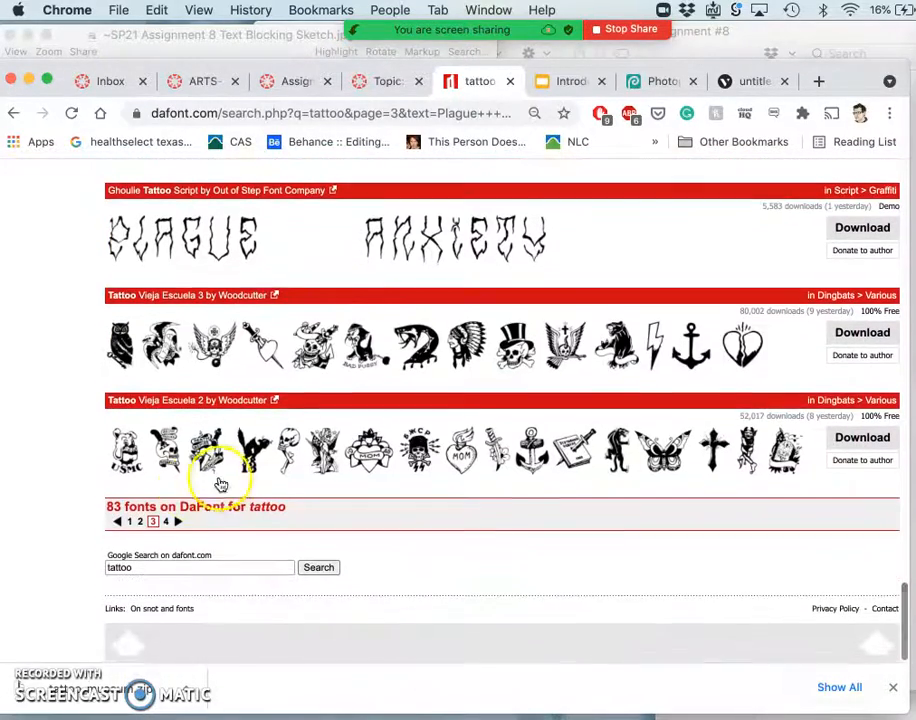
# Move on to the fourth and last page of tattoo results and look through it.
pyautogui.click(164, 520)
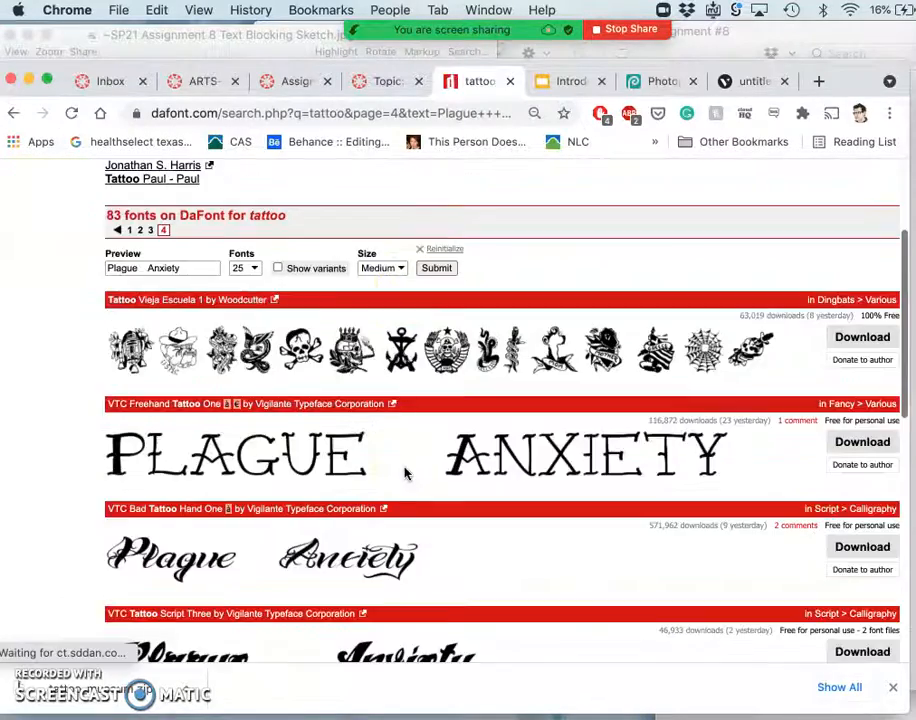
pyautogui.scroll(-3)
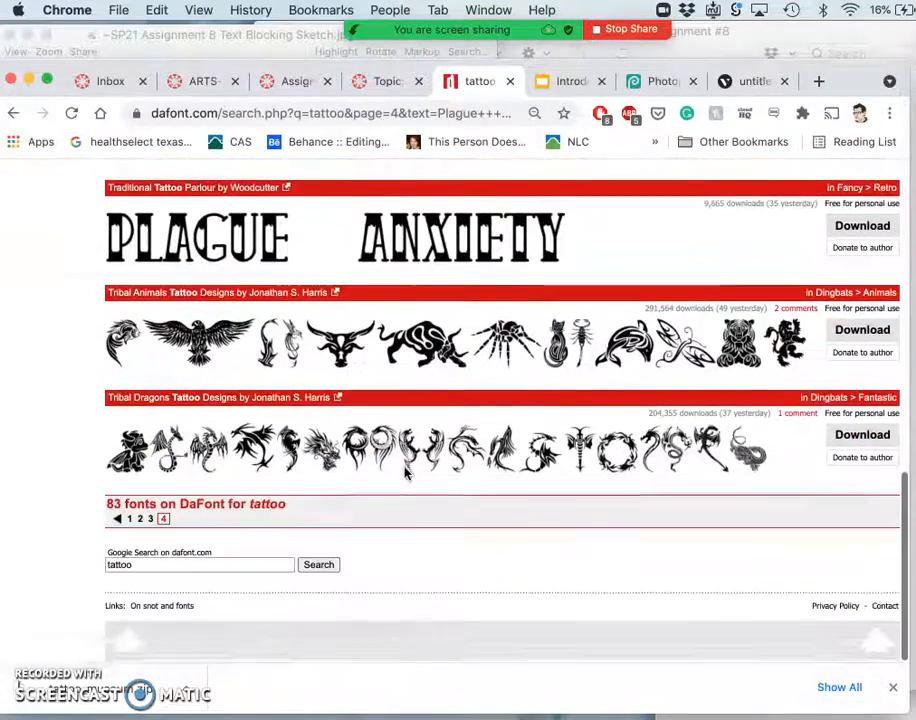
pyautogui.scroll(3)
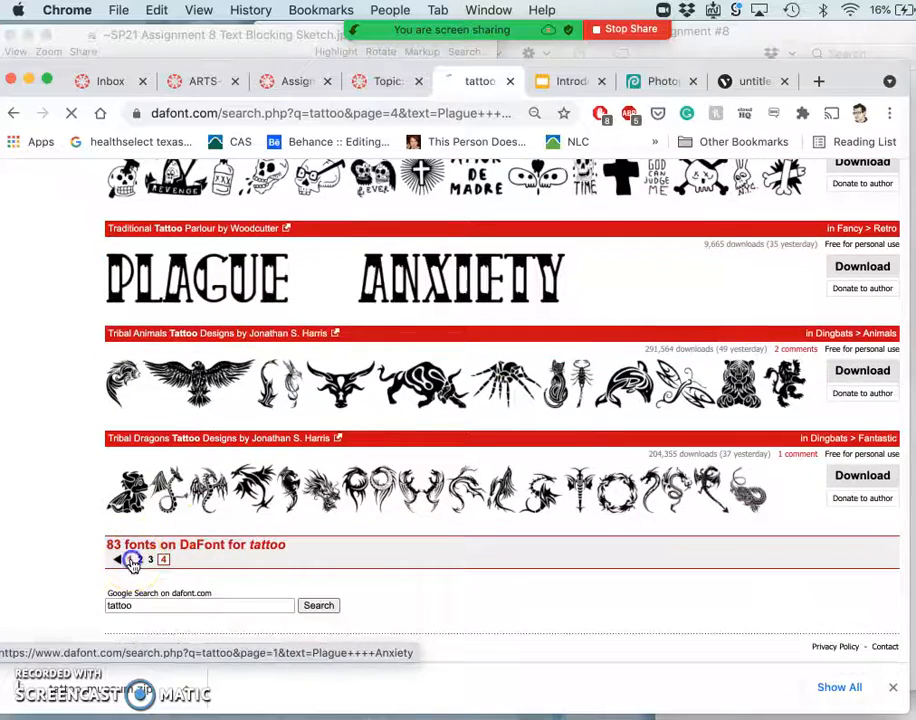
# Return to page 1 of the tattoo results and browse down toward the Tattoo Museum font.
pyautogui.click(116, 560)
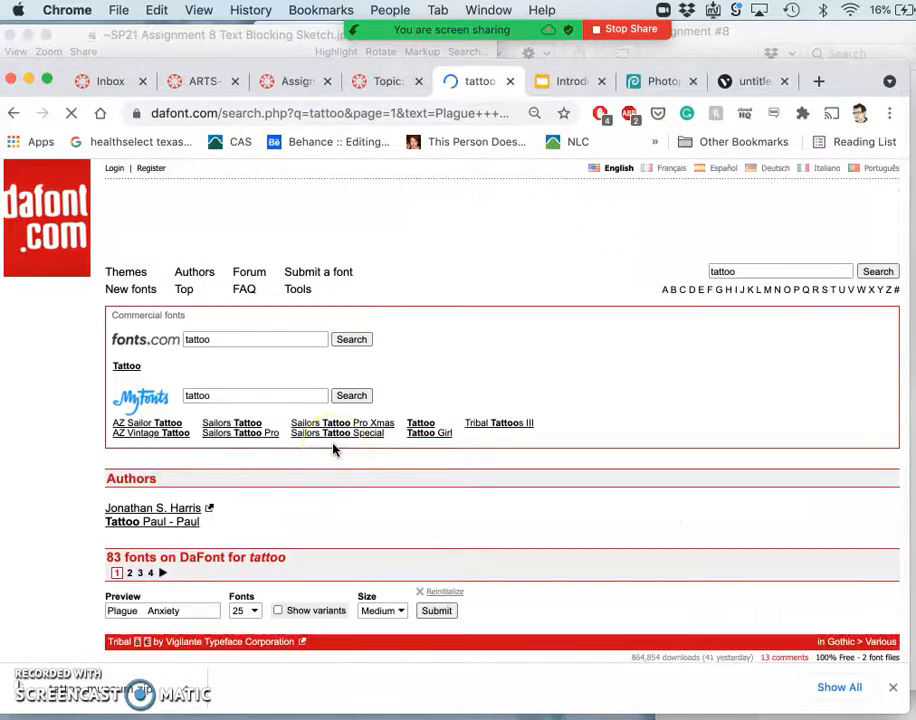
pyautogui.scroll(-3)
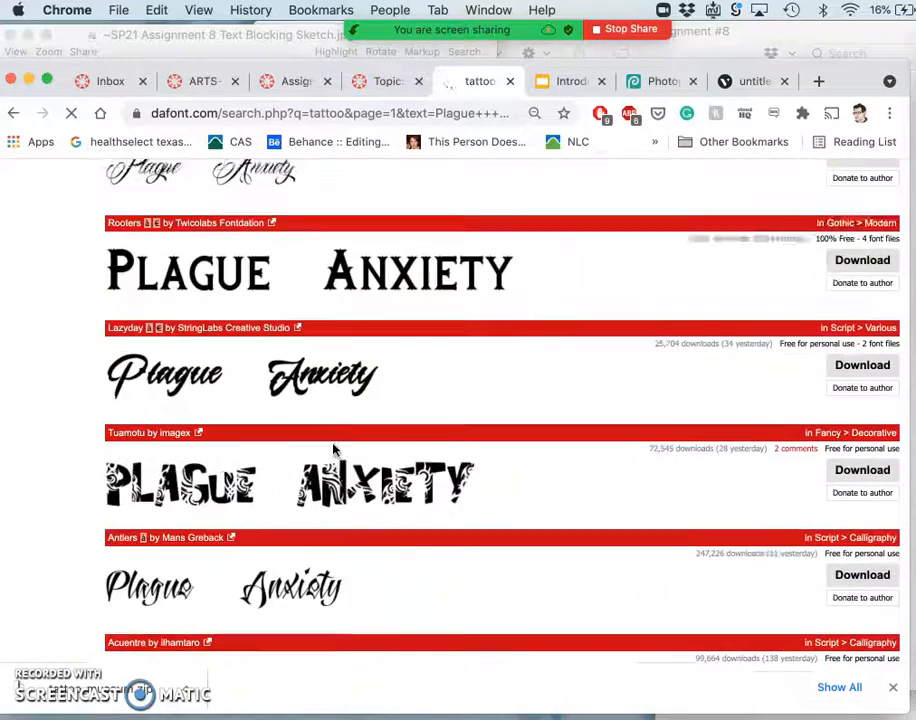
pyautogui.scroll(-3)
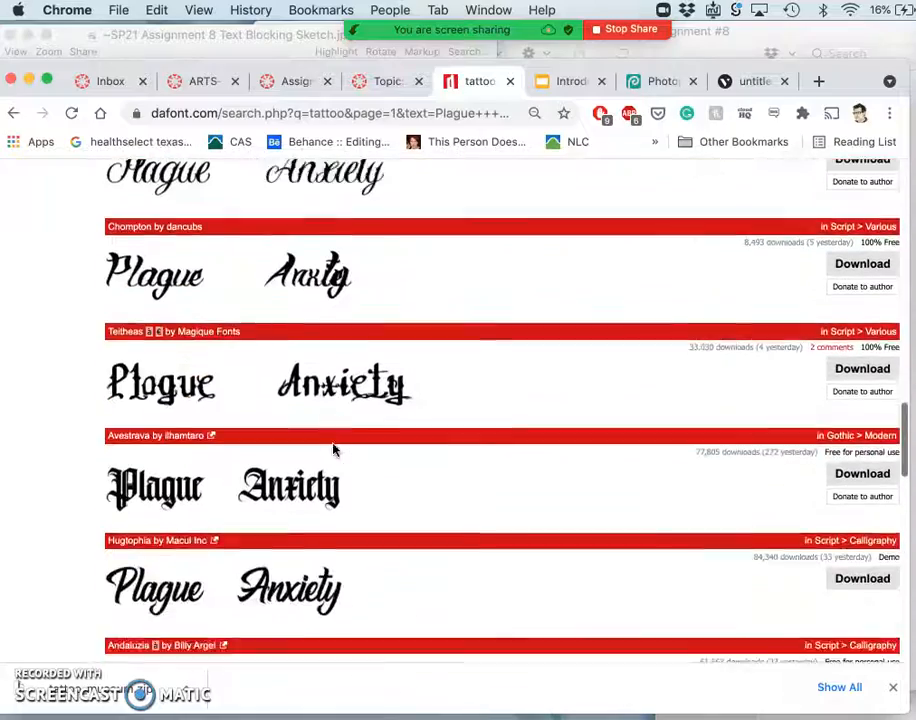
pyautogui.scroll(-3)
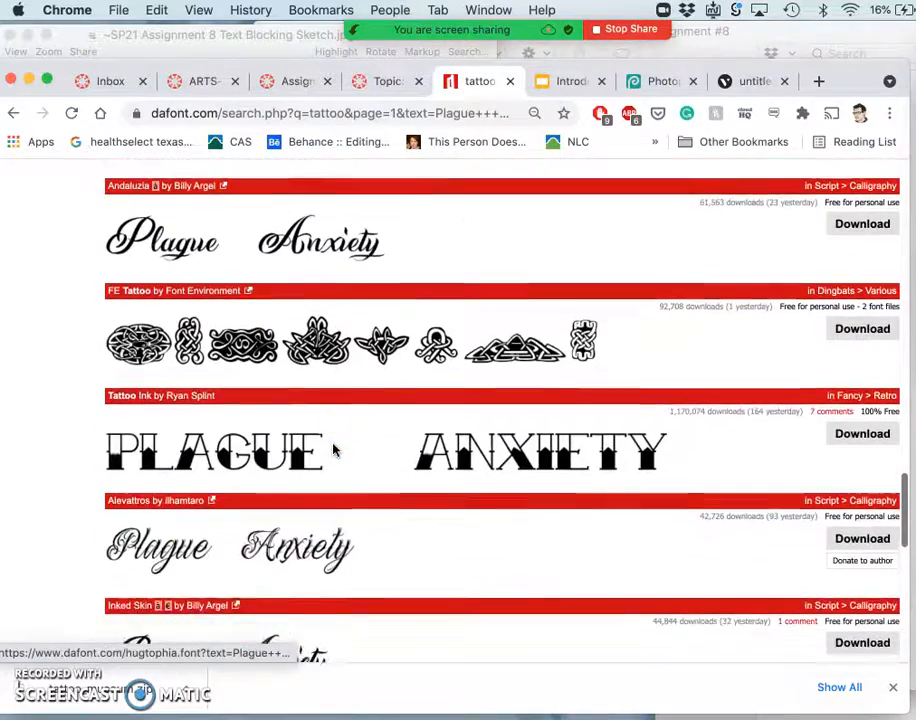
pyautogui.scroll(-3)
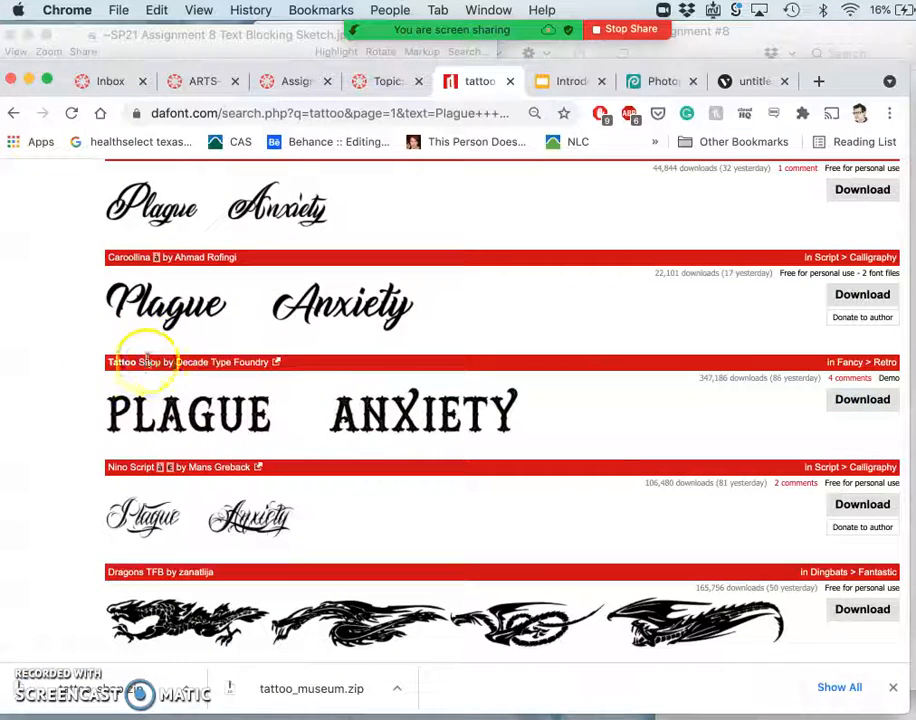
pyautogui.moveTo(30, 620)
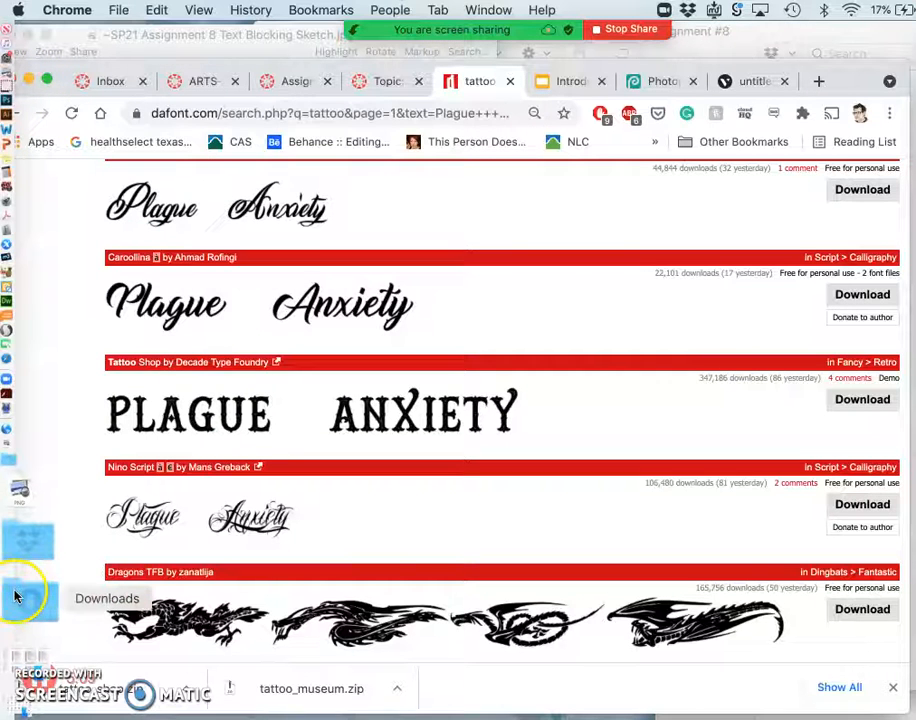
# Trash the two downloaded tattoo font zip archives in the Downloads folder.
pyautogui.click(28, 598)
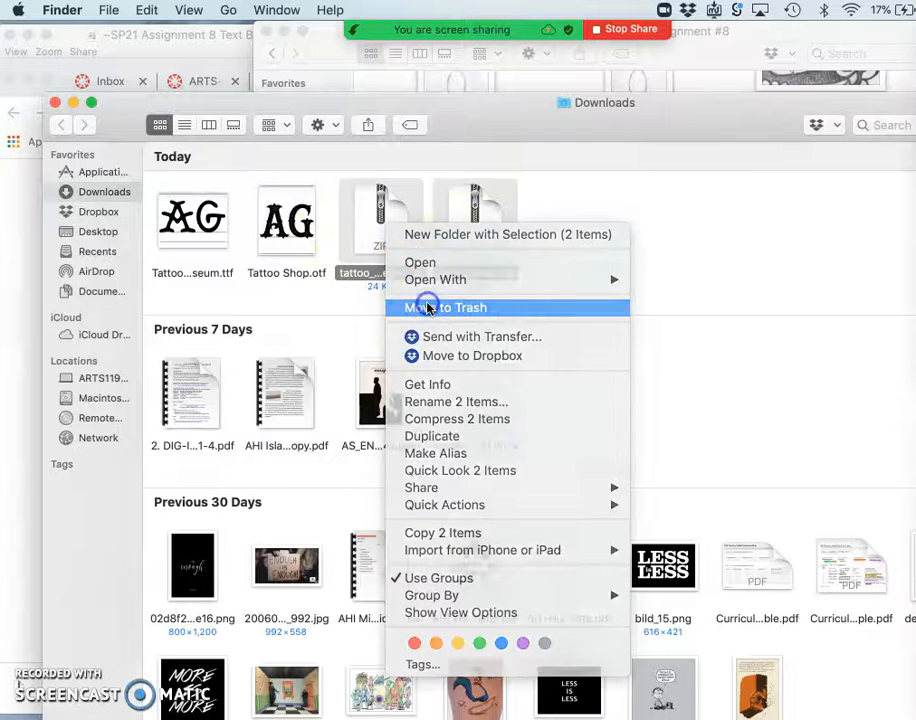
pyautogui.click(446, 308)
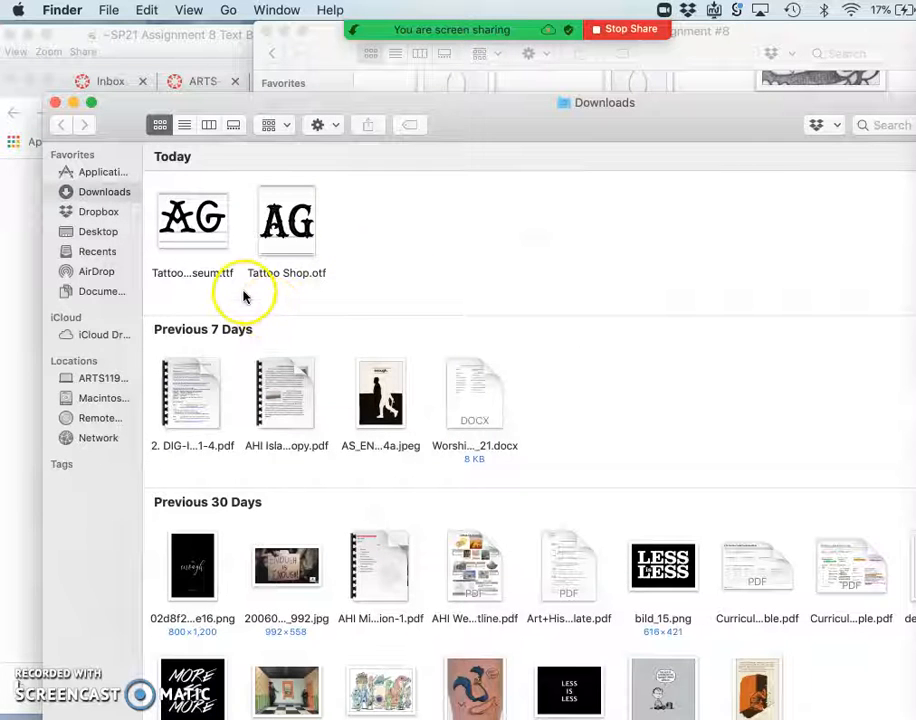
pyautogui.moveTo(238, 276)
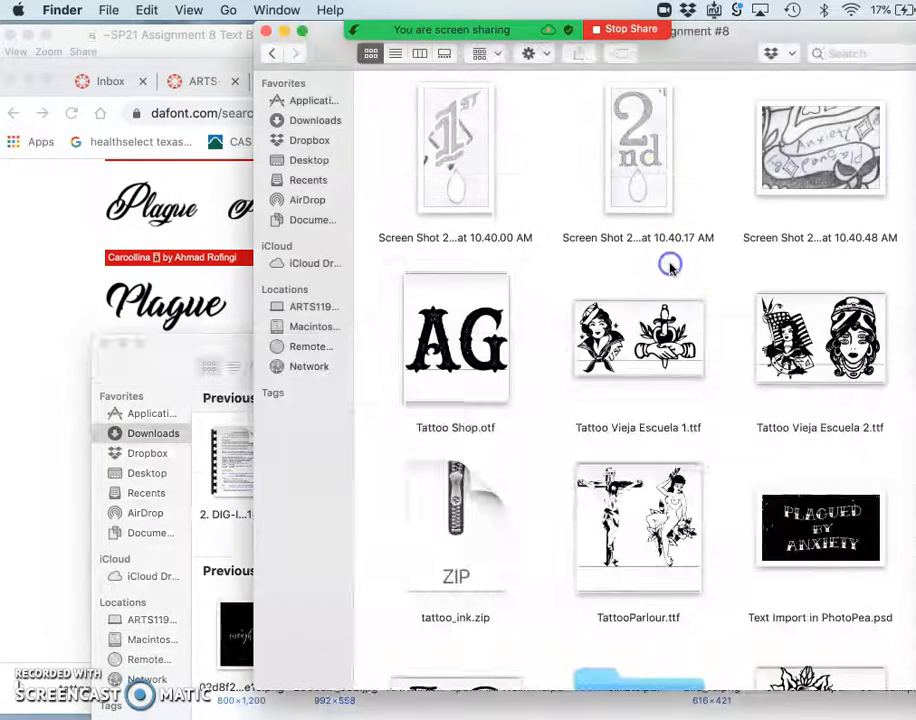
# Open the Tattoo Shop.otf font file from the tattoo_ink folder.
pyautogui.scroll(-3)
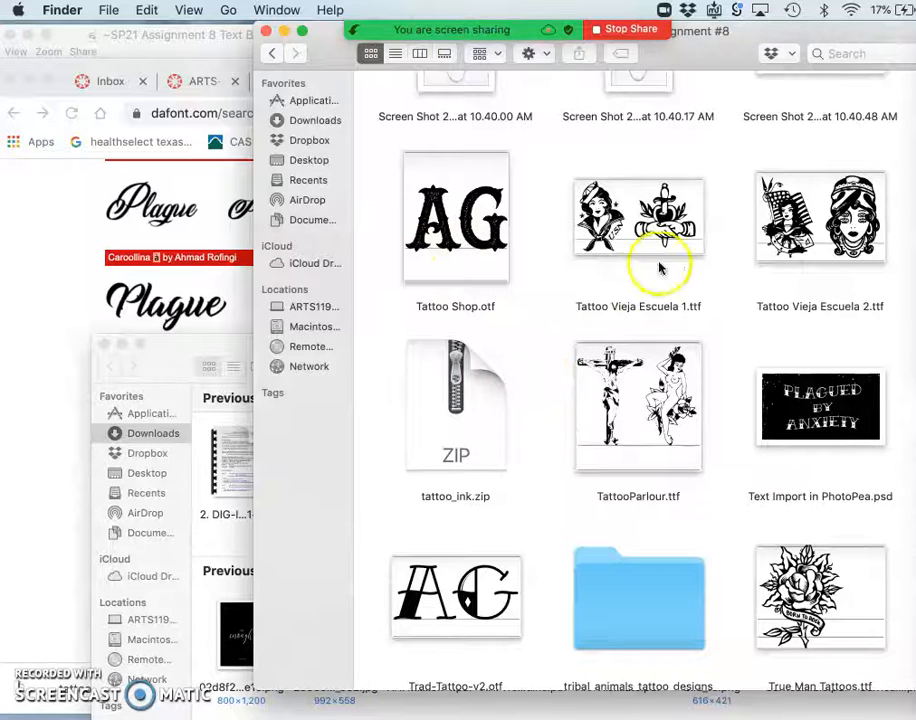
pyautogui.click(456, 404)
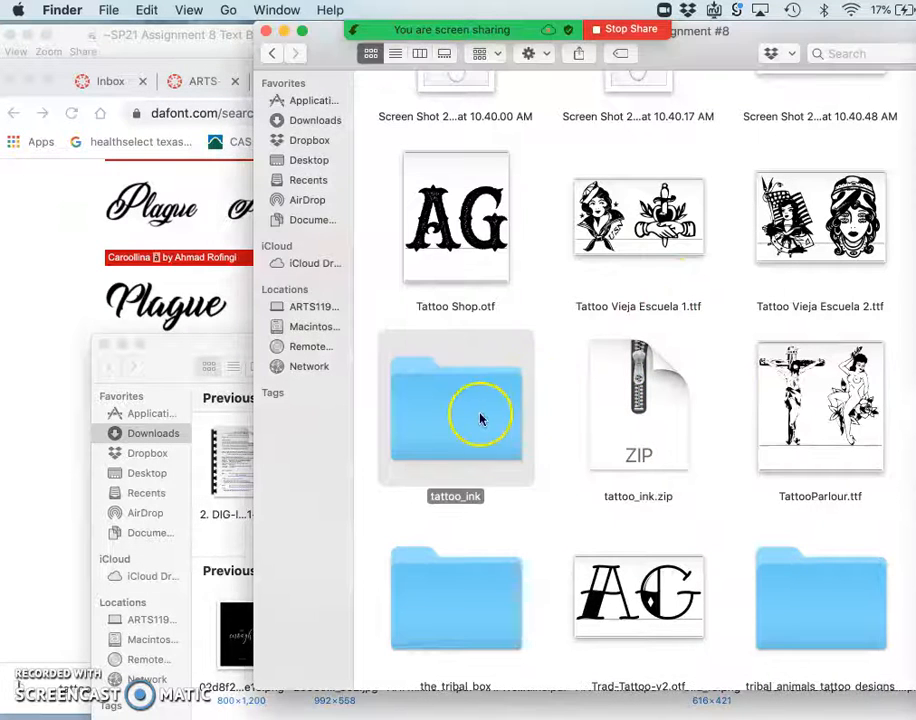
pyautogui.doubleClick(456, 410)
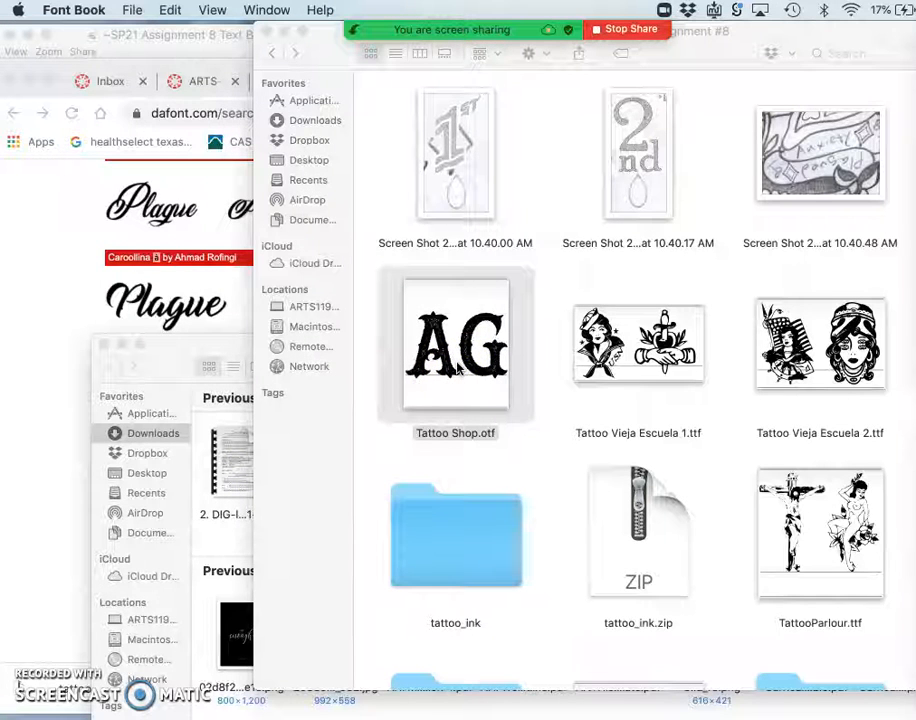
# Start installing the Tattoo Shop font from its preview, bringing up the validation report.
pyautogui.doubleClick(456, 344)
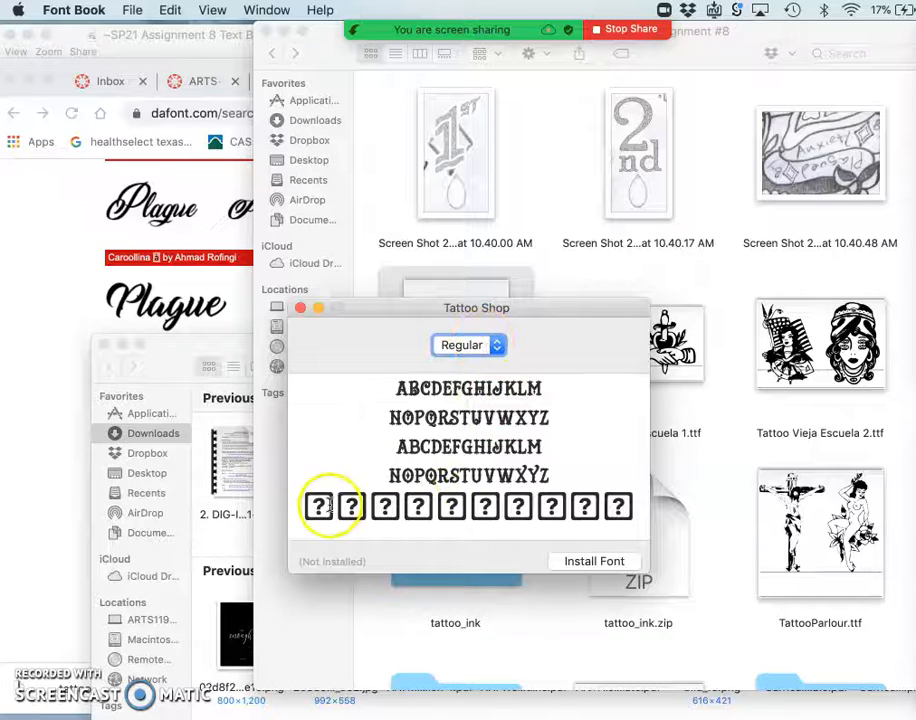
pyautogui.moveTo(418, 486)
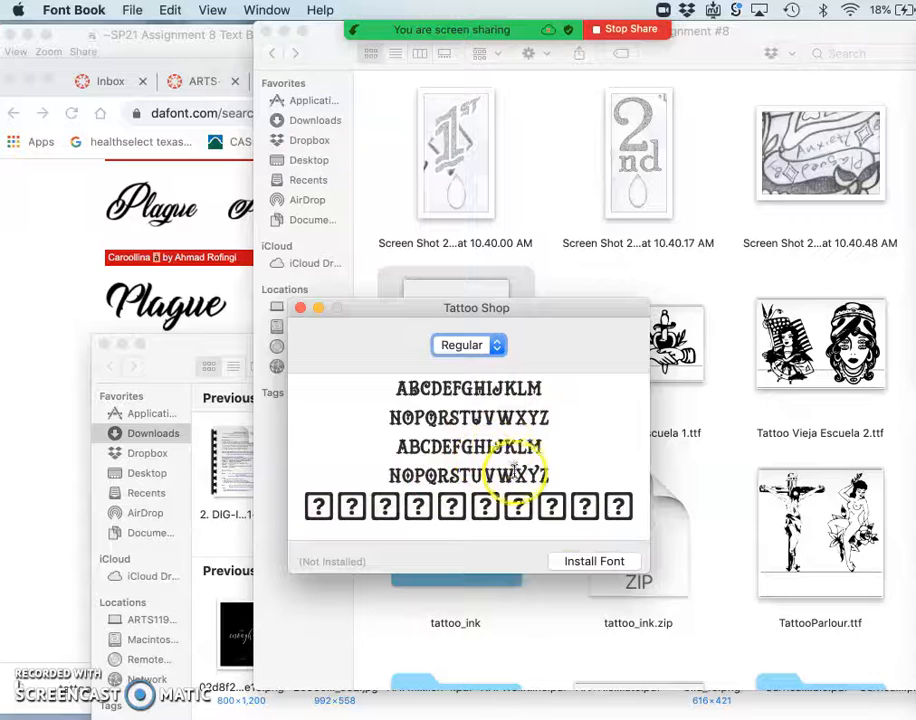
pyautogui.moveTo(472, 388)
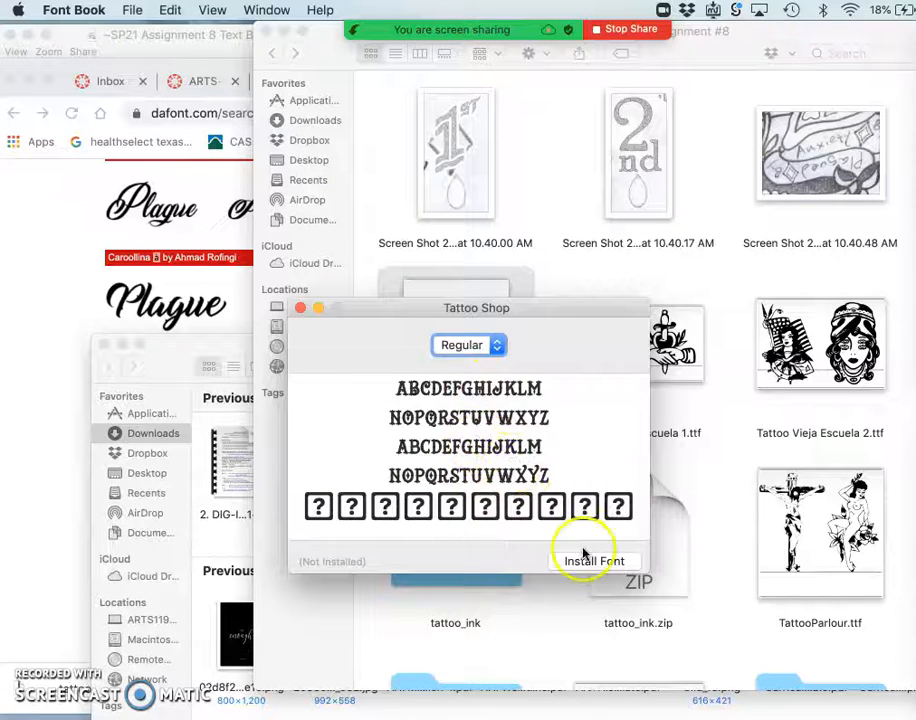
pyautogui.click(468, 344)
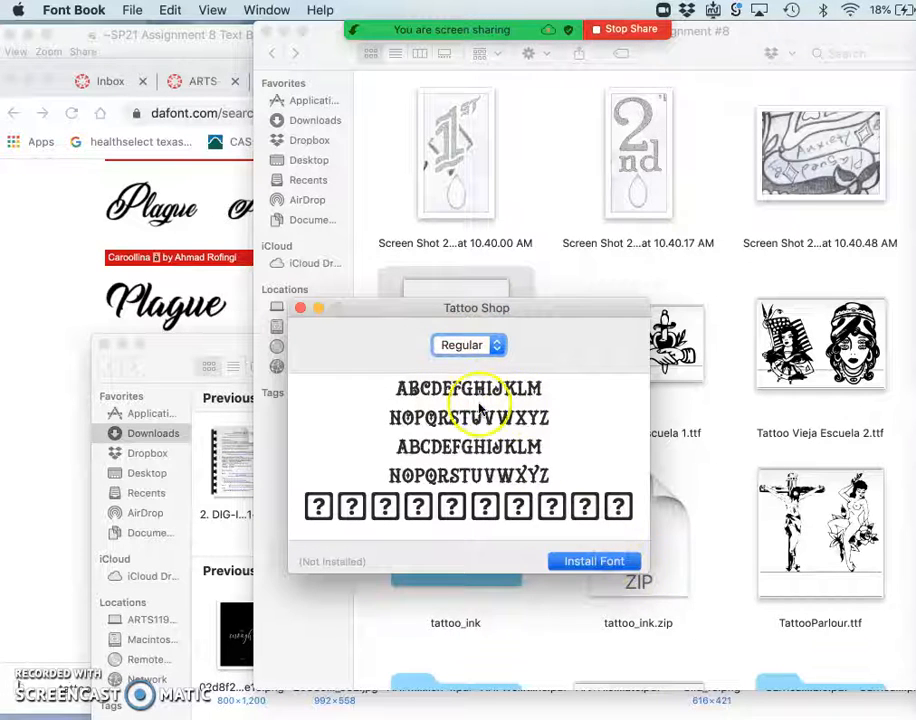
pyautogui.click(594, 560)
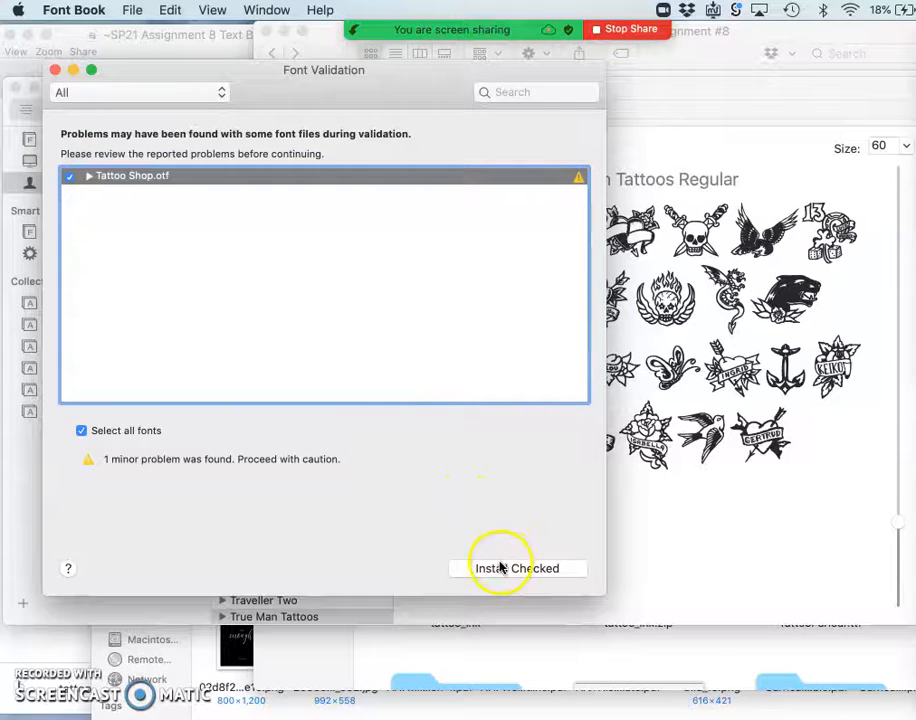
# Install Tattoo Shop despite the minor problem and view it in the User font list.
pyautogui.click(516, 568)
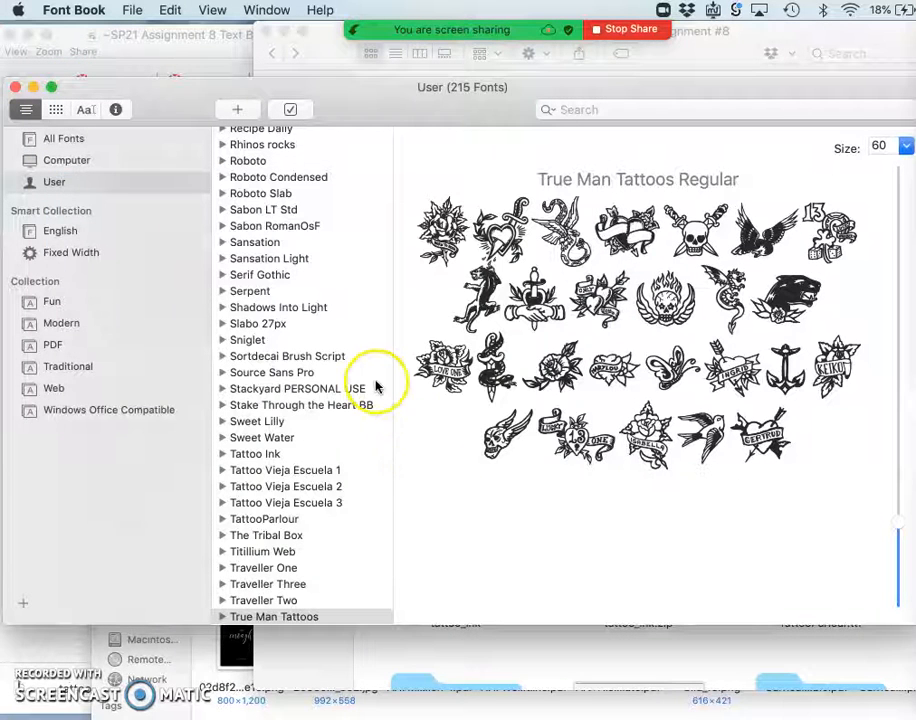
pyautogui.moveTo(176, 100)
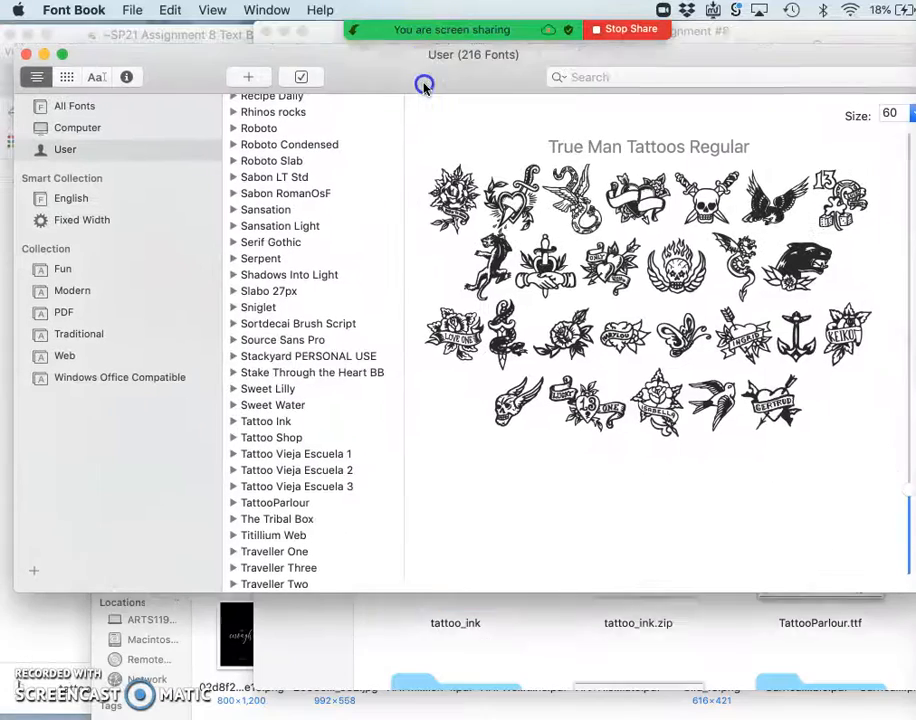
pyautogui.click(272, 446)
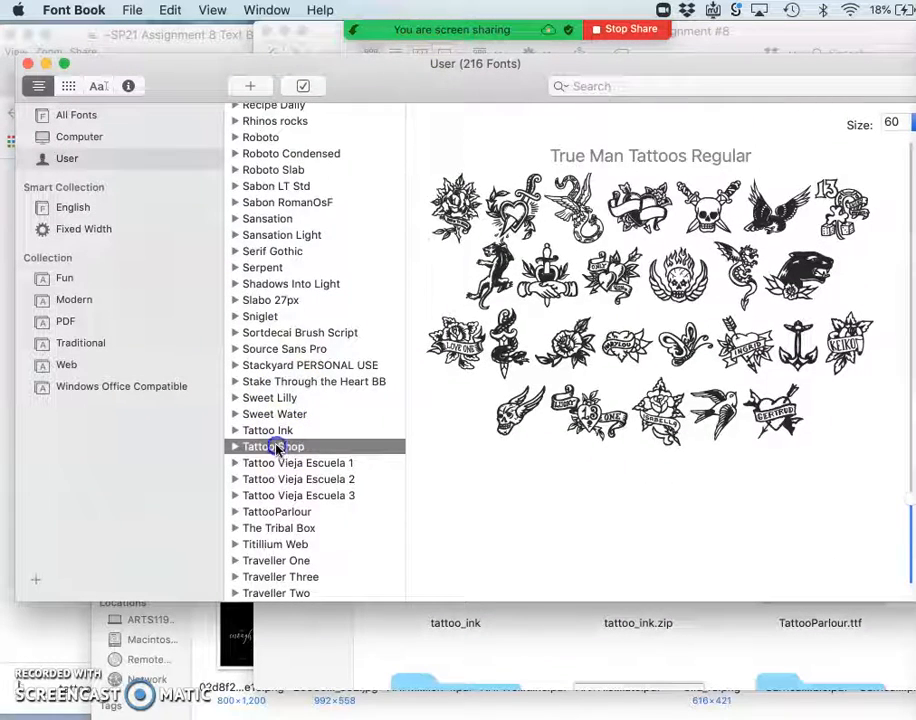
pyautogui.click(272, 446)
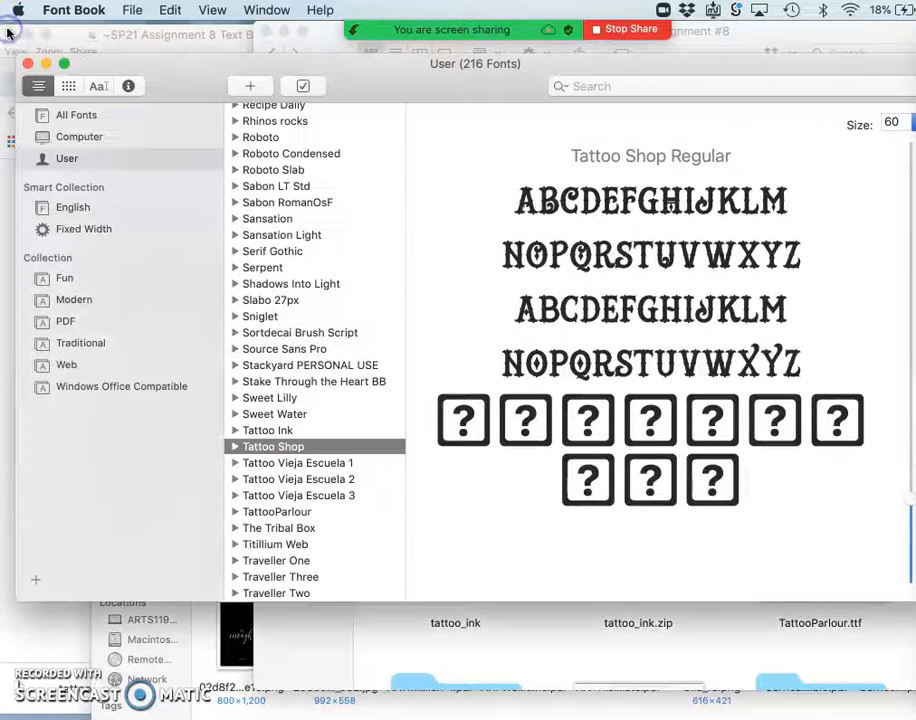
pyautogui.moveTo(390, 98)
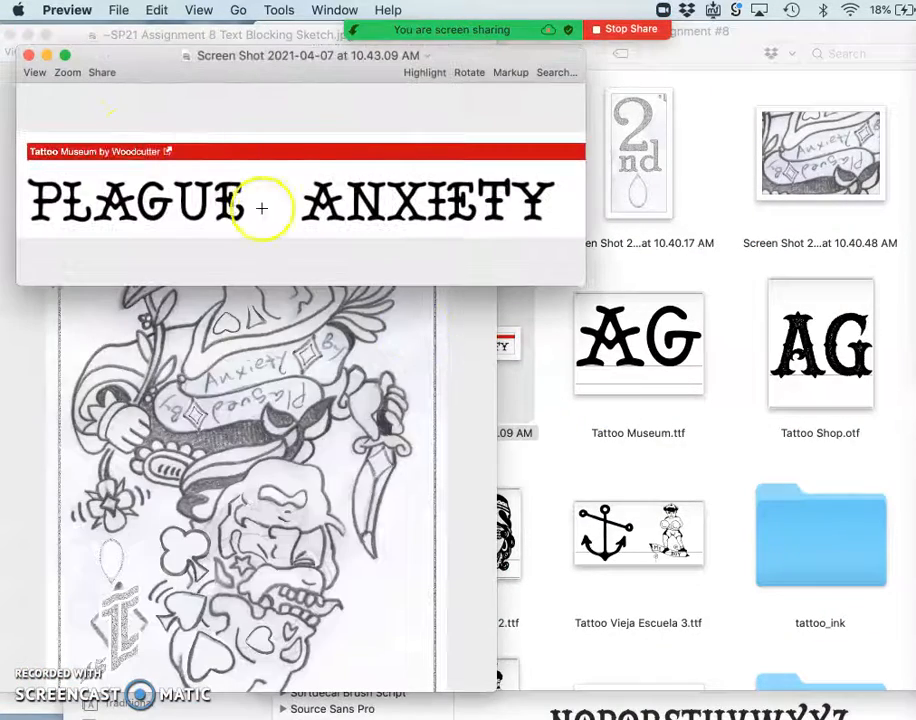
pyautogui.moveTo(28, 56)
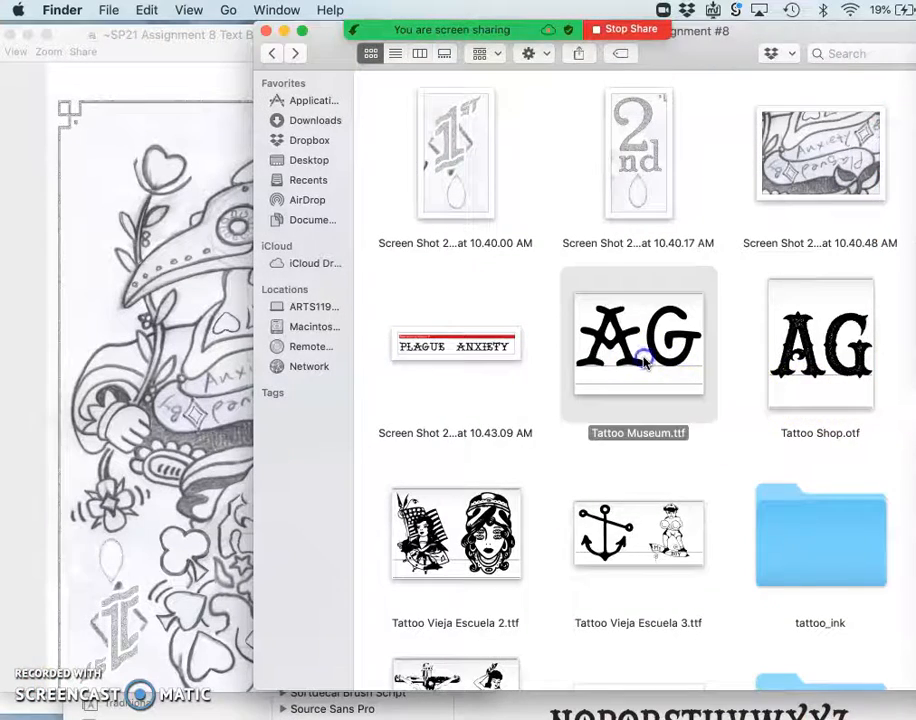
# Install Tattoo Museum.ttf from Finder through Font Book's Install Font button.
pyautogui.doubleClick(638, 344)
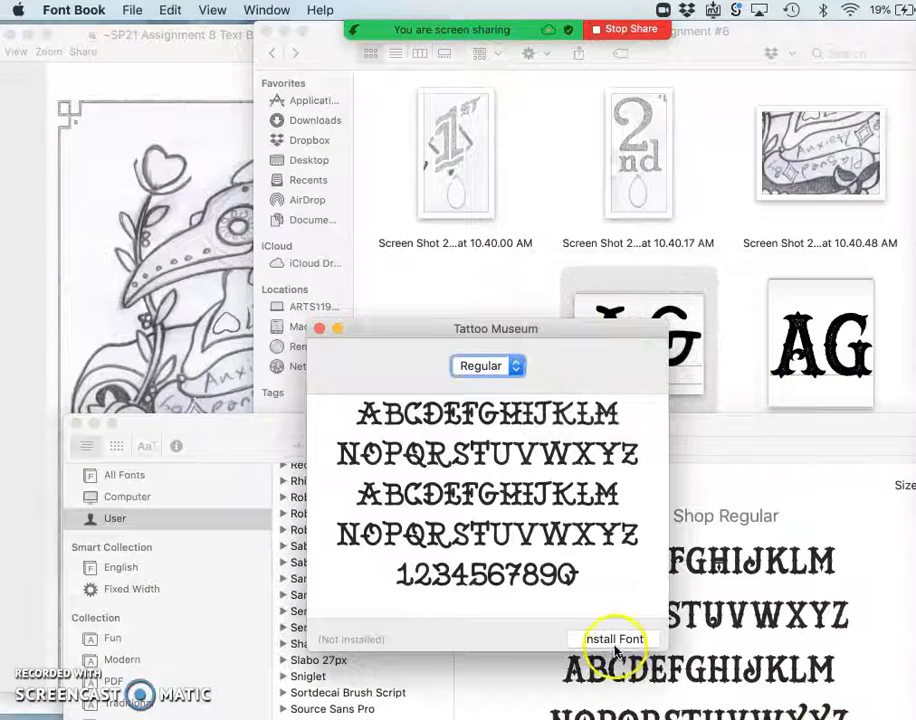
pyautogui.click(612, 640)
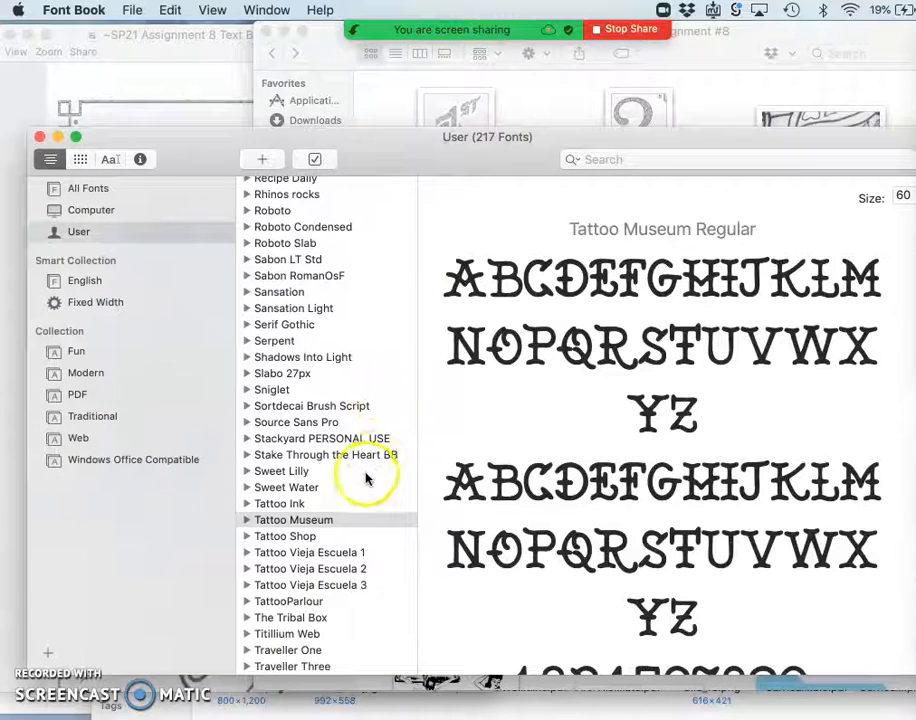
# Scroll the Tattoo Museum preview down to its numerals.
pyautogui.scroll(-3)
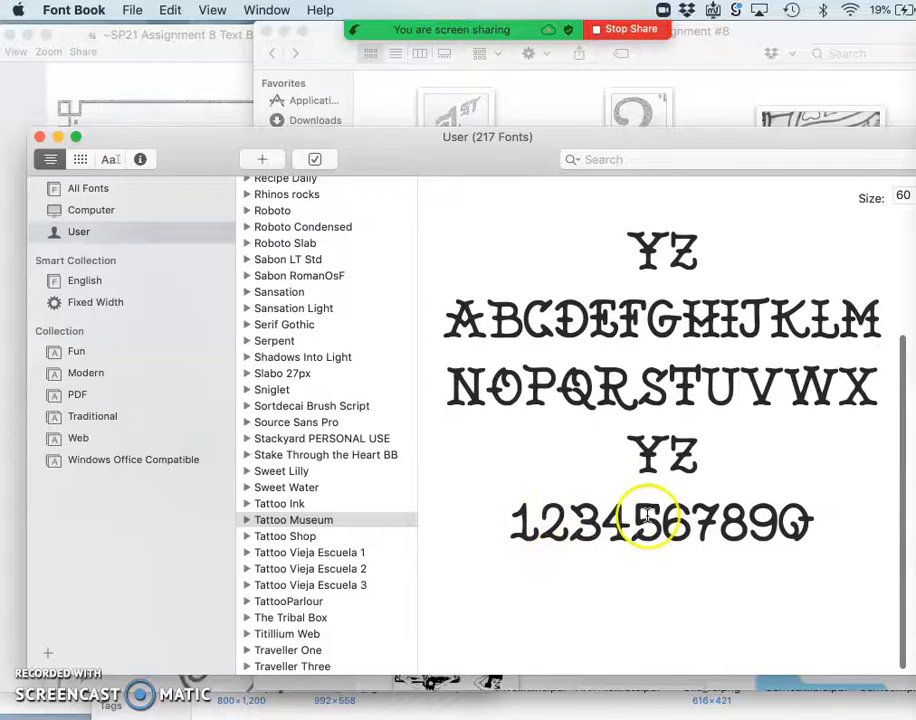
pyautogui.moveTo(544, 524)
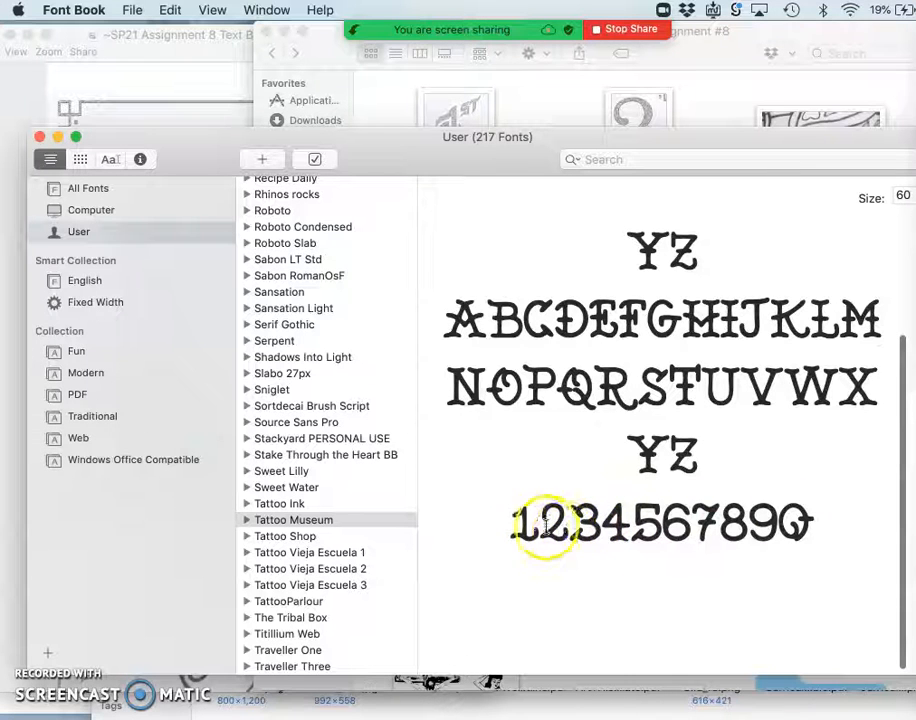
pyautogui.moveTo(604, 404)
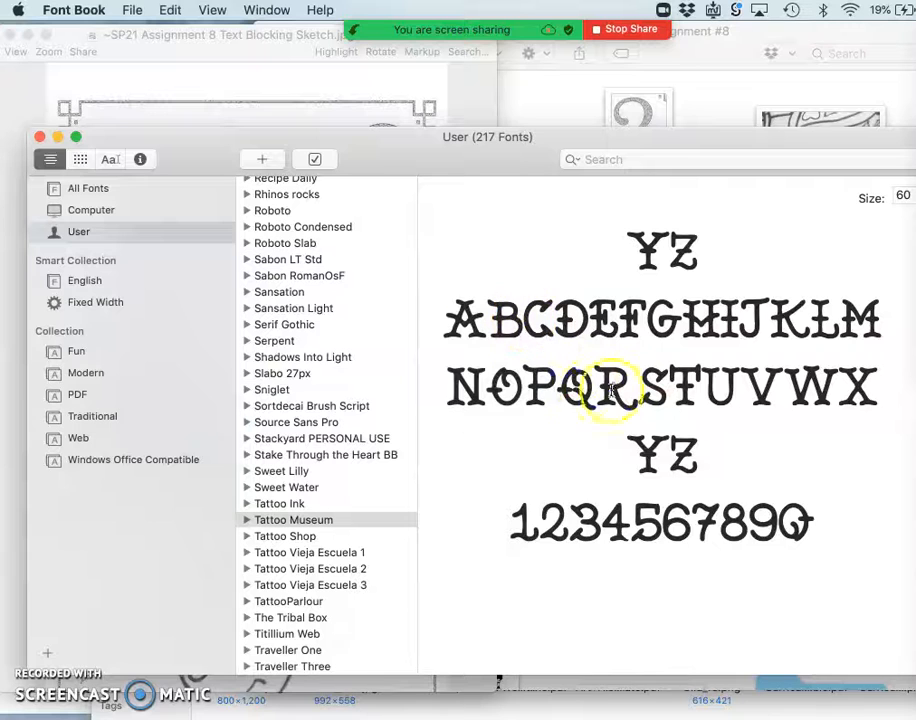
pyautogui.moveTo(664, 404)
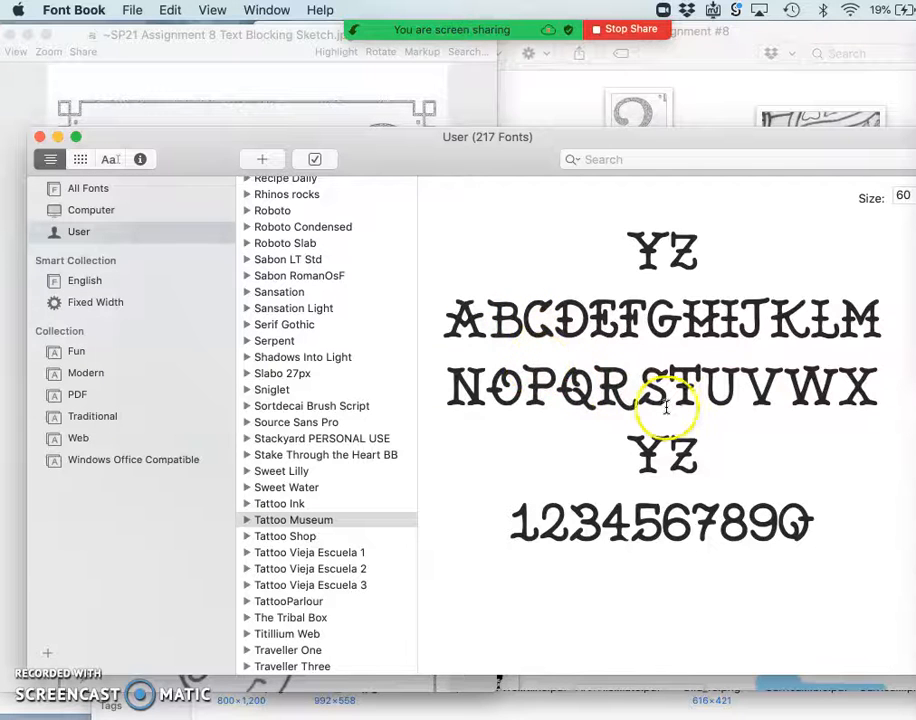
pyautogui.moveTo(644, 354)
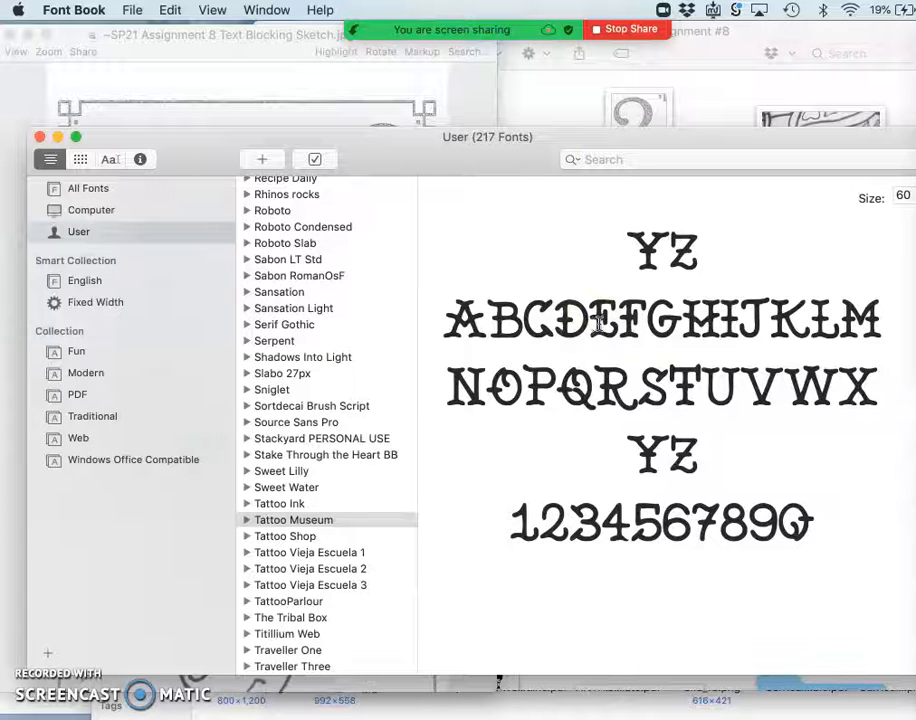
pyautogui.moveTo(494, 304)
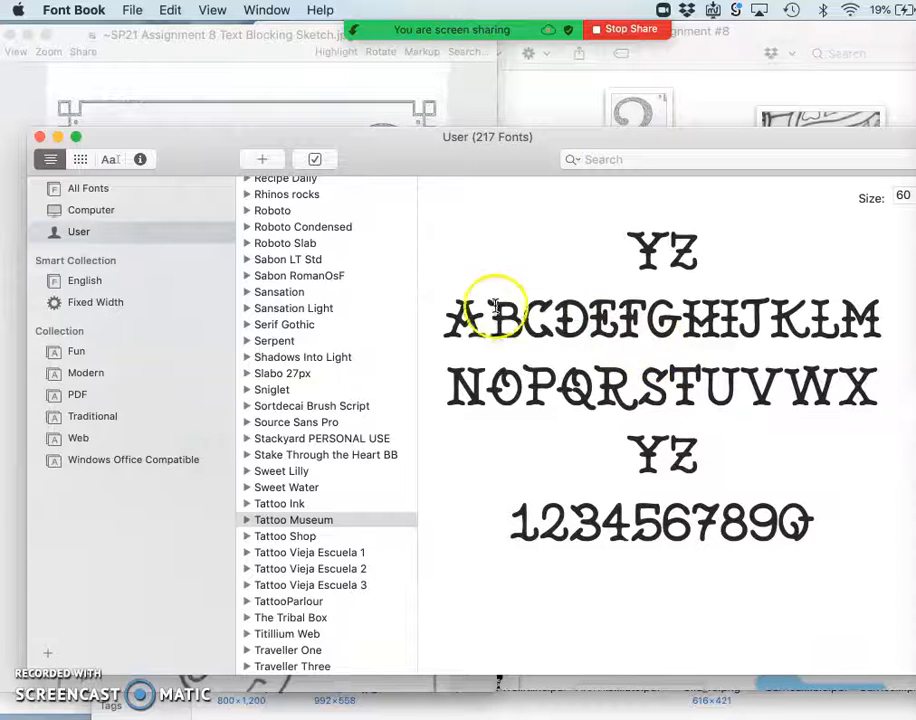
pyautogui.moveTo(576, 296)
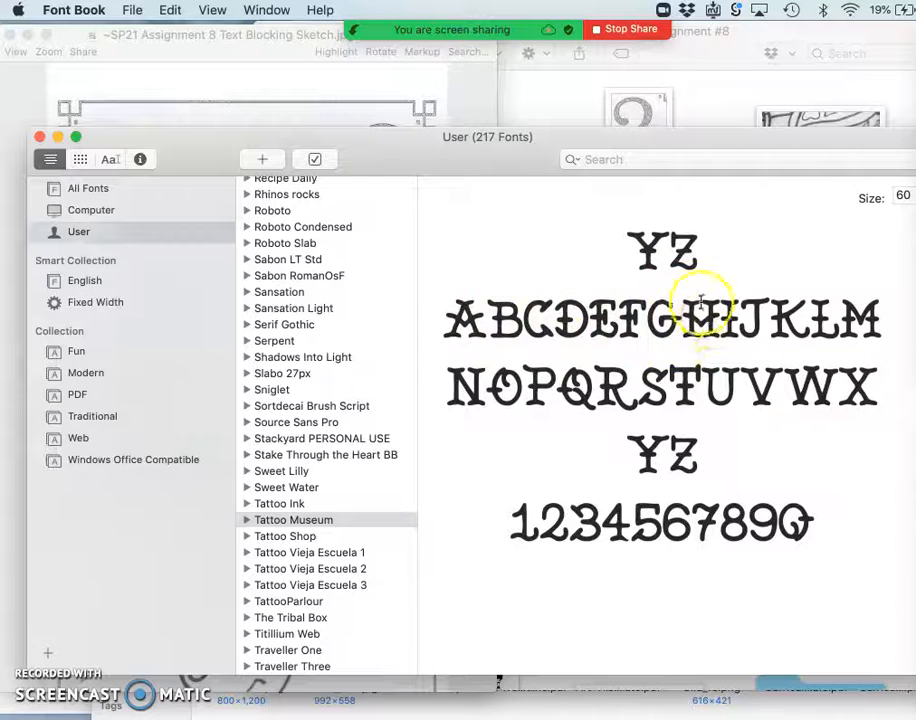
pyautogui.moveTo(820, 320)
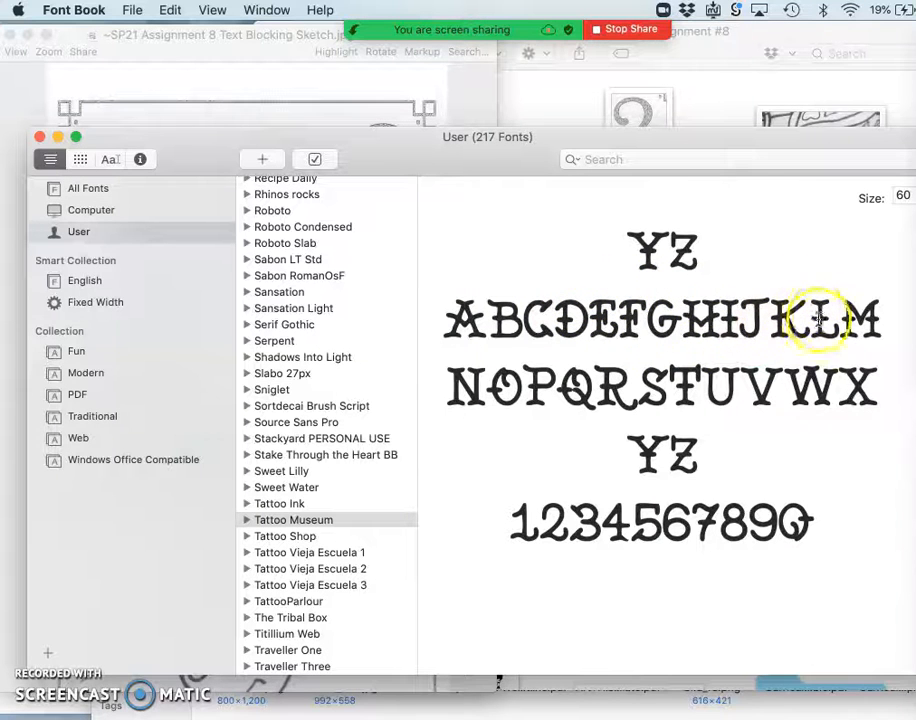
pyautogui.moveTo(656, 410)
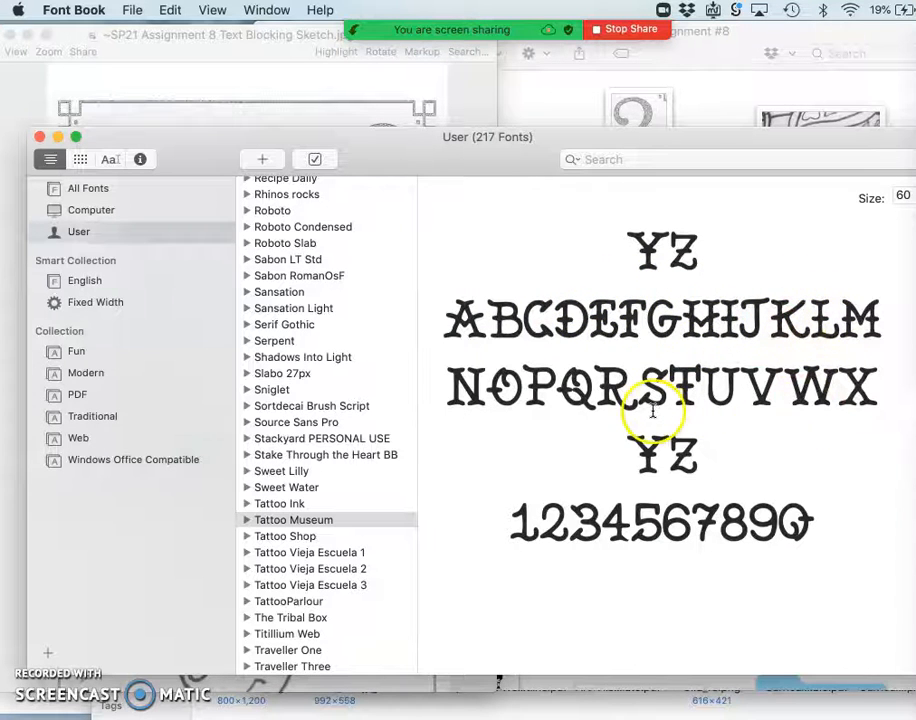
# Preview Sniglet's Regular and ExtraBold samples, then scroll further down the font list.
pyautogui.click(272, 388)
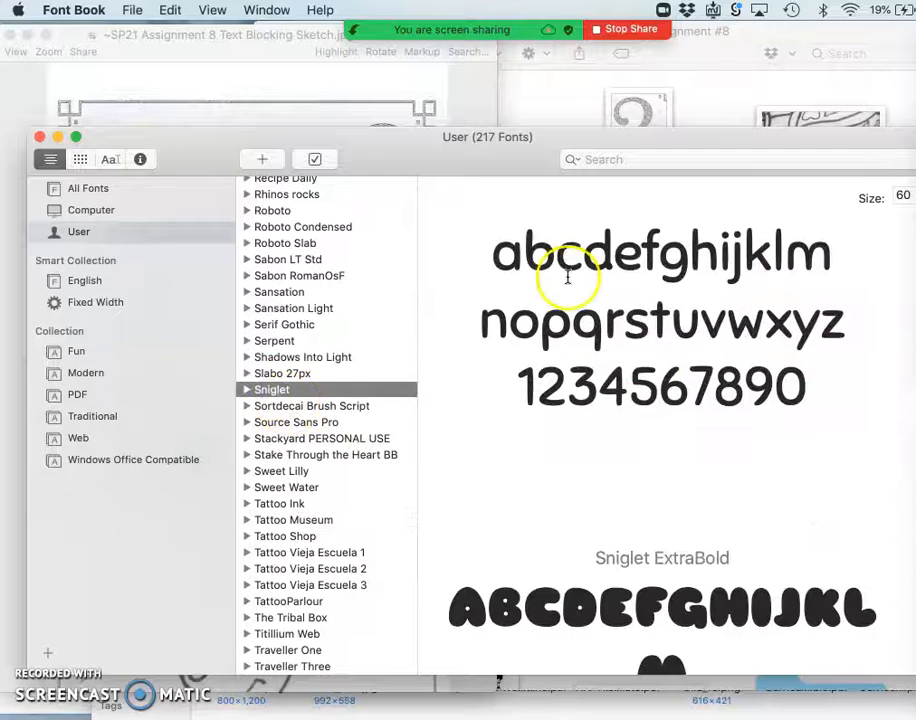
pyautogui.moveTo(730, 262)
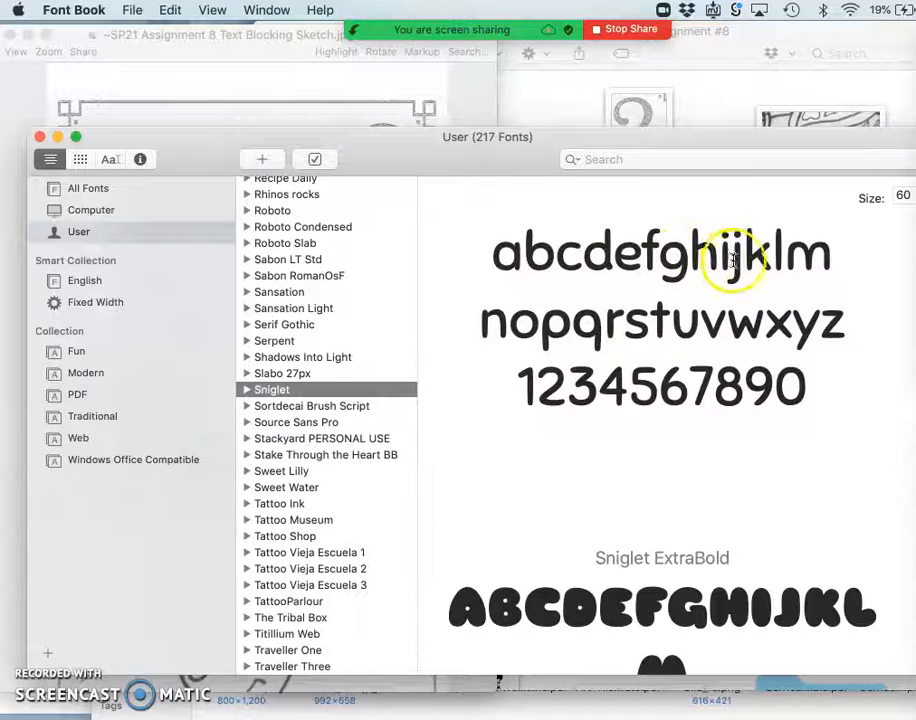
pyautogui.moveTo(544, 344)
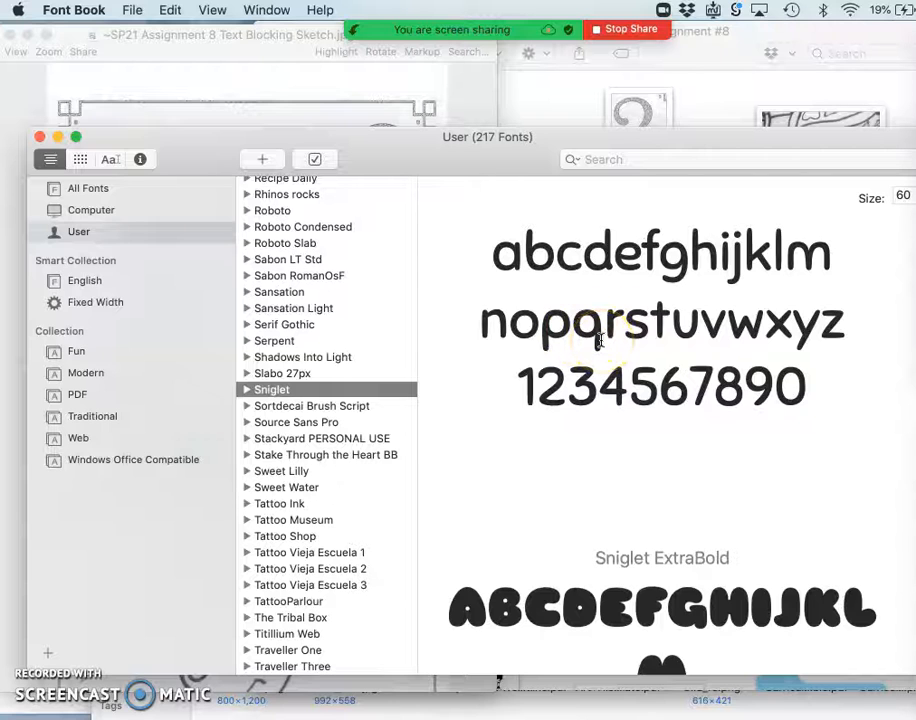
pyautogui.scroll(-3)
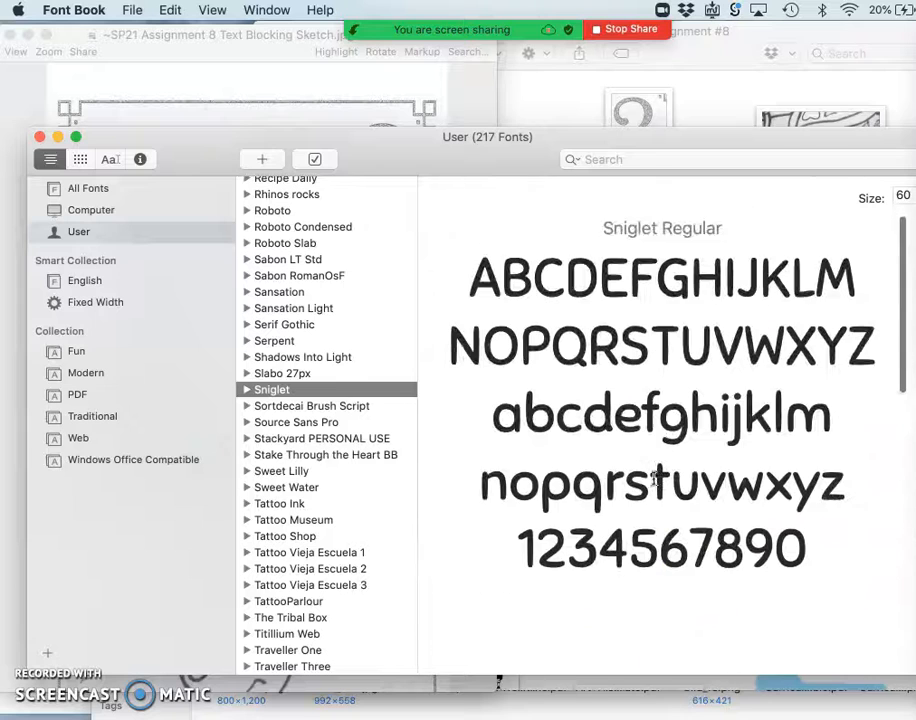
pyautogui.moveTo(184, 84)
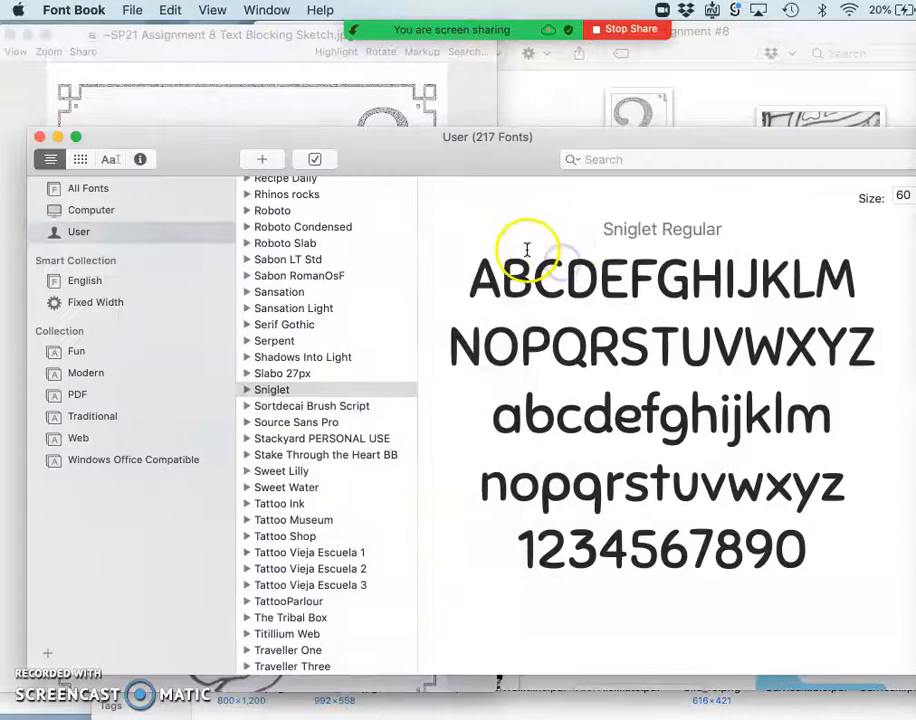
pyautogui.moveTo(350, 418)
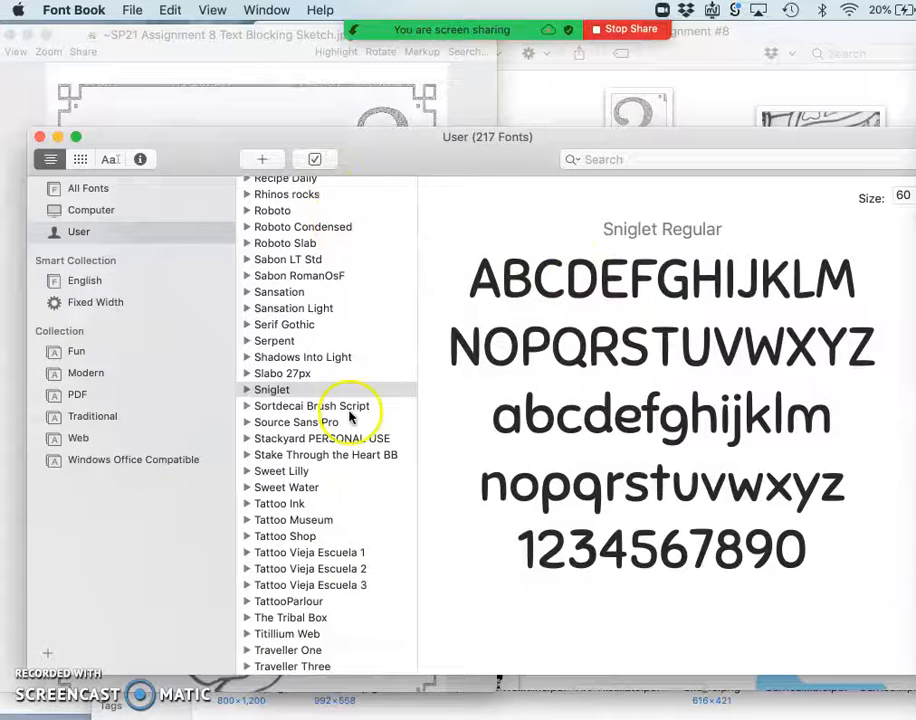
pyautogui.scroll(-3)
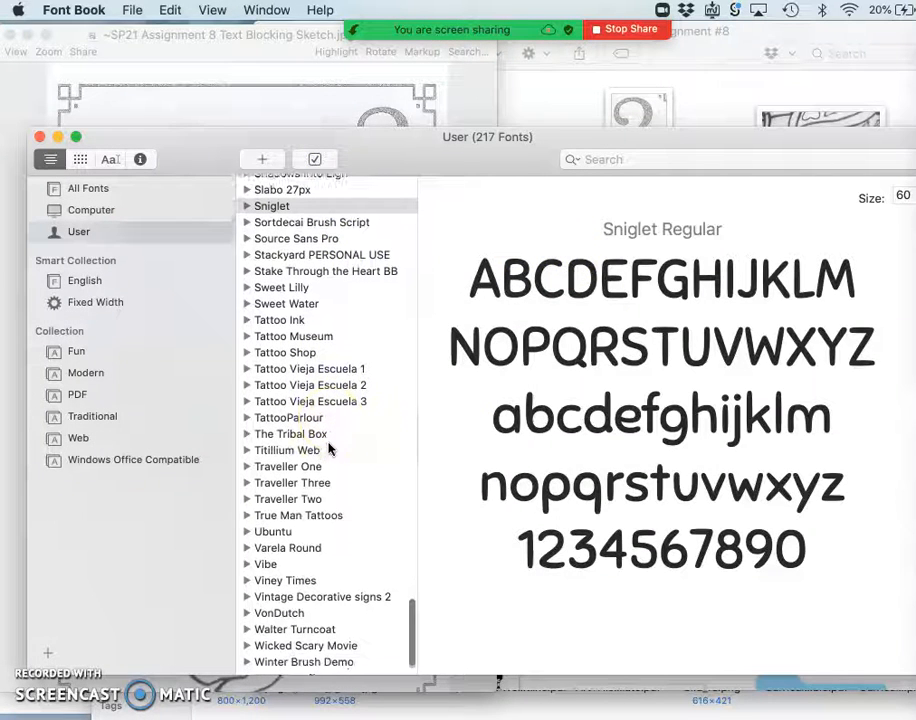
pyautogui.scroll(-3)
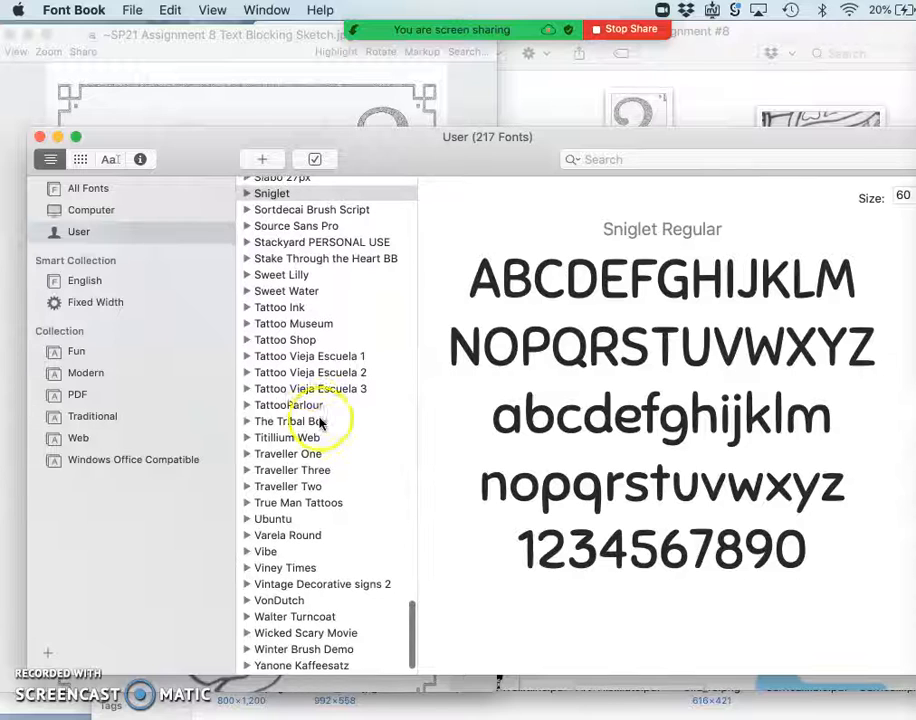
# Alternate between the Tattoo Museum and Tattoo Shop previews, finishing on Tattoo Museum.
pyautogui.click(292, 324)
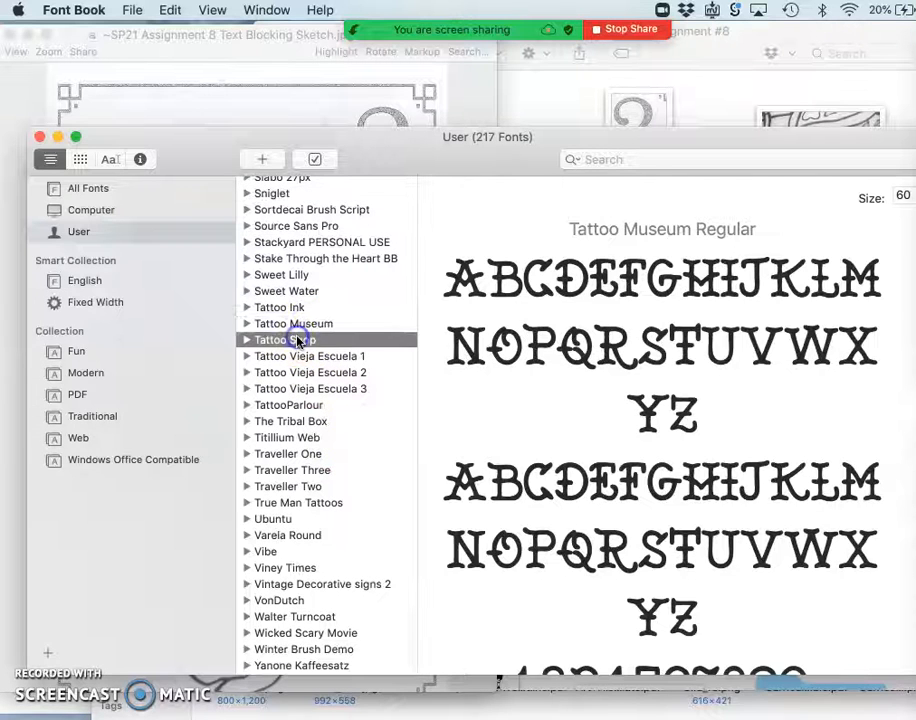
pyautogui.click(284, 340)
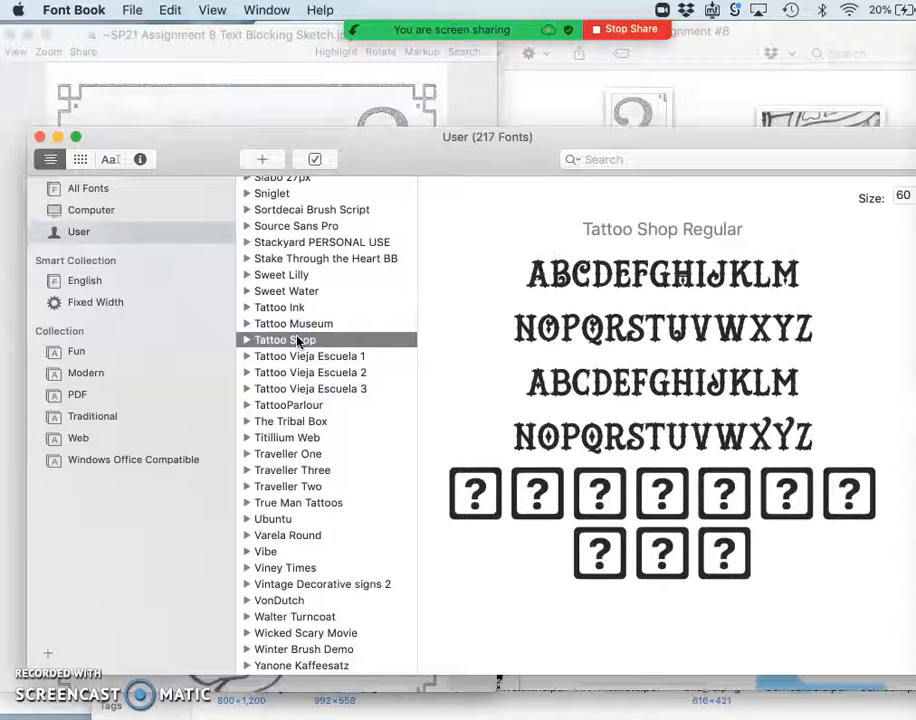
pyautogui.click(292, 324)
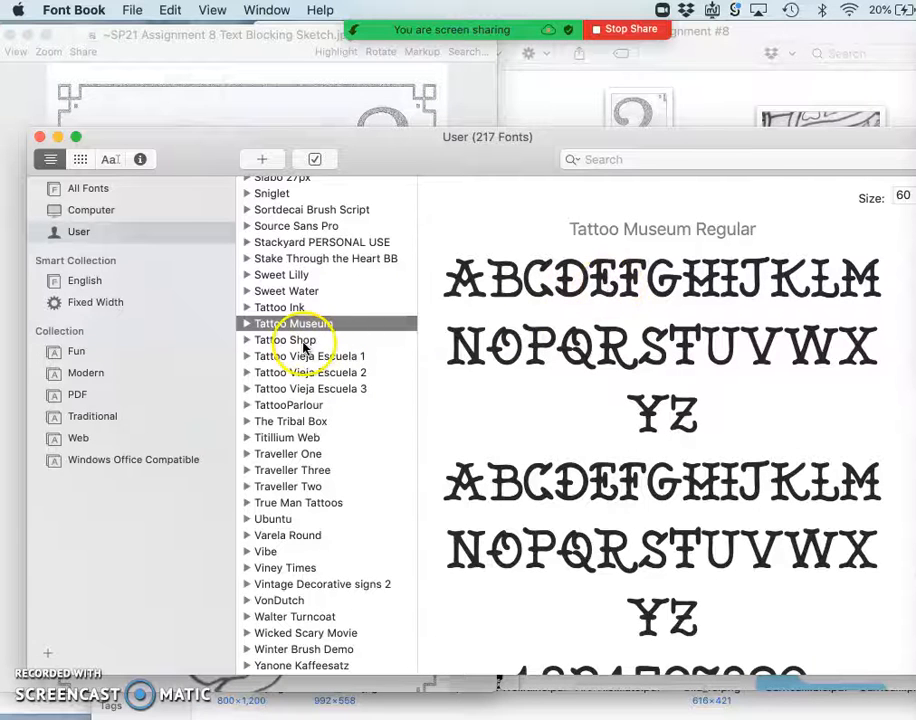
pyautogui.click(286, 340)
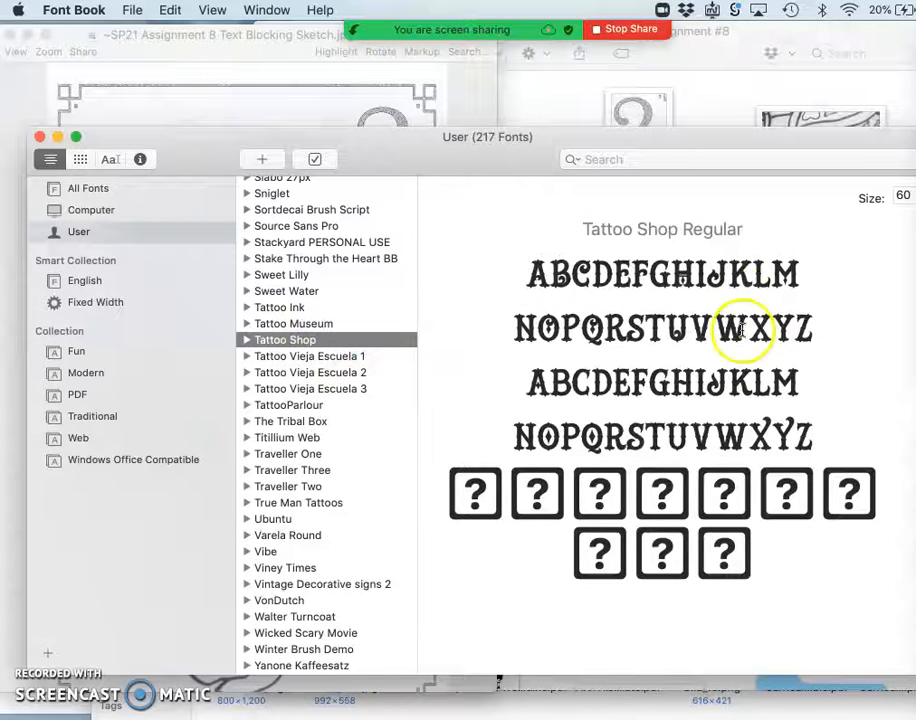
pyautogui.moveTo(644, 260)
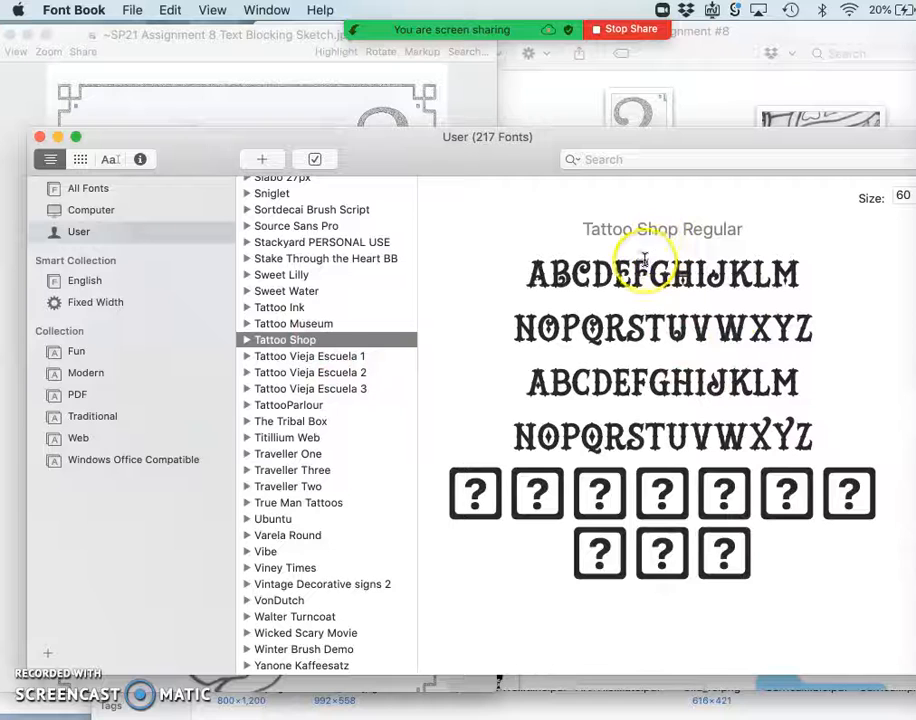
pyautogui.moveTo(324, 112)
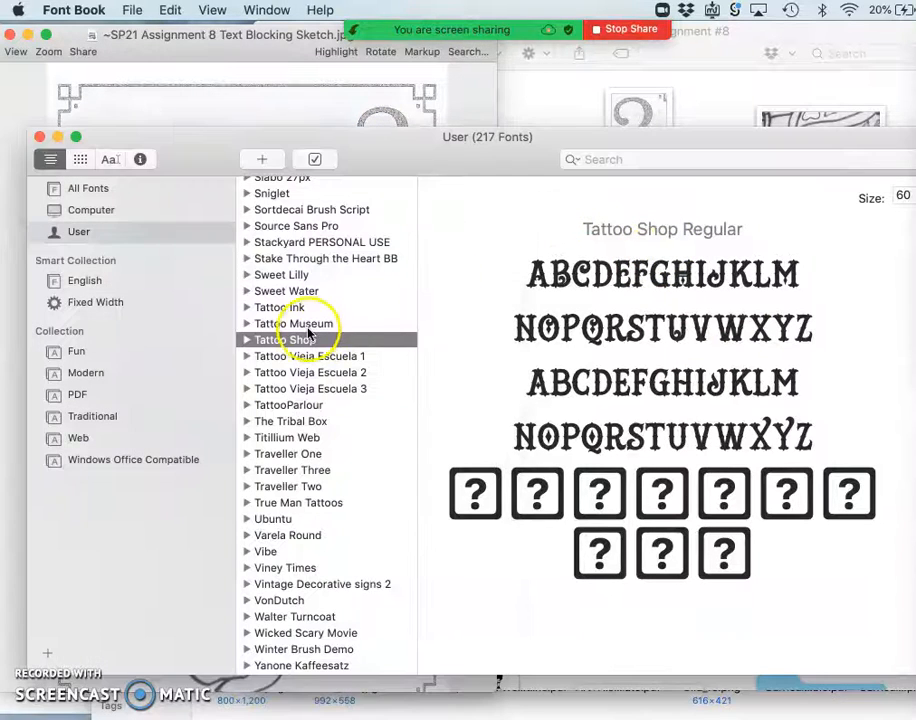
pyautogui.click(292, 324)
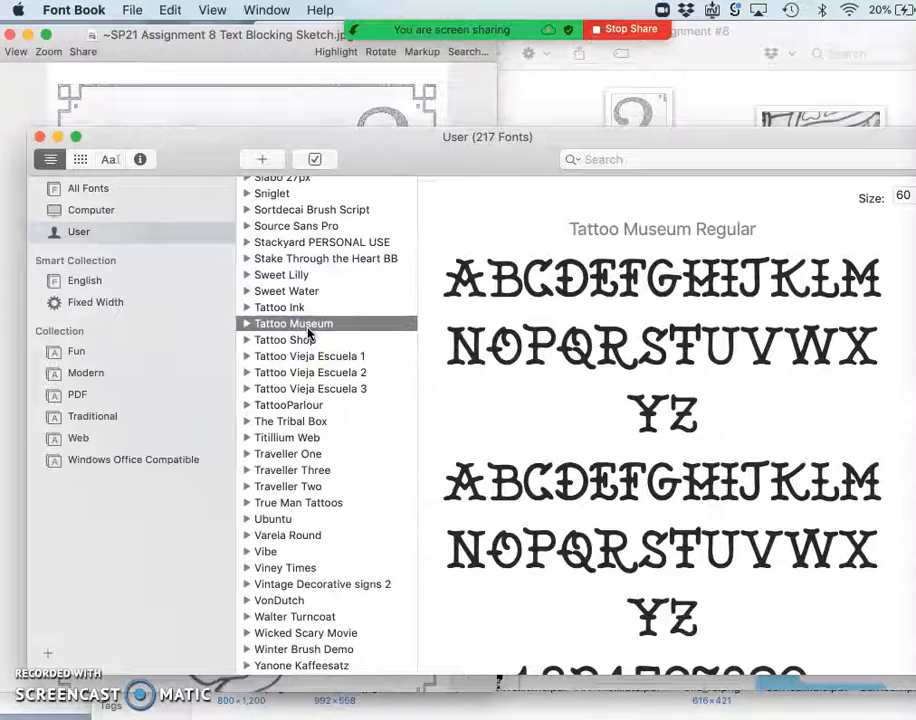
pyautogui.moveTo(624, 260)
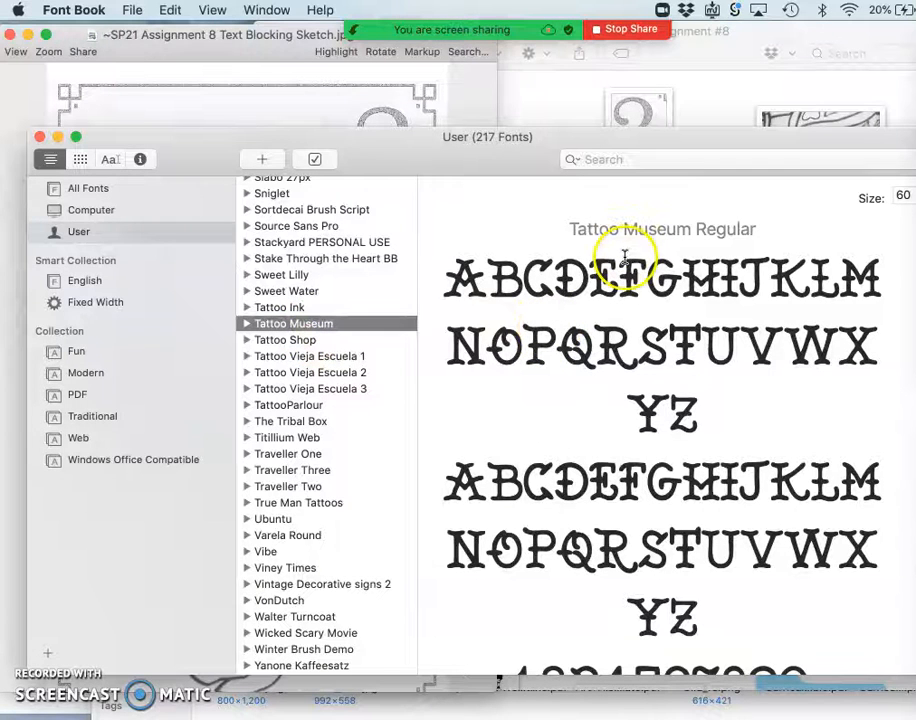
pyautogui.moveTo(700, 342)
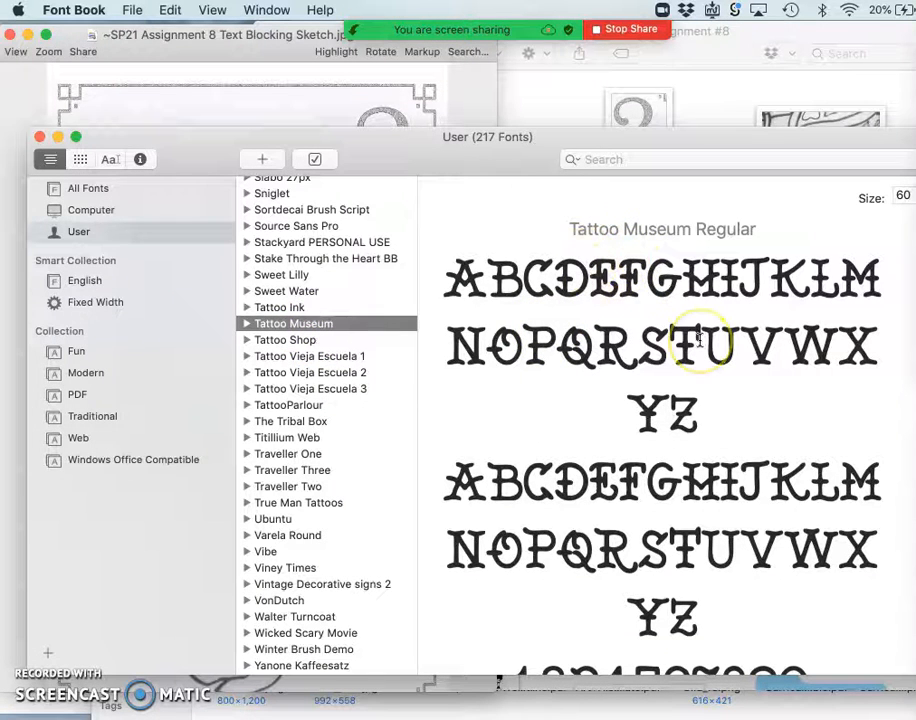
pyautogui.moveTo(504, 150)
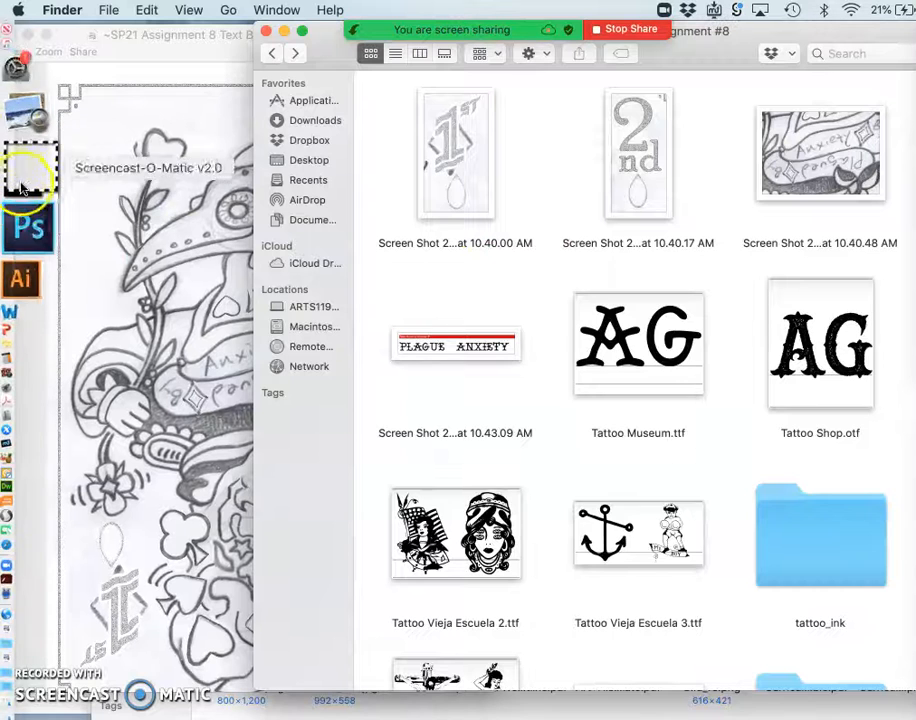
pyautogui.moveTo(22, 208)
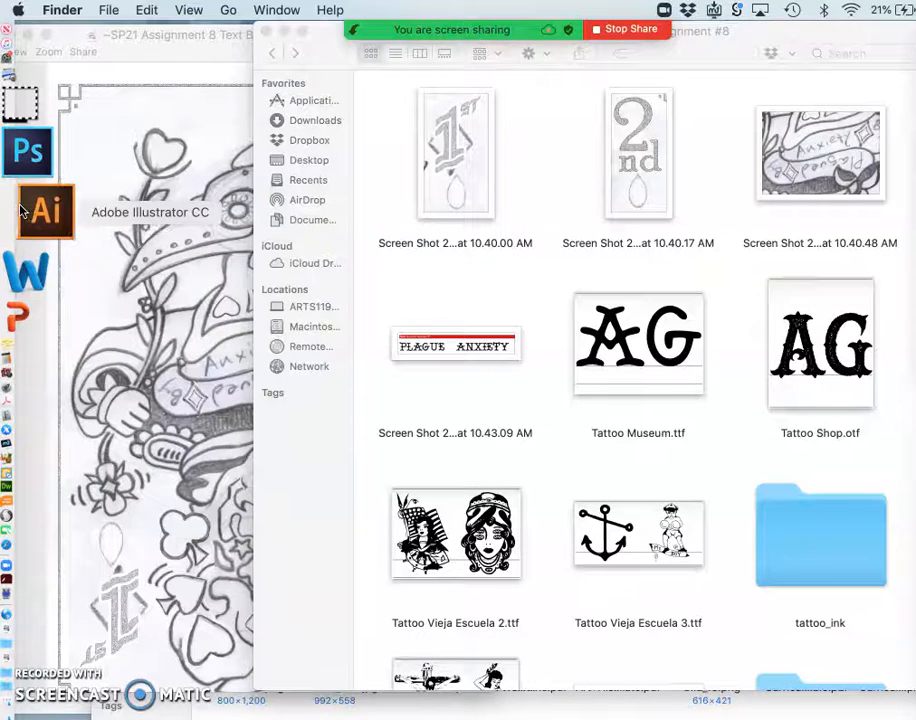
# Bring Chrome's DaFont tattoo font results back to the front.
pyautogui.click(44, 212)
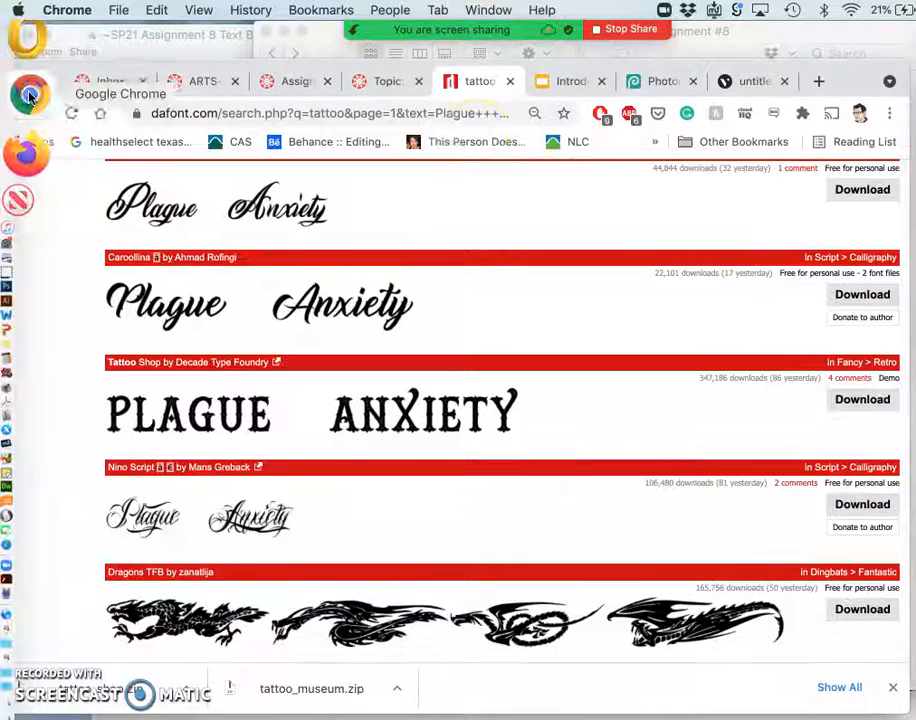
# Switch to the Vectr canvas and enter the text box to replace 'Text' with Plague and Anxiety.
pyautogui.click(752, 80)
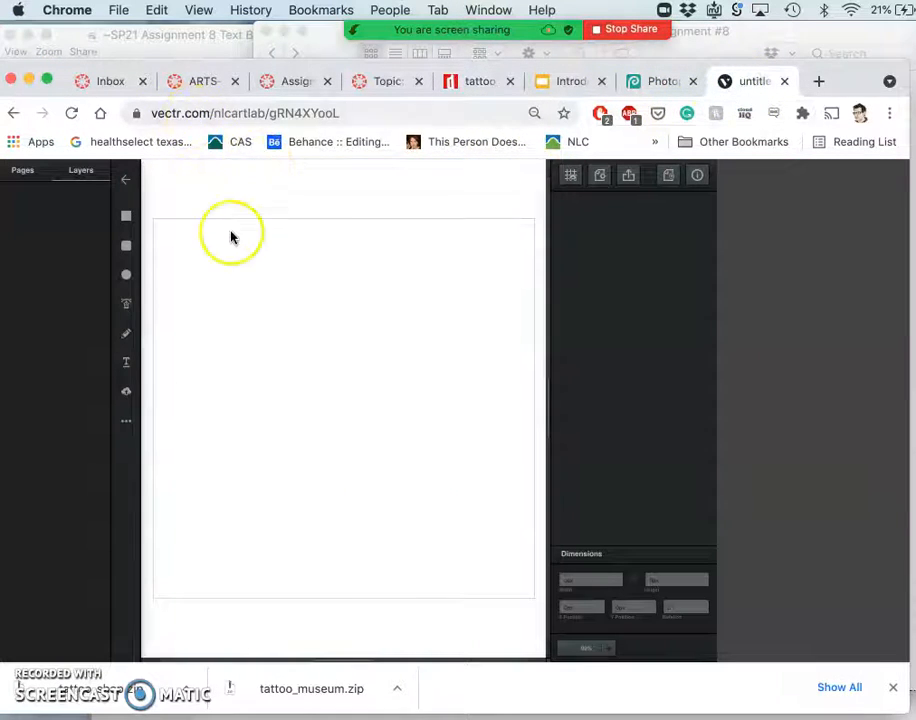
pyautogui.moveTo(224, 284)
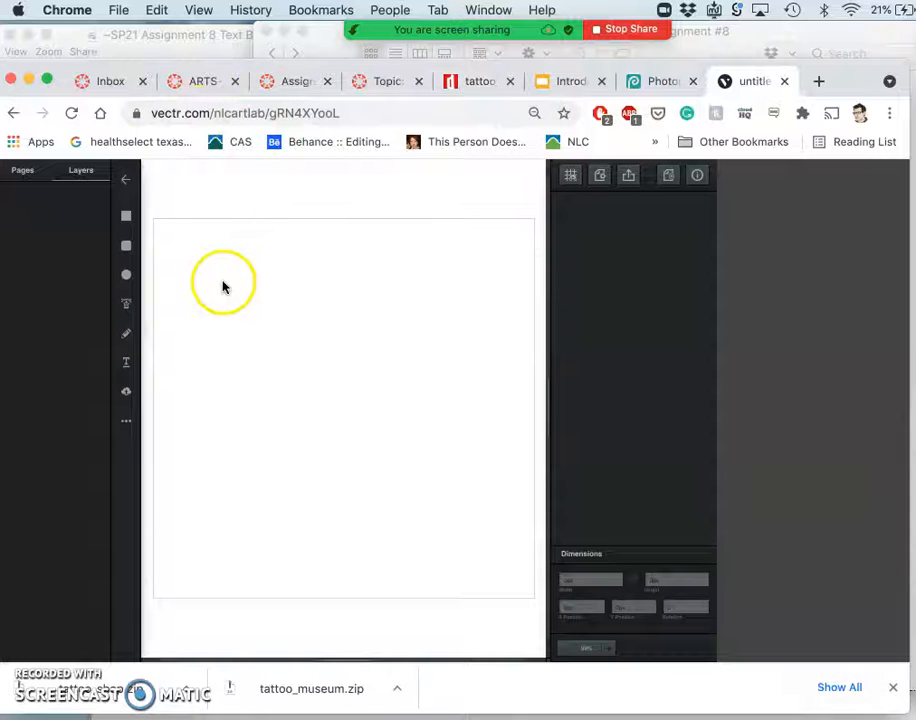
pyautogui.moveTo(188, 312)
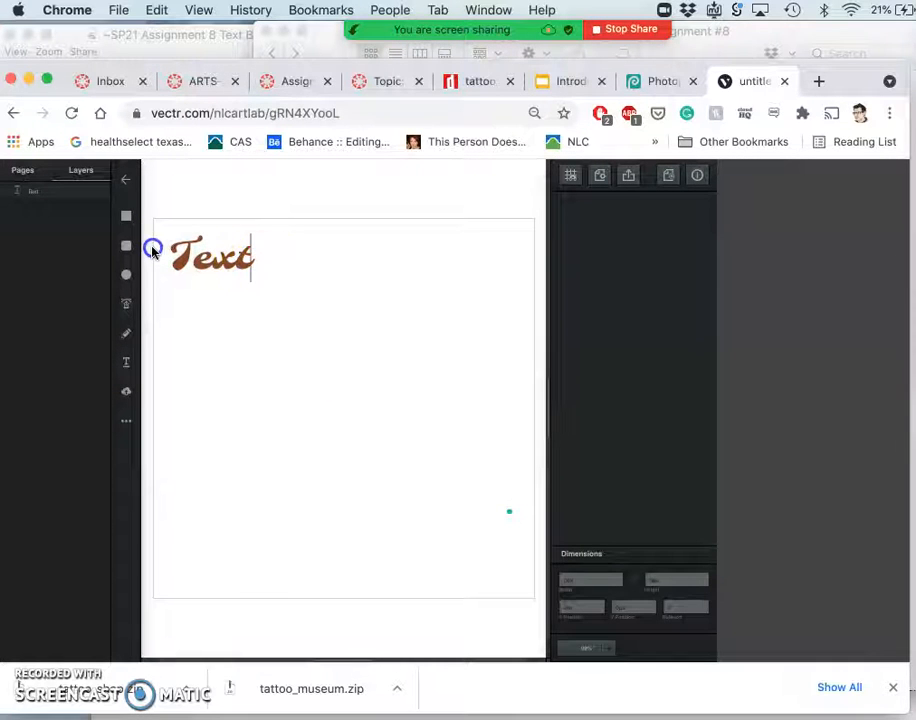
pyautogui.click(212, 256)
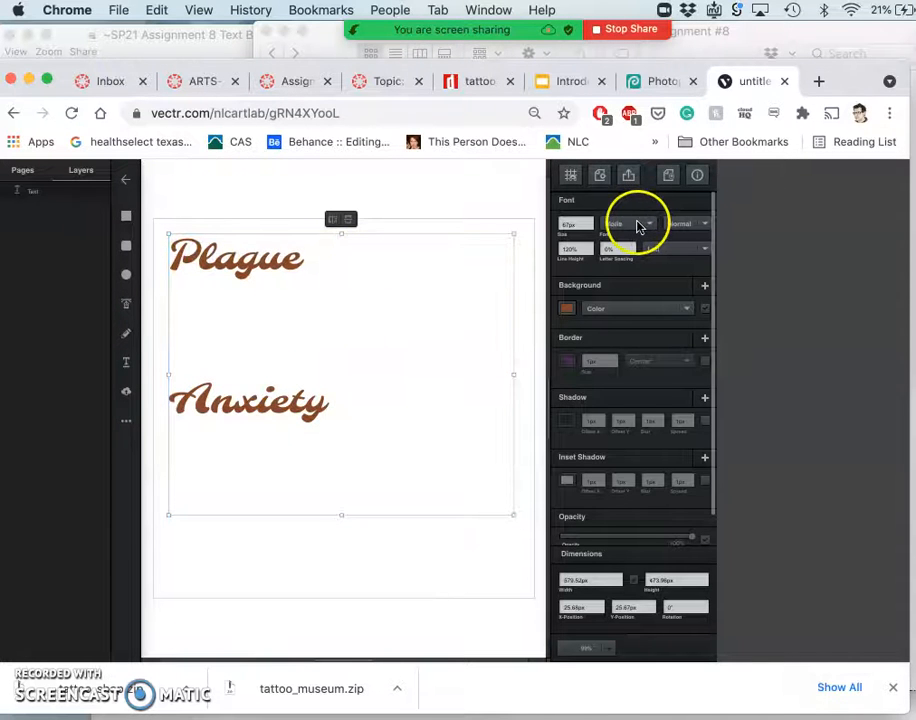
# Try the dripping Nosifer typeface, then the Permanent Marker style, on the text.
pyautogui.click(616, 224)
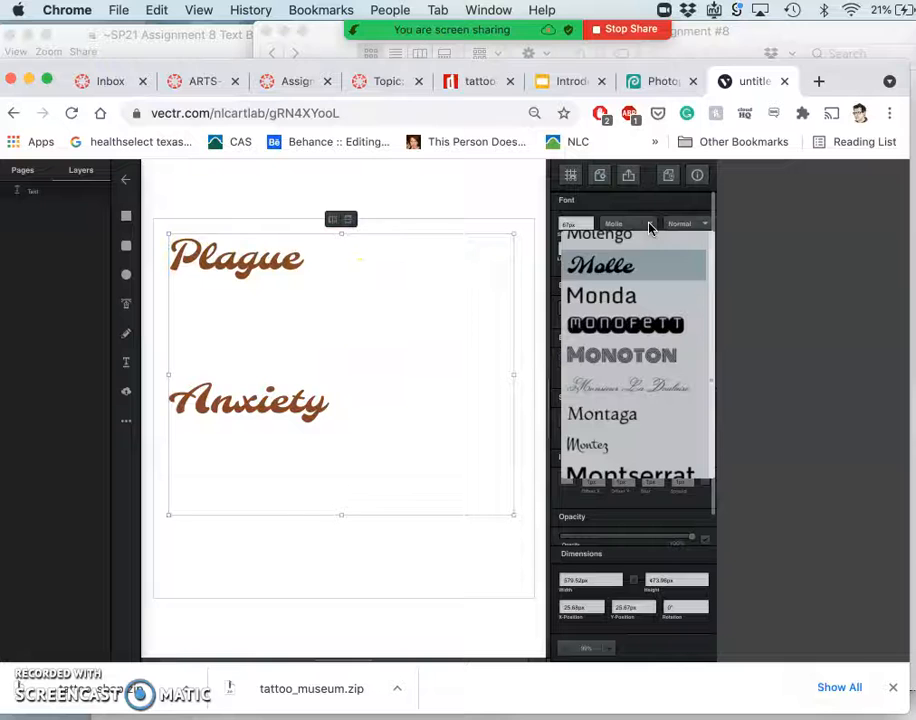
pyautogui.scroll(3)
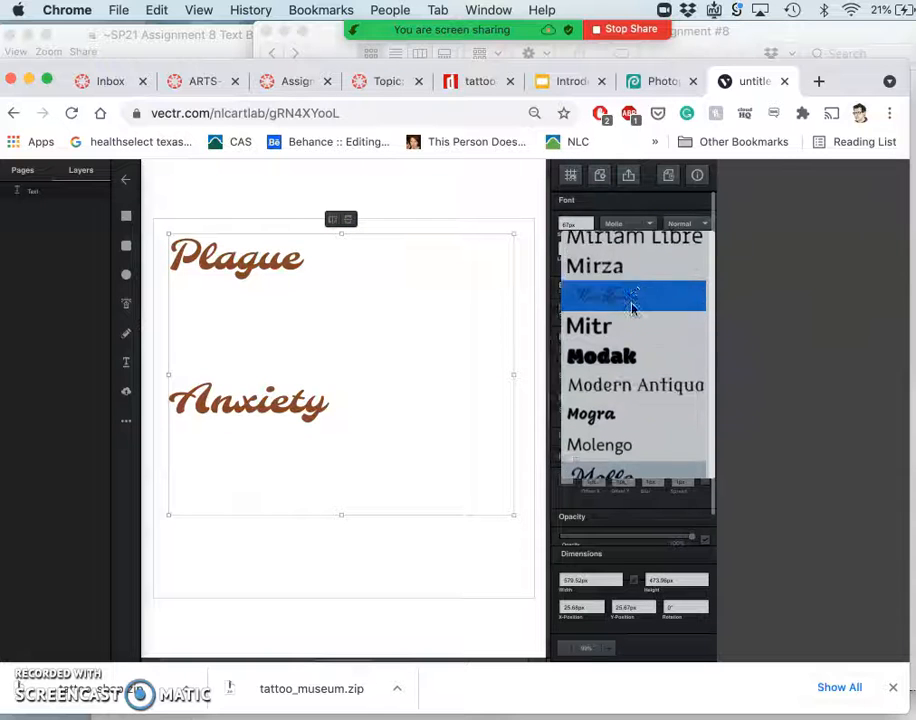
pyautogui.scroll(-3)
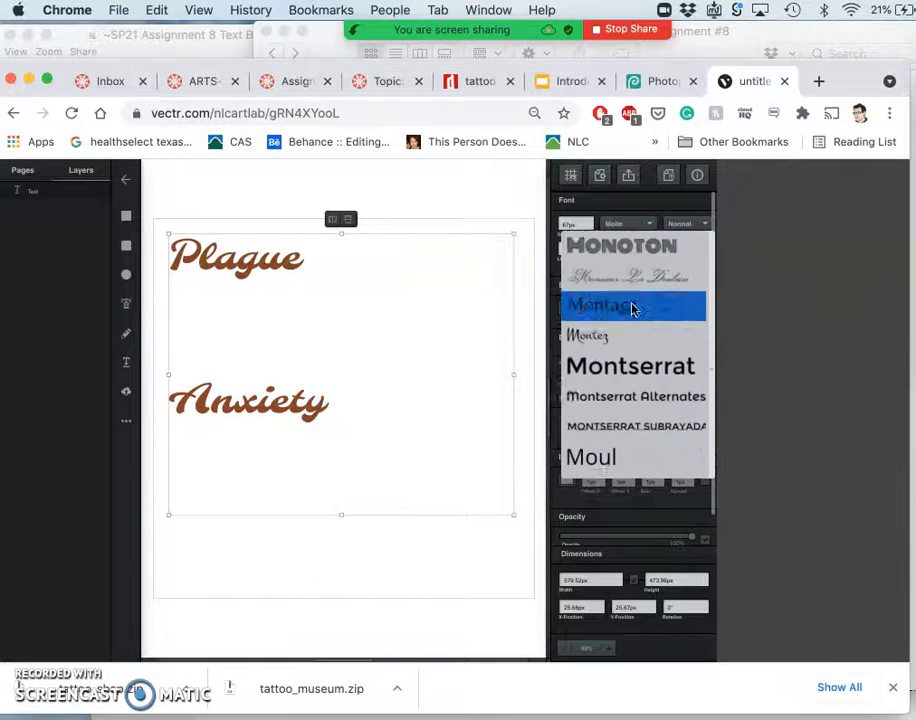
pyautogui.scroll(-3)
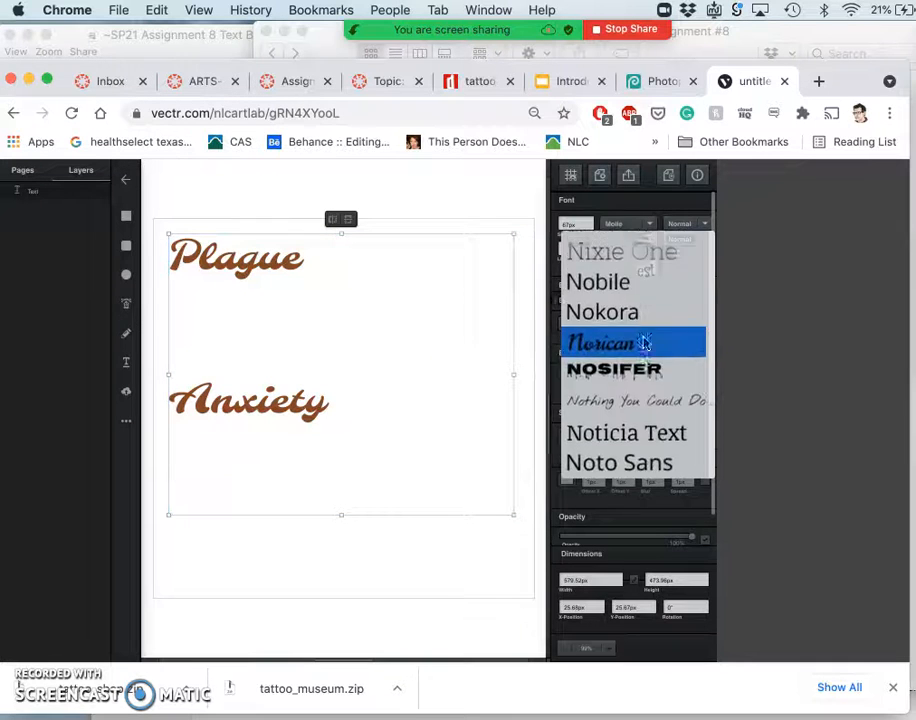
pyautogui.click(612, 368)
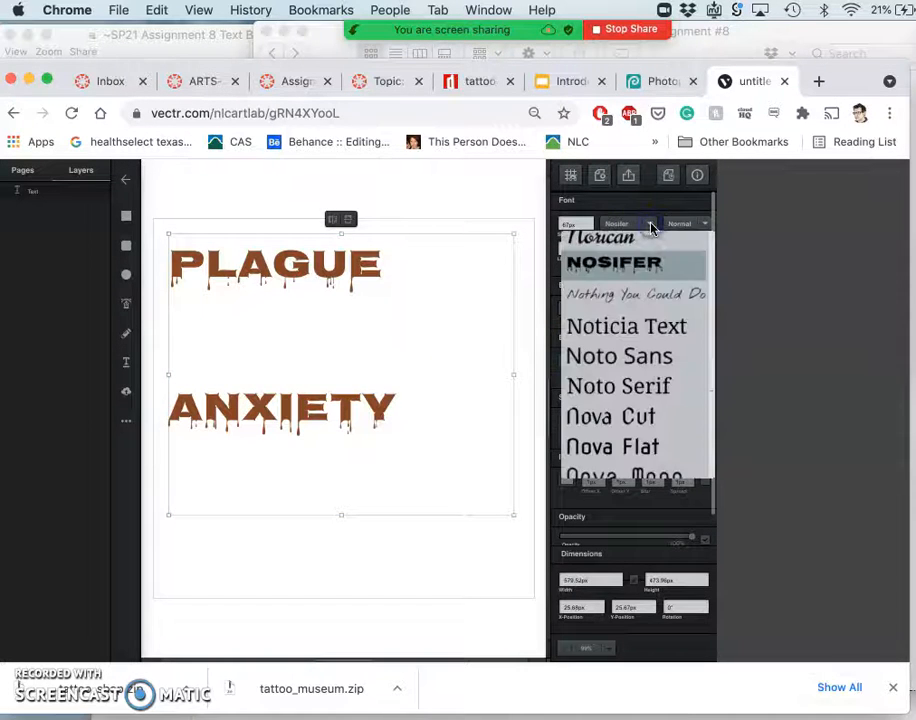
pyautogui.scroll(-3)
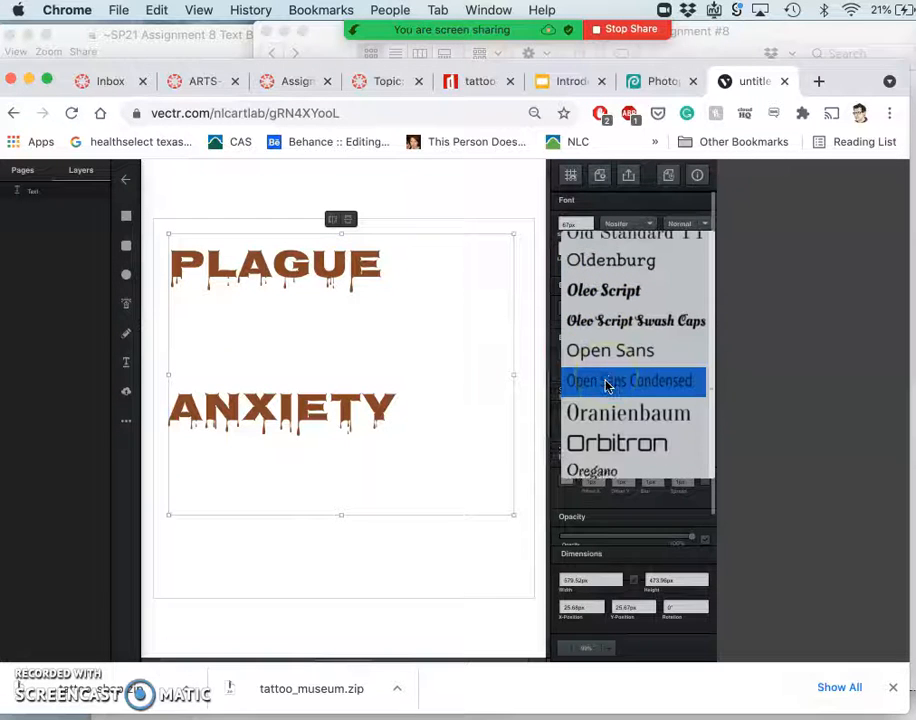
pyautogui.scroll(-3)
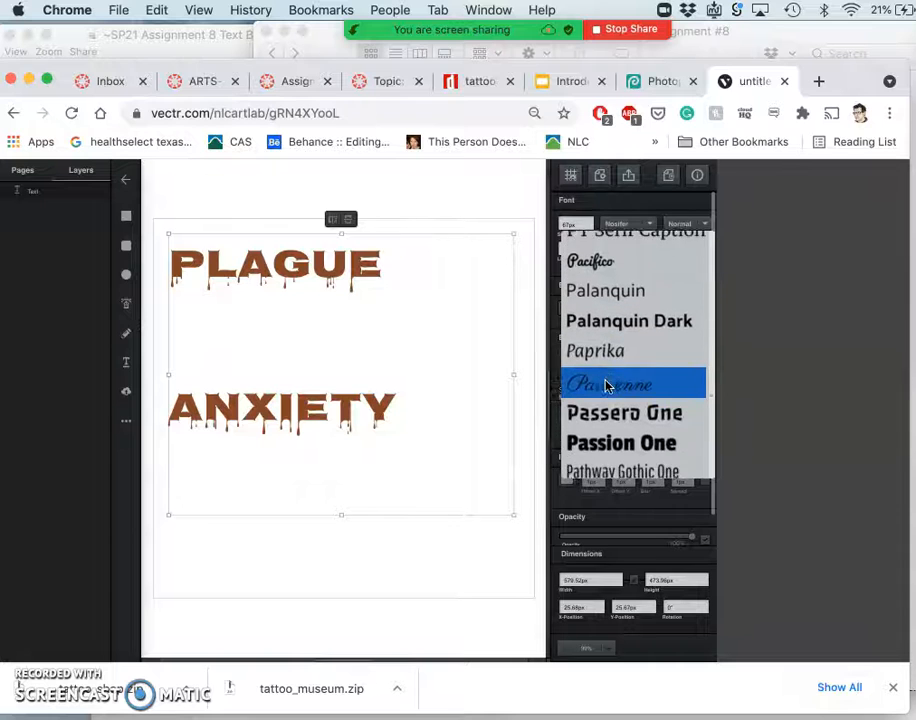
pyautogui.scroll(-3)
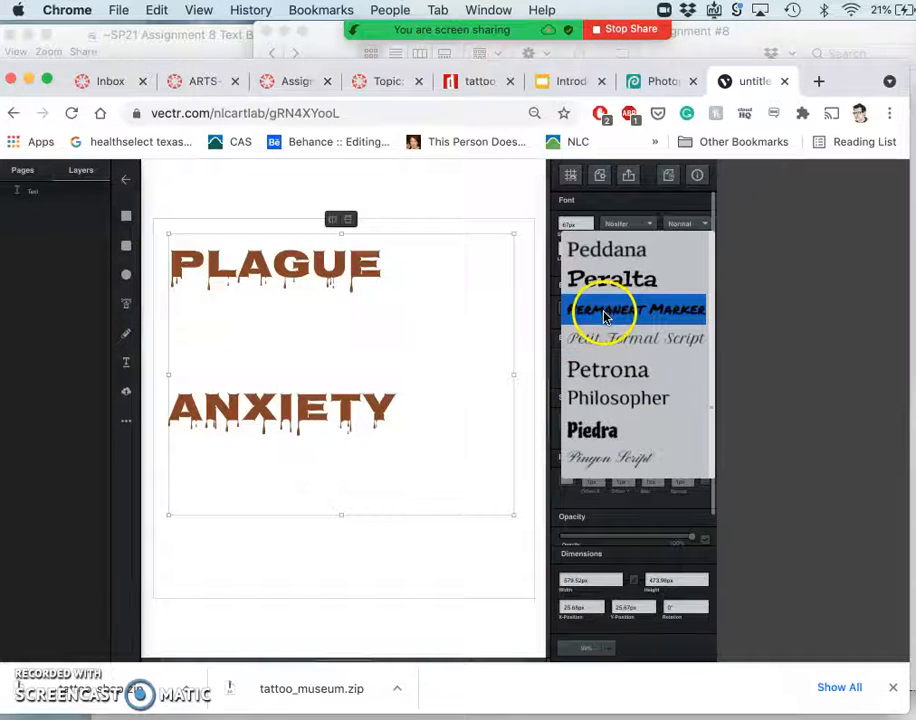
pyautogui.click(636, 310)
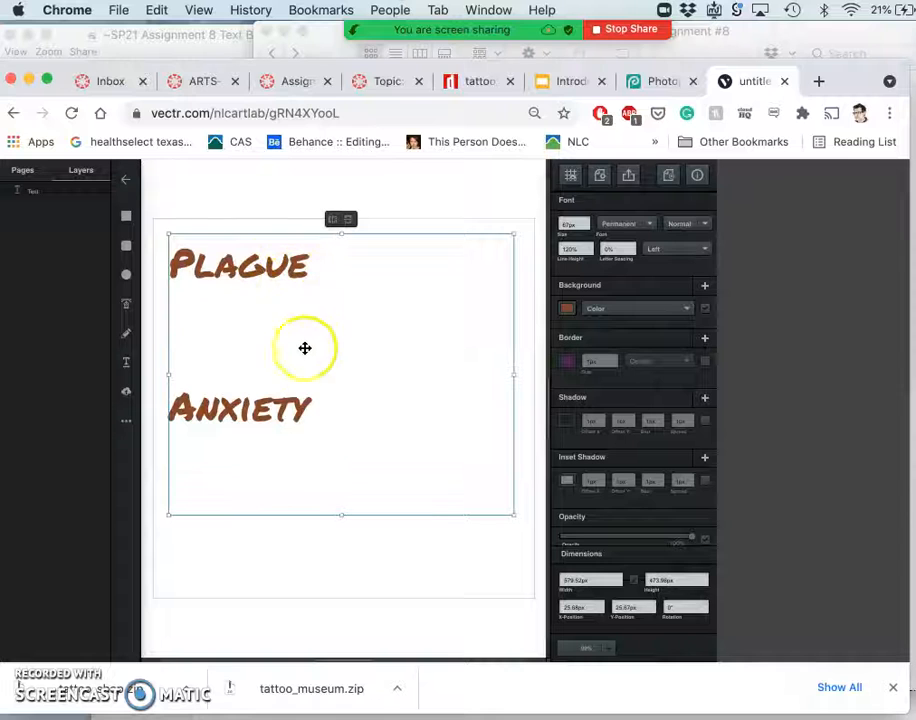
pyautogui.moveTo(590, 220)
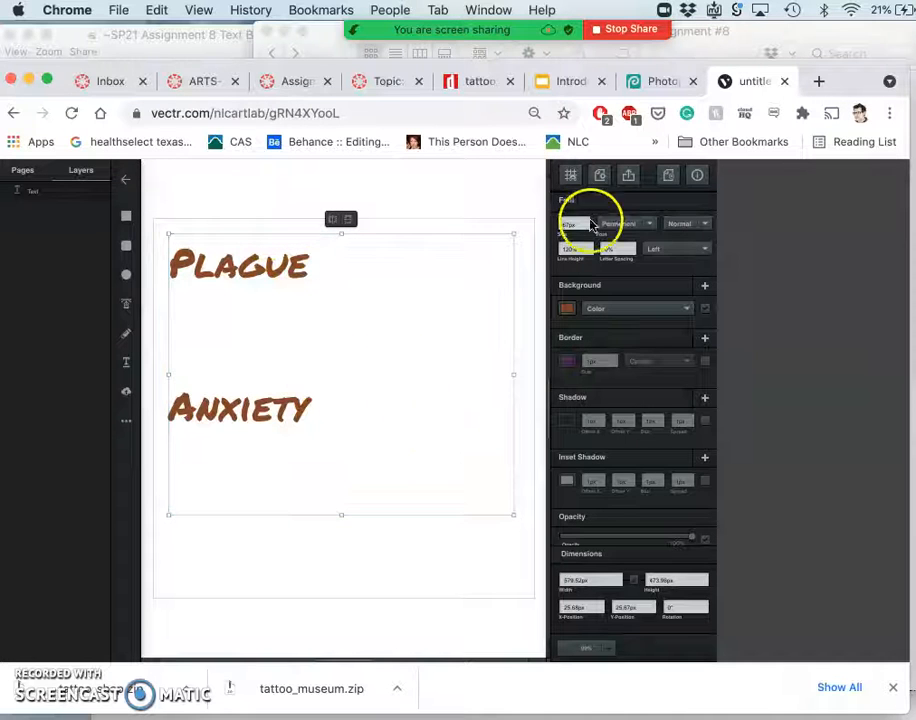
# Settle on the western-style Sancreek slab typeface and re-enter the text for editing.
pyautogui.click(600, 224)
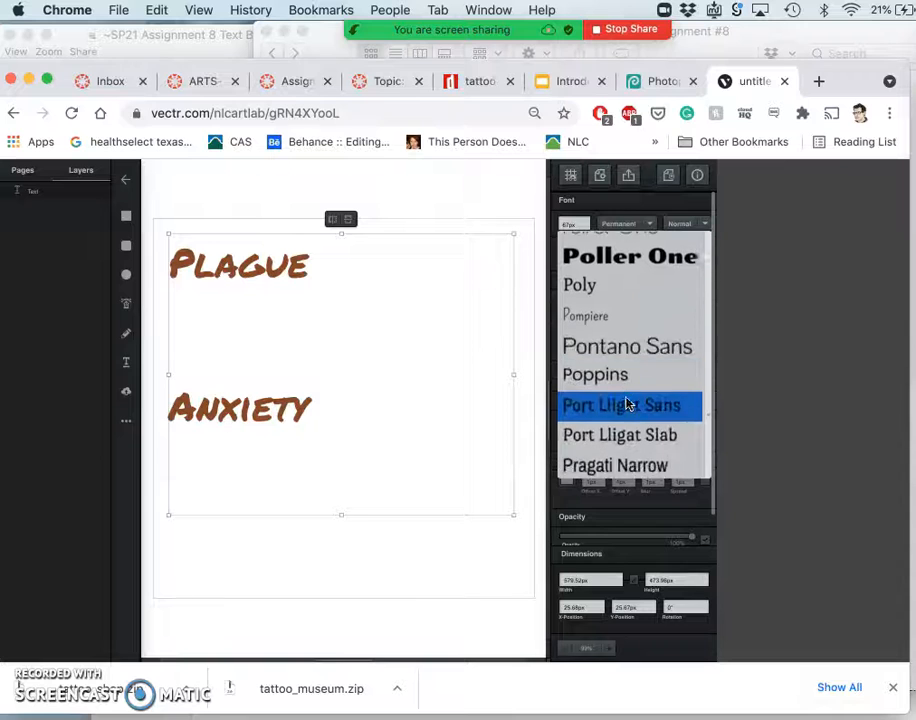
pyautogui.scroll(-3)
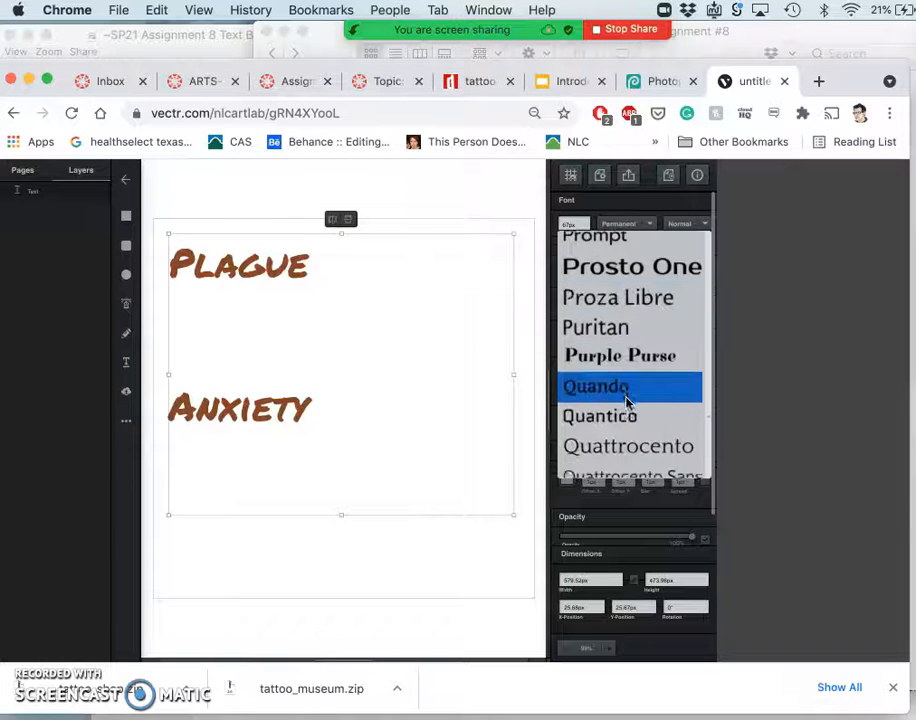
pyautogui.scroll(-3)
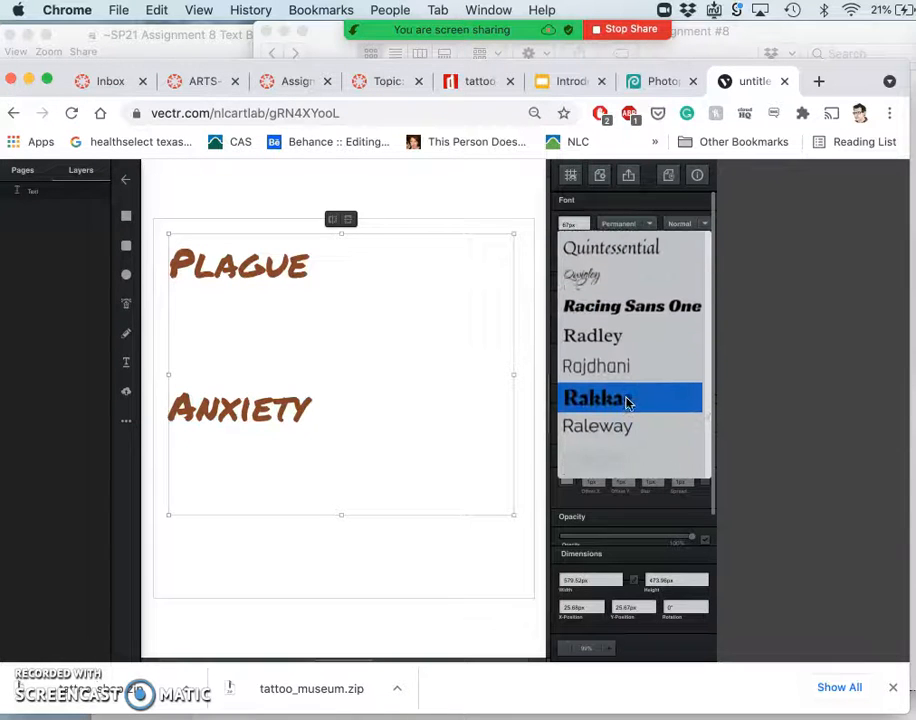
pyautogui.scroll(-3)
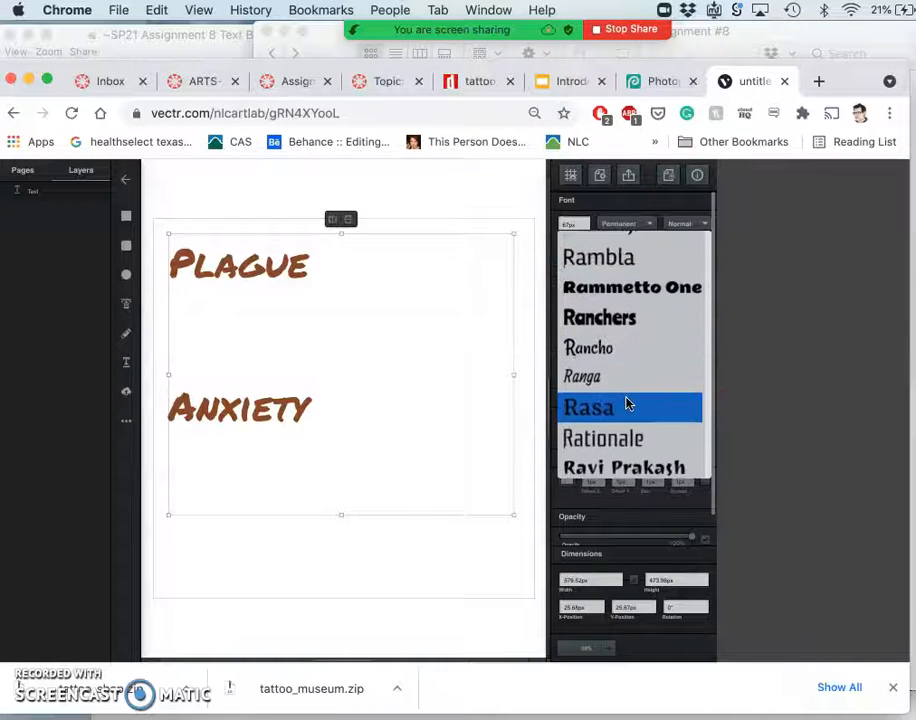
pyautogui.scroll(-3)
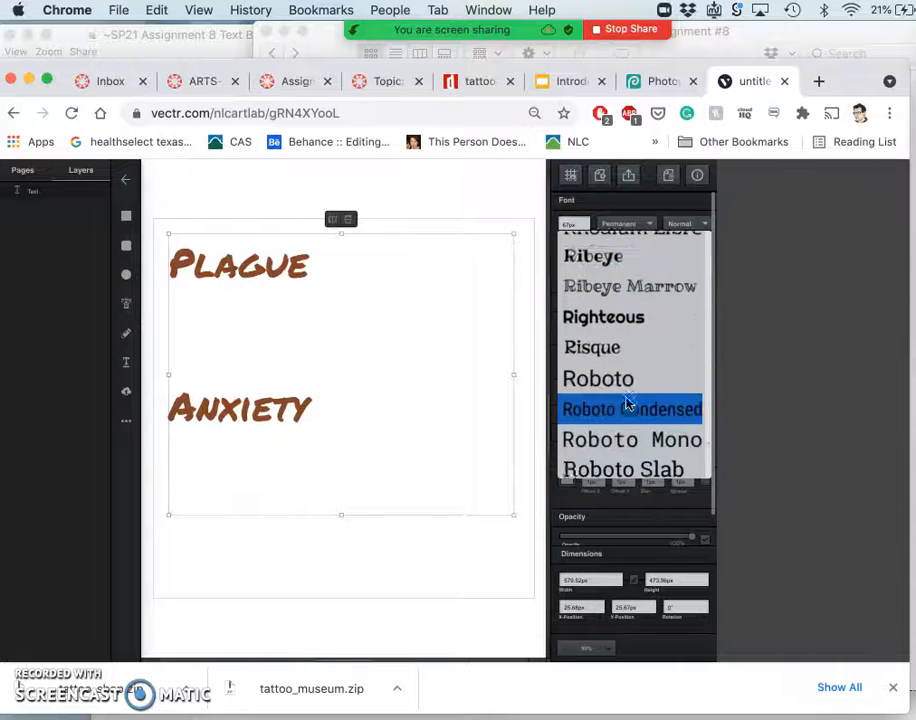
pyautogui.scroll(-3)
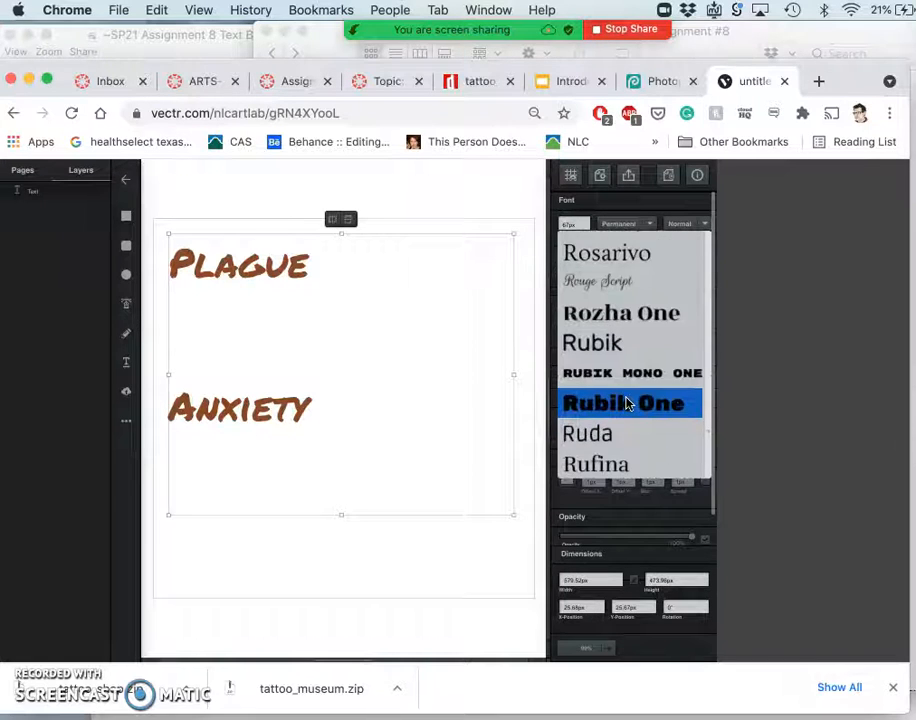
pyautogui.scroll(-3)
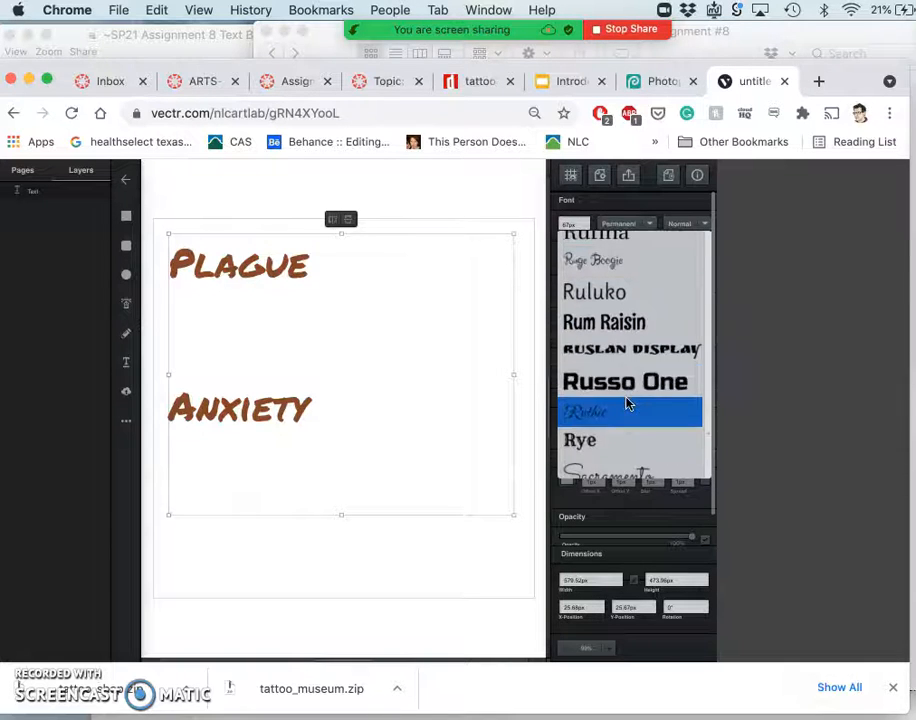
pyautogui.scroll(-3)
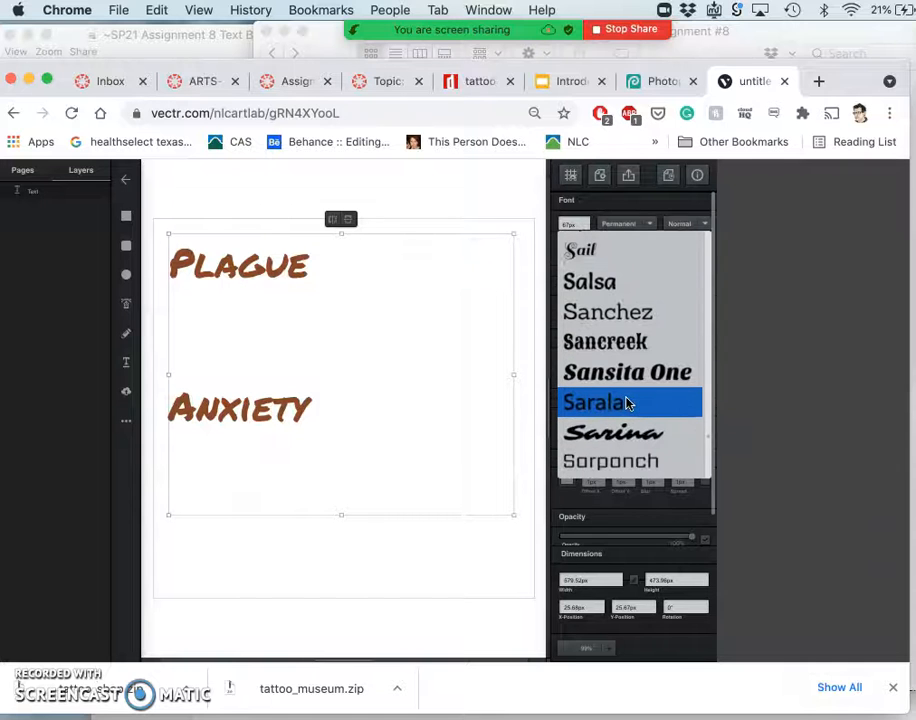
pyautogui.click(604, 340)
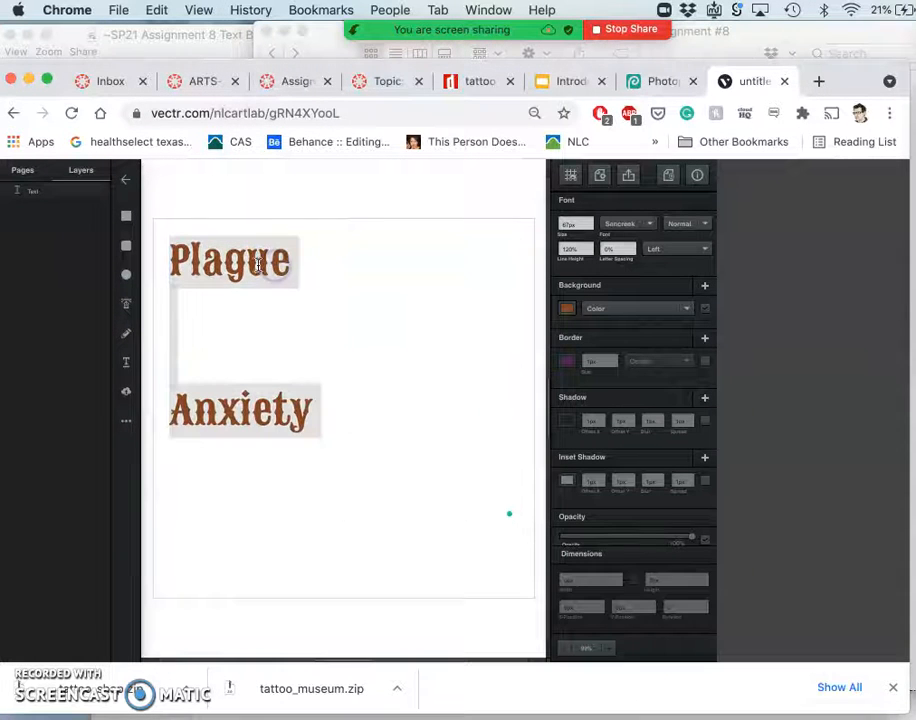
pyautogui.click(230, 260)
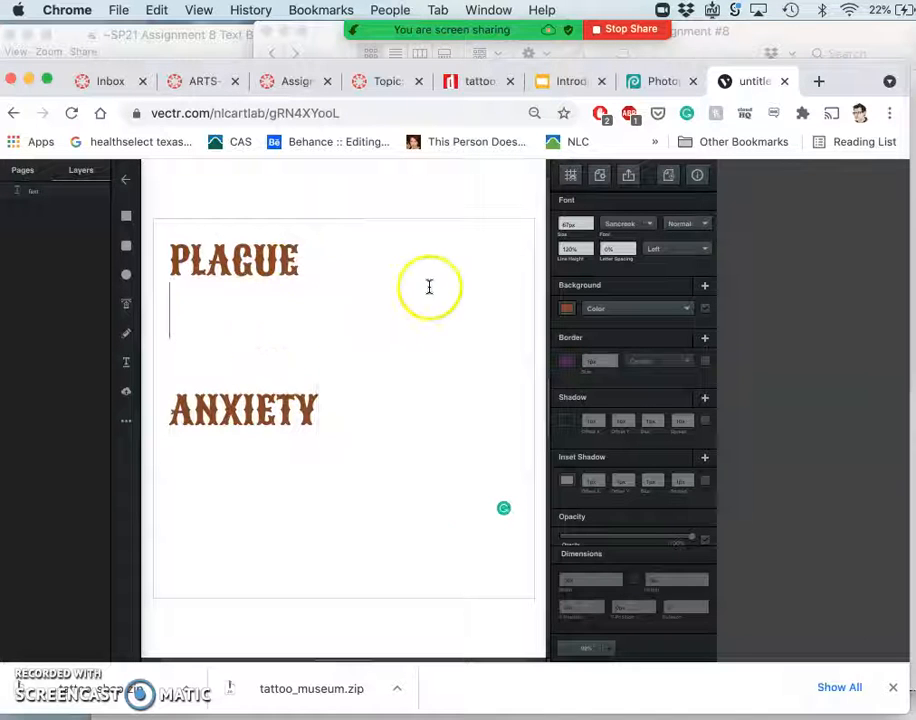
pyautogui.moveTo(490, 290)
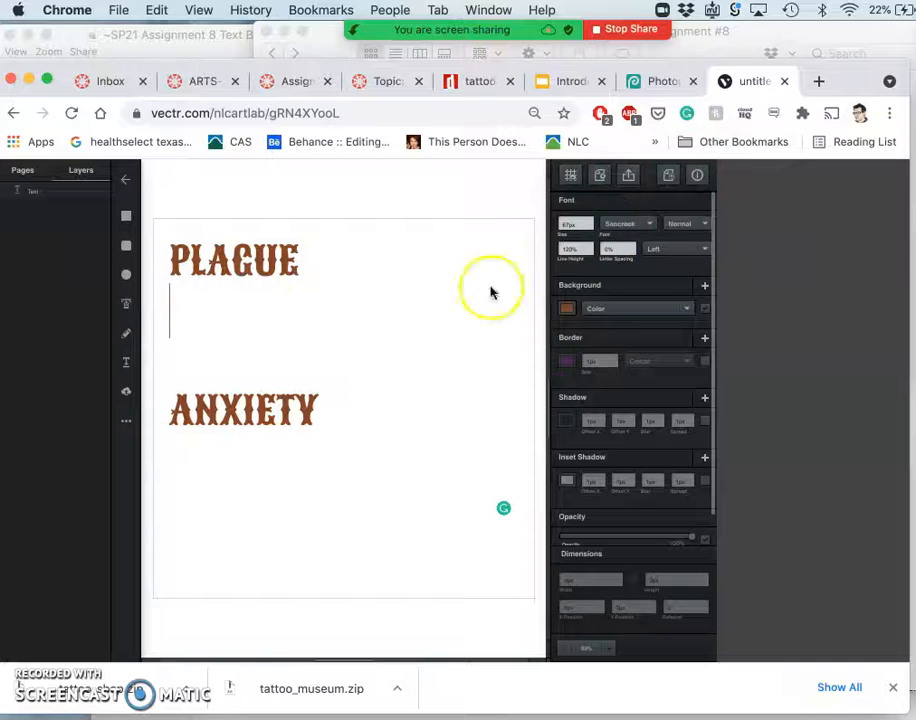
# Finish editing and select the pale duplicate PLAGUE ANXIETY text box.
pyautogui.click(212, 268)
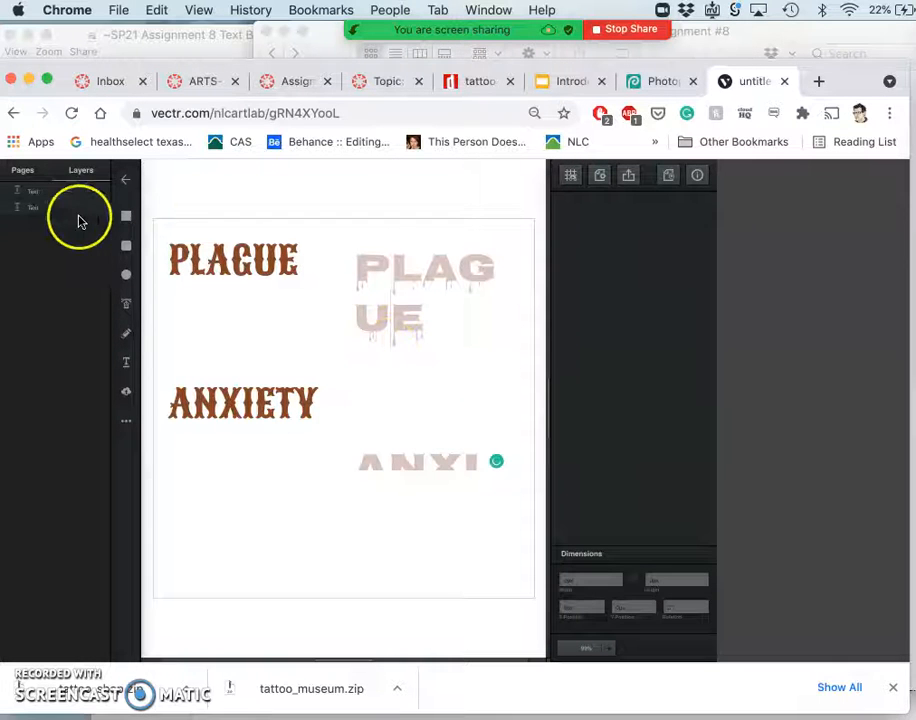
pyautogui.click(424, 290)
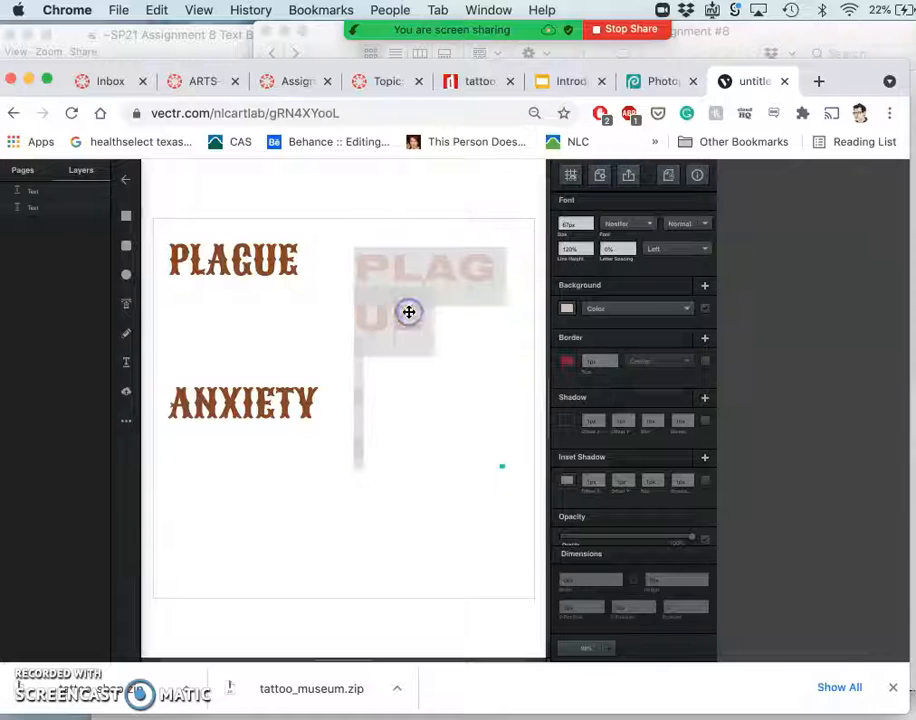
pyautogui.moveTo(408, 312); pyautogui.dragTo(396, 272)
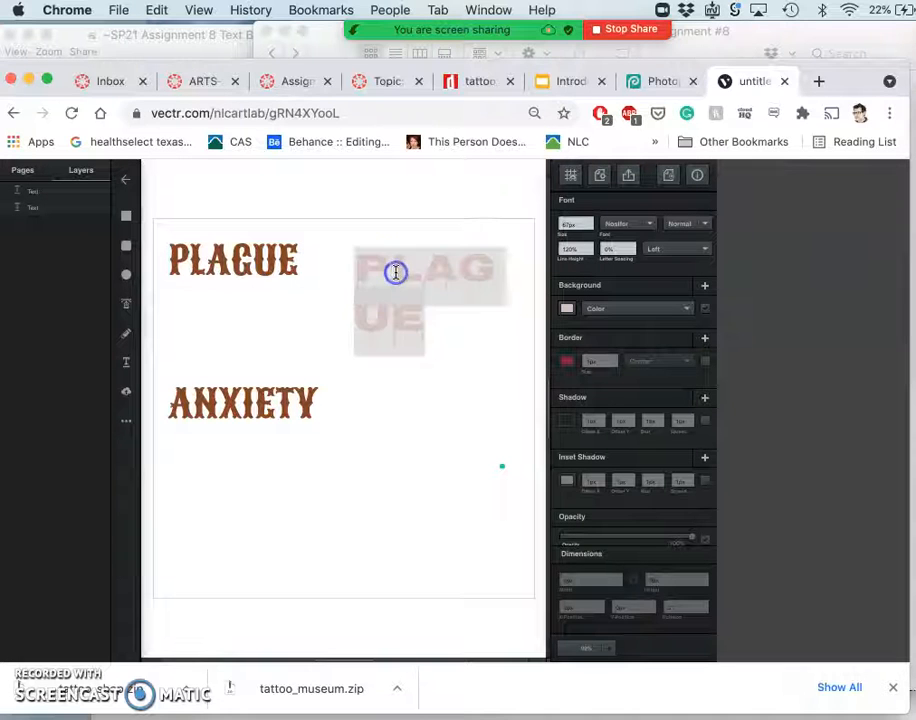
pyautogui.click(396, 272)
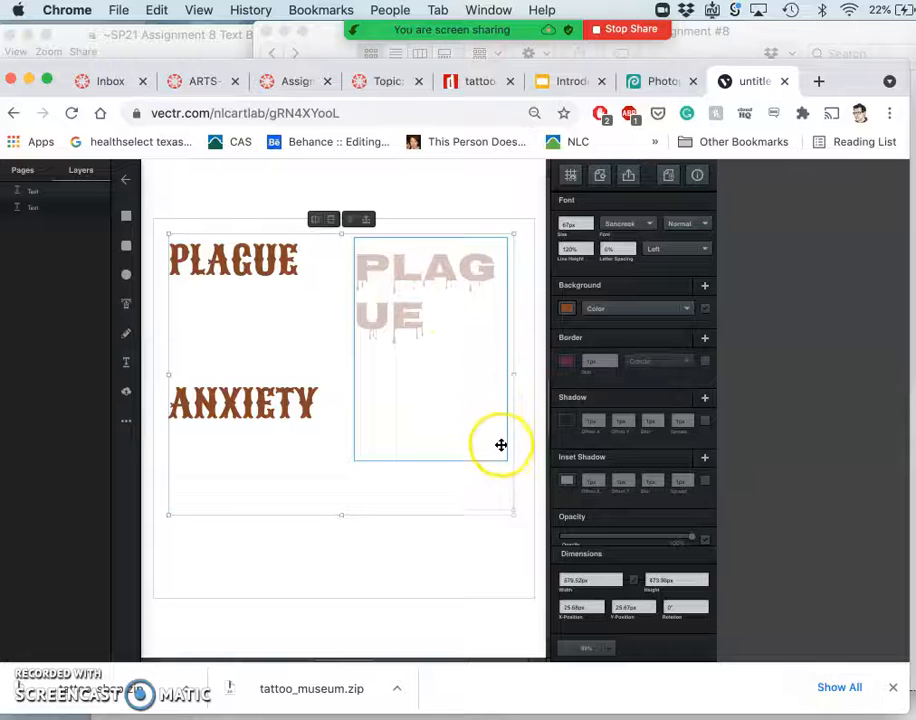
# Move the pale copy beside the original text and enlarge its text box.
pyautogui.moveTo(500, 444); pyautogui.dragTo(488, 544)
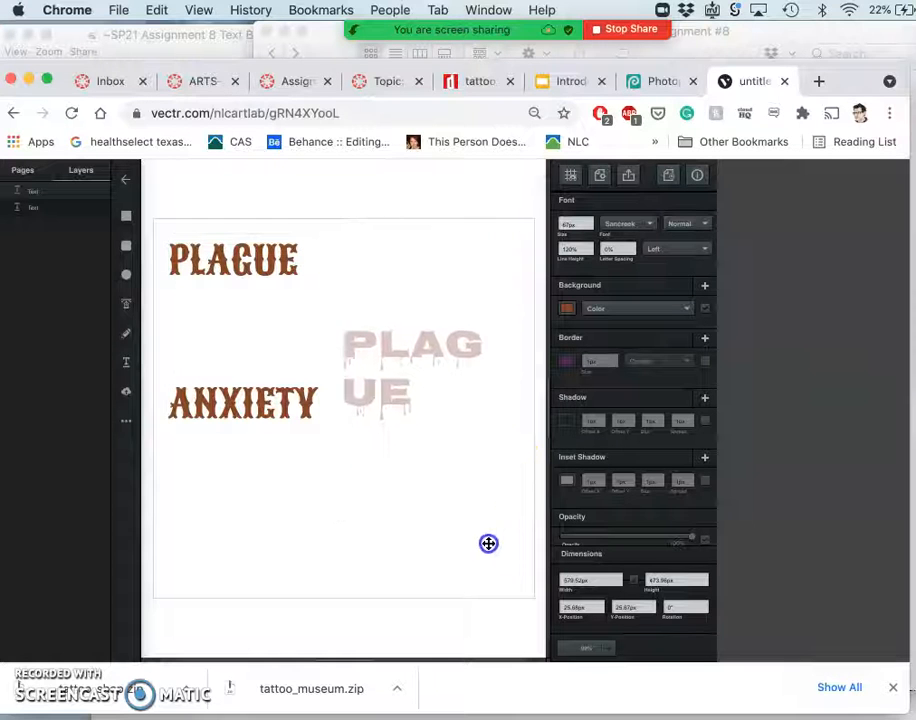
pyautogui.moveTo(488, 544); pyautogui.dragTo(456, 516)
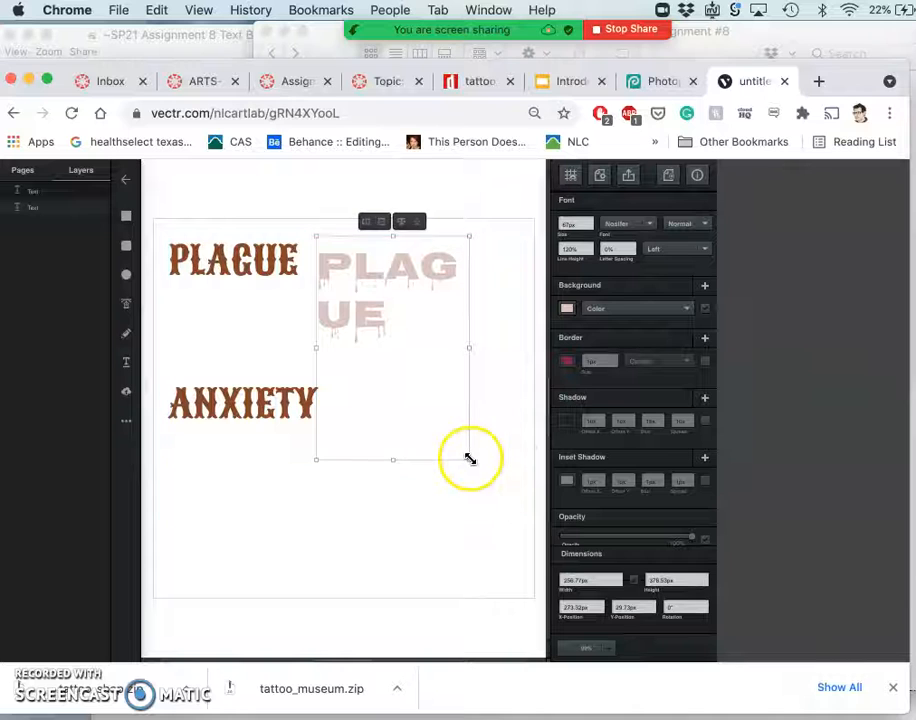
pyautogui.moveTo(470, 458); pyautogui.dragTo(494, 540)
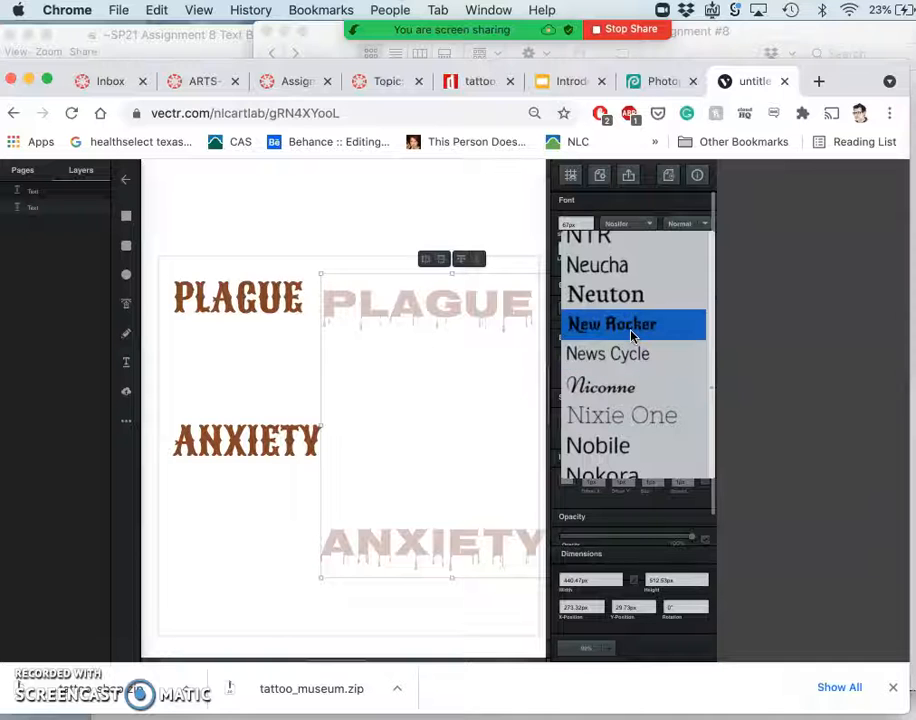
# Try New Rocker and then another typeface on the pale copy.
pyautogui.click(612, 324)
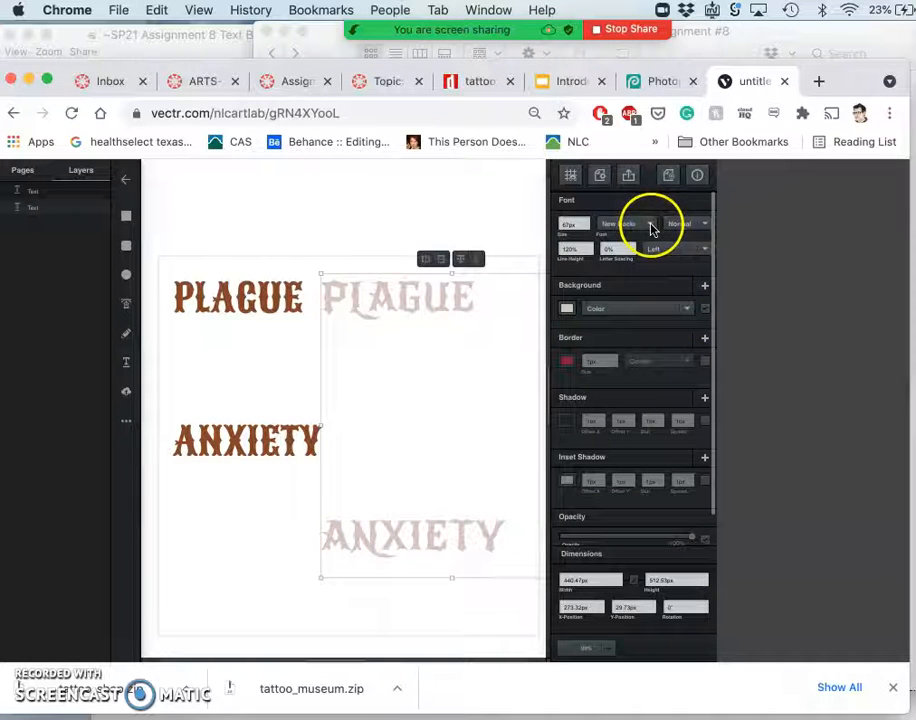
pyautogui.click(624, 224)
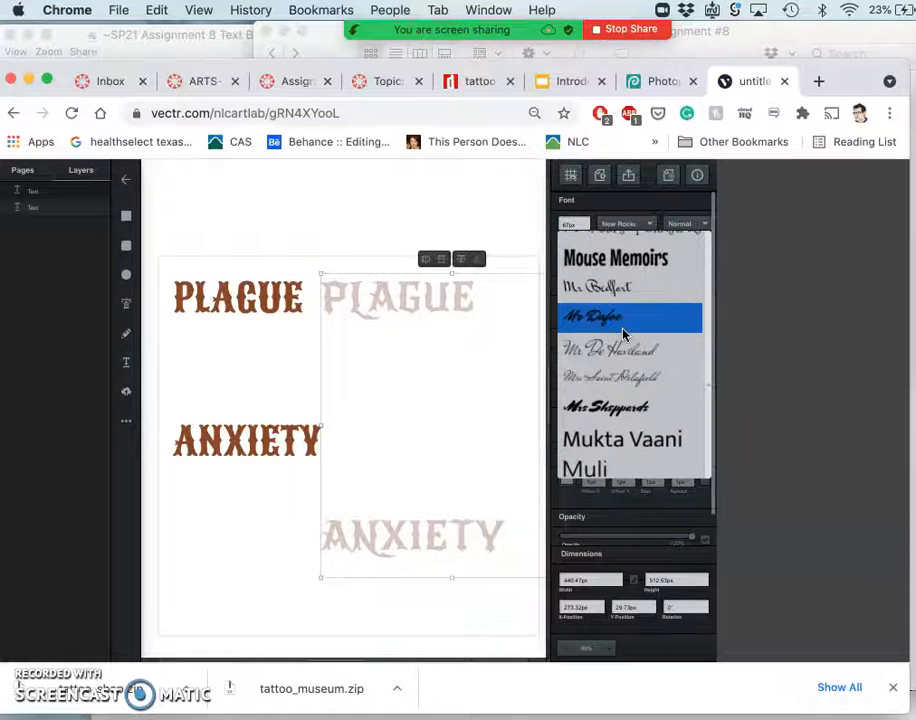
pyautogui.scroll(-3)
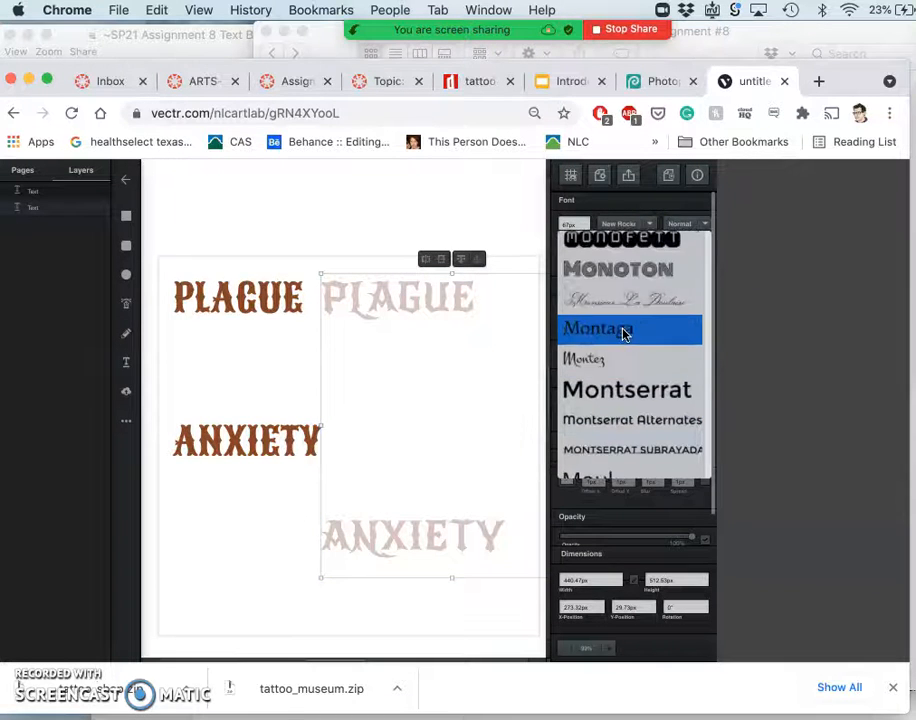
pyautogui.scroll(3)
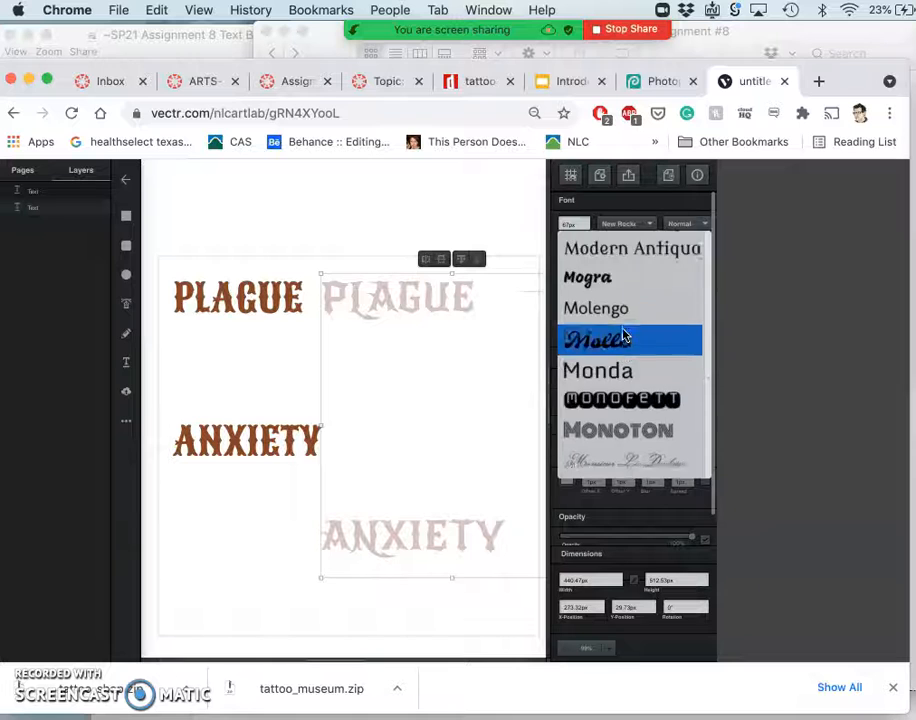
pyautogui.scroll(3)
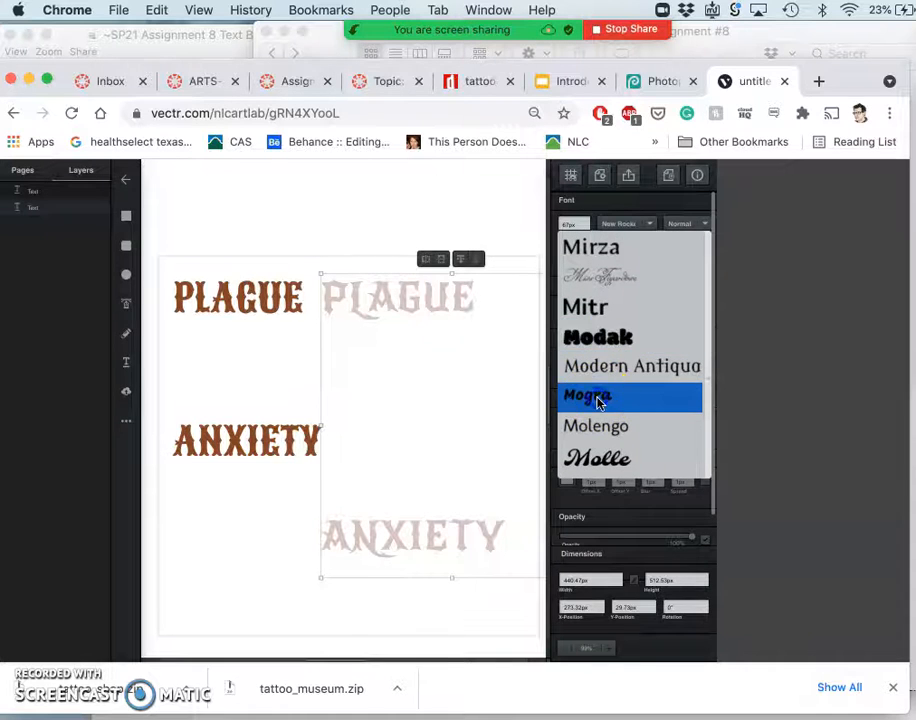
pyautogui.click(588, 396)
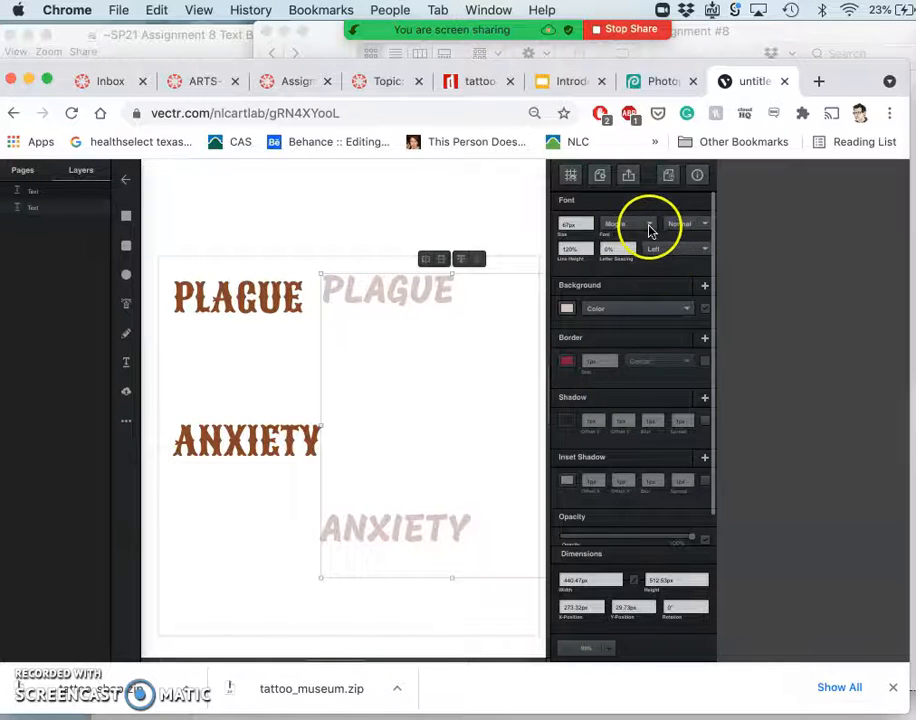
# Settle on a tall, condensed typeface for the pale copy.
pyautogui.click(624, 224)
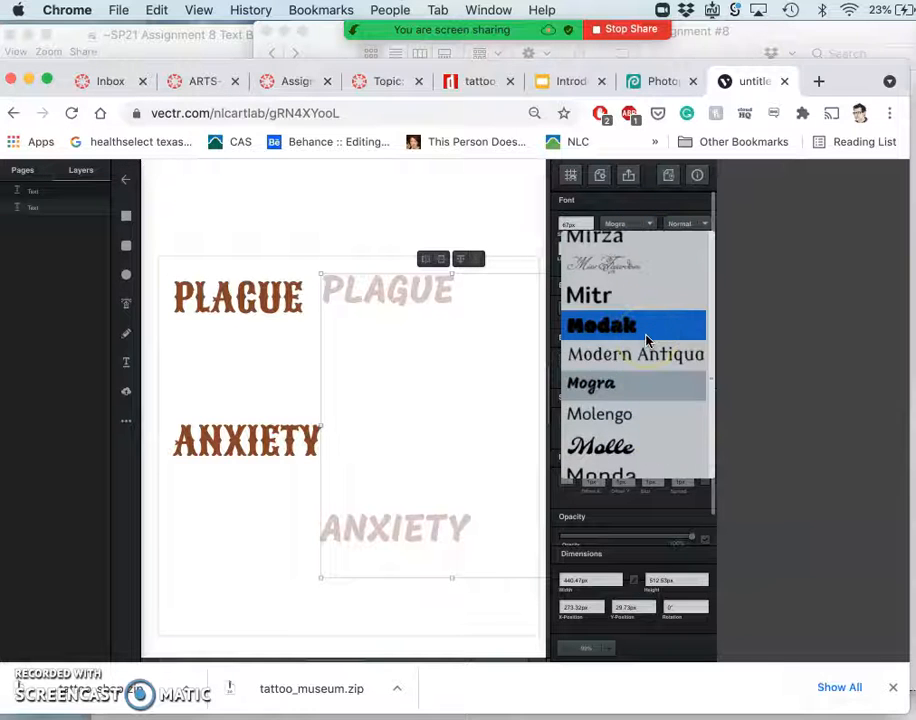
pyautogui.scroll(3)
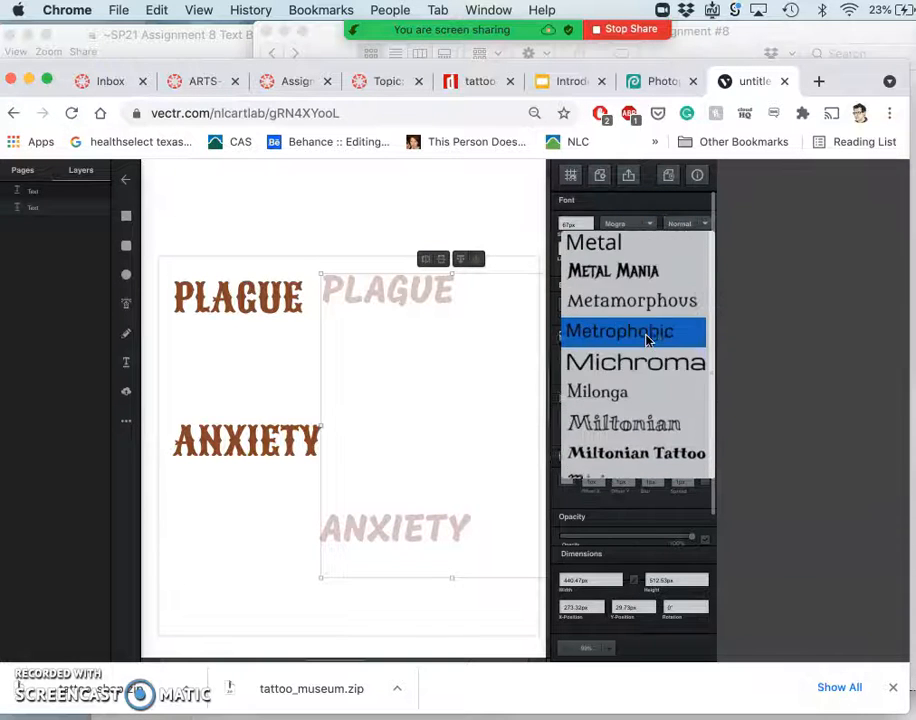
pyautogui.scroll(-3)
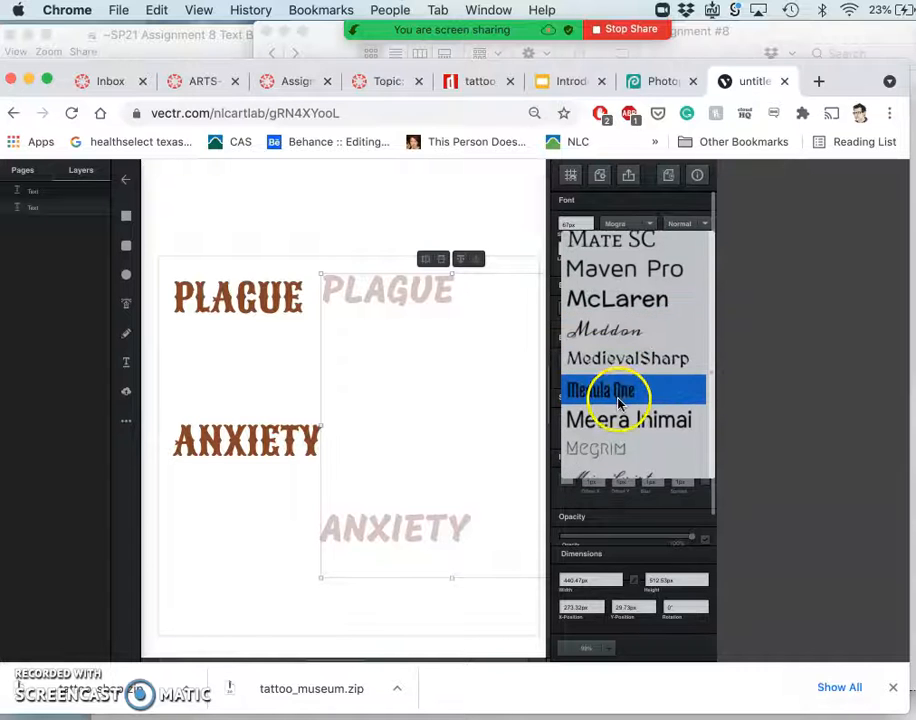
pyautogui.click(602, 390)
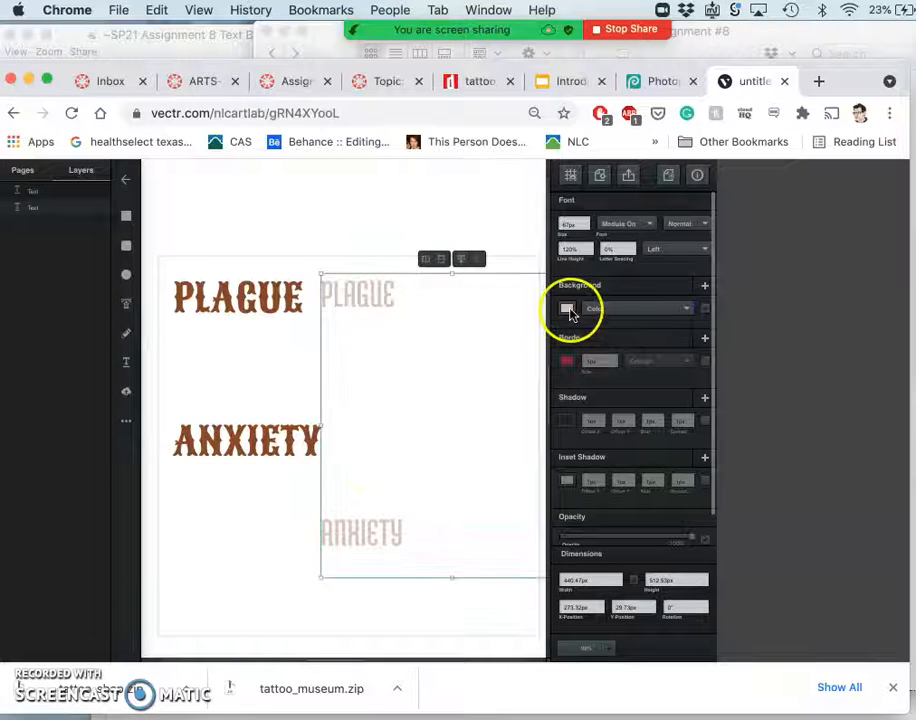
# Colour the condensed text black and enlarge it so ANXIETY stacks under PLAGUE.
pyautogui.click(568, 308)
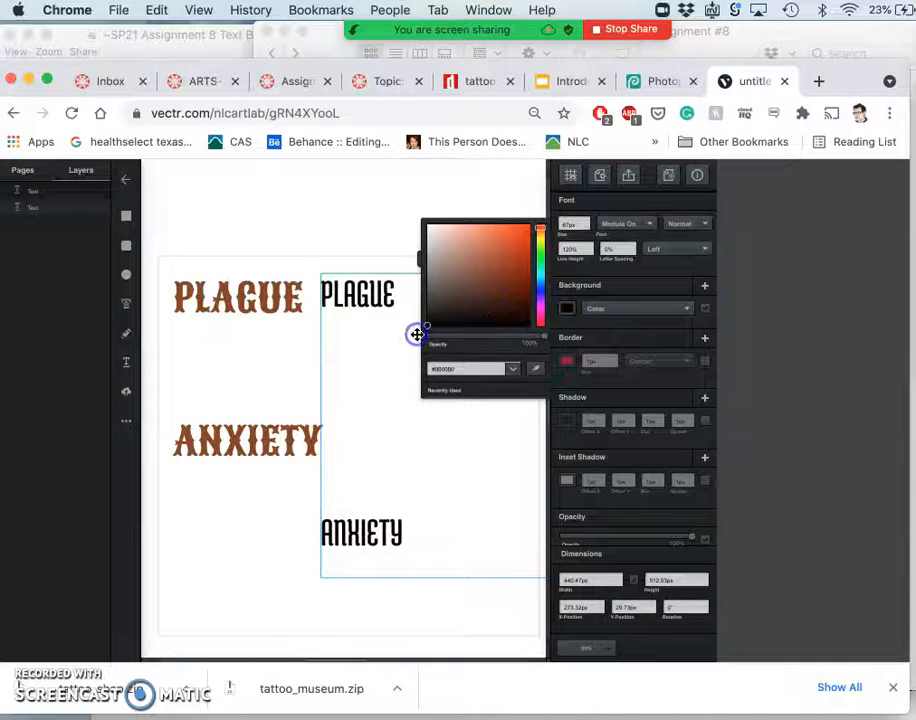
pyautogui.click(360, 528)
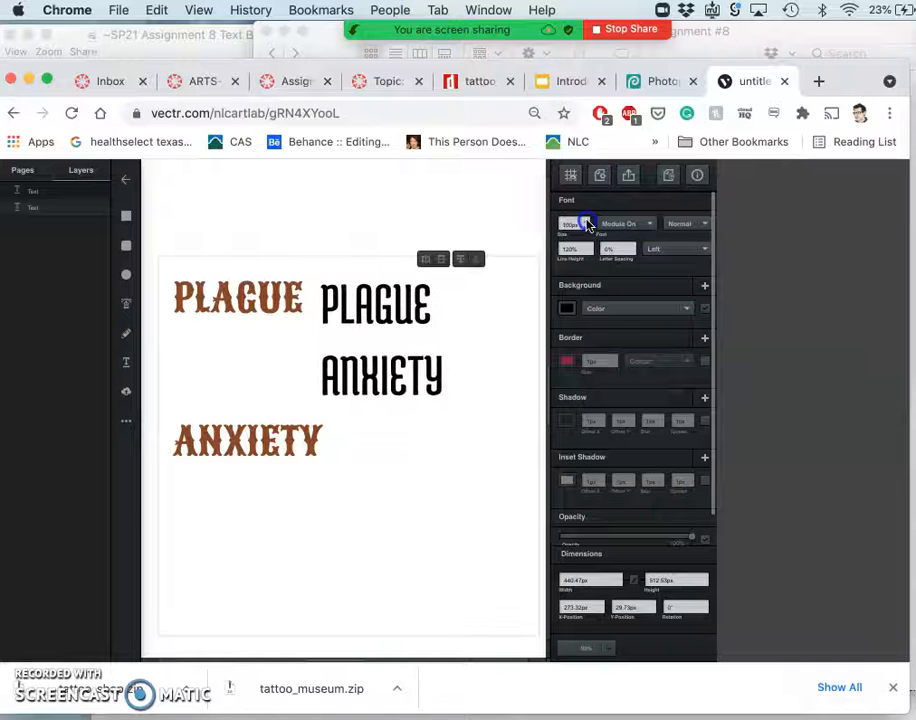
pyautogui.click(572, 224)
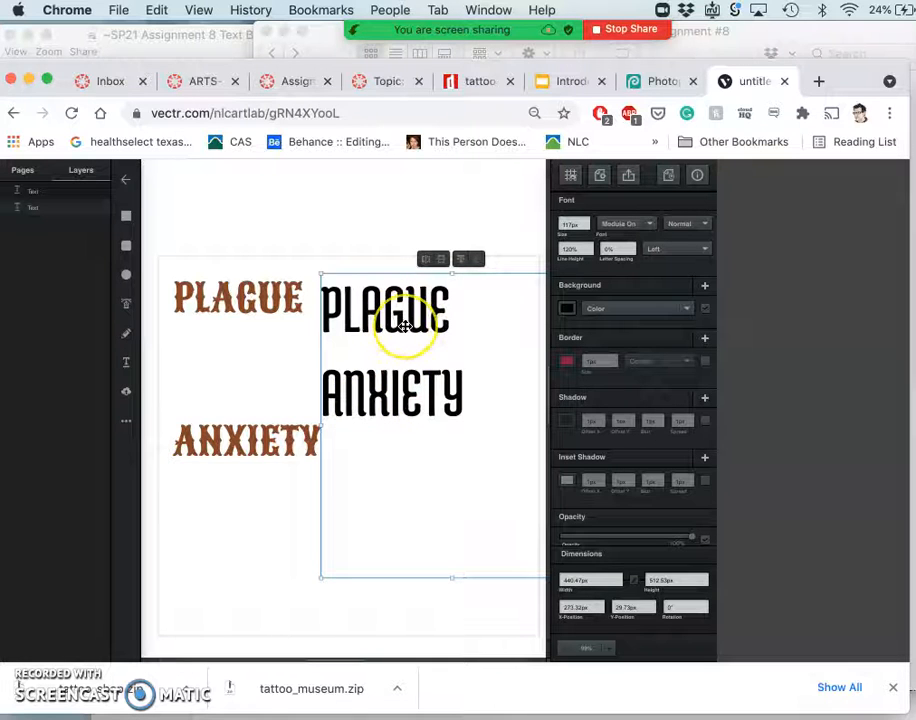
pyautogui.moveTo(372, 384)
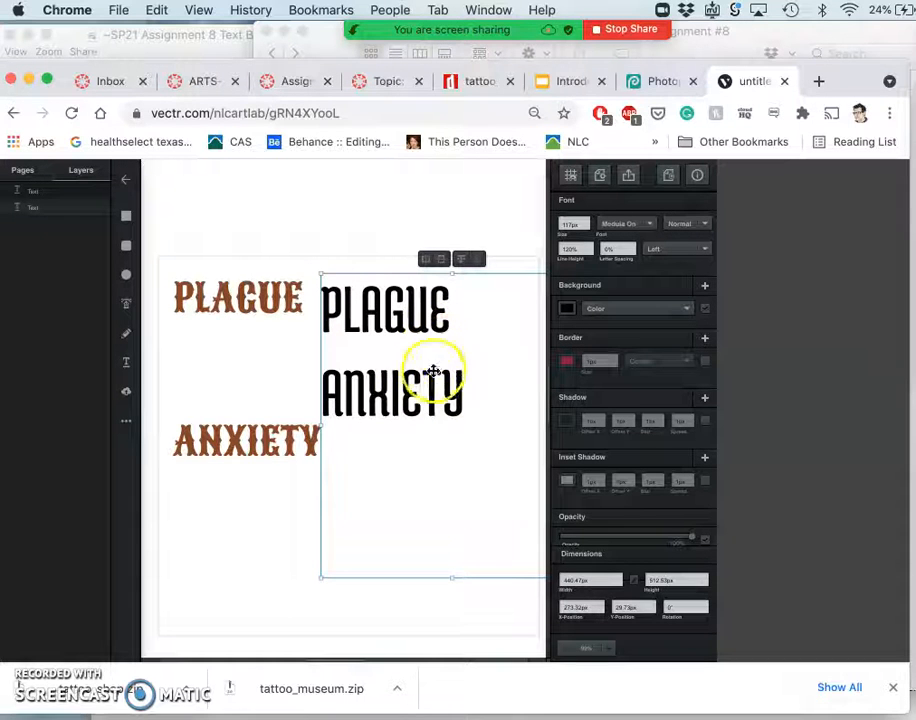
# Switch the black PLAGUE ANXIETY text to auto mode after resizing its box, then select the brown text.
pyautogui.moveTo(432, 370); pyautogui.dragTo(408, 524)
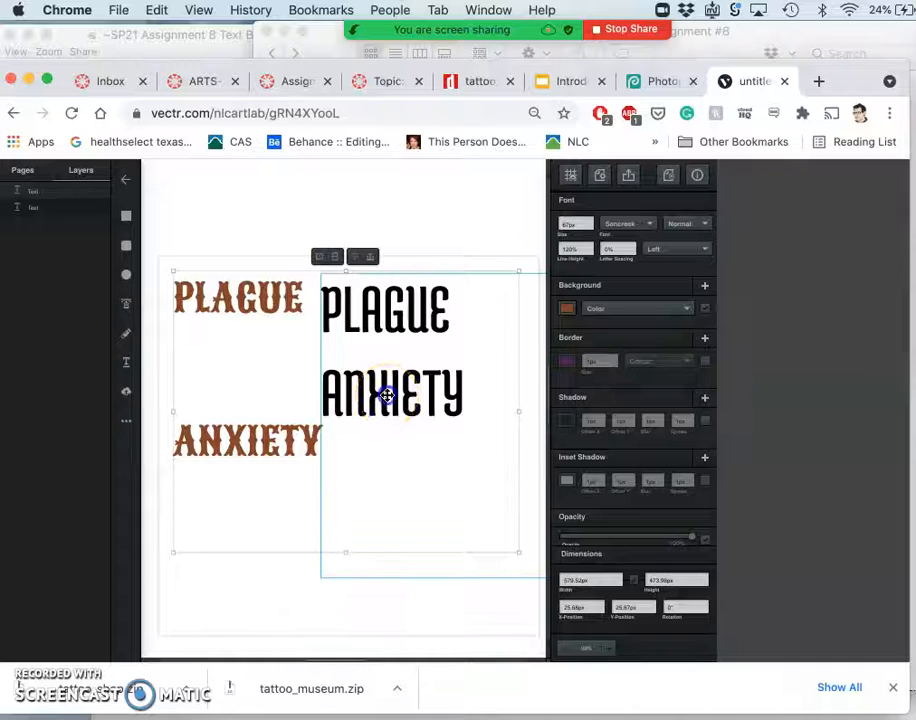
pyautogui.rightClick(390, 392)
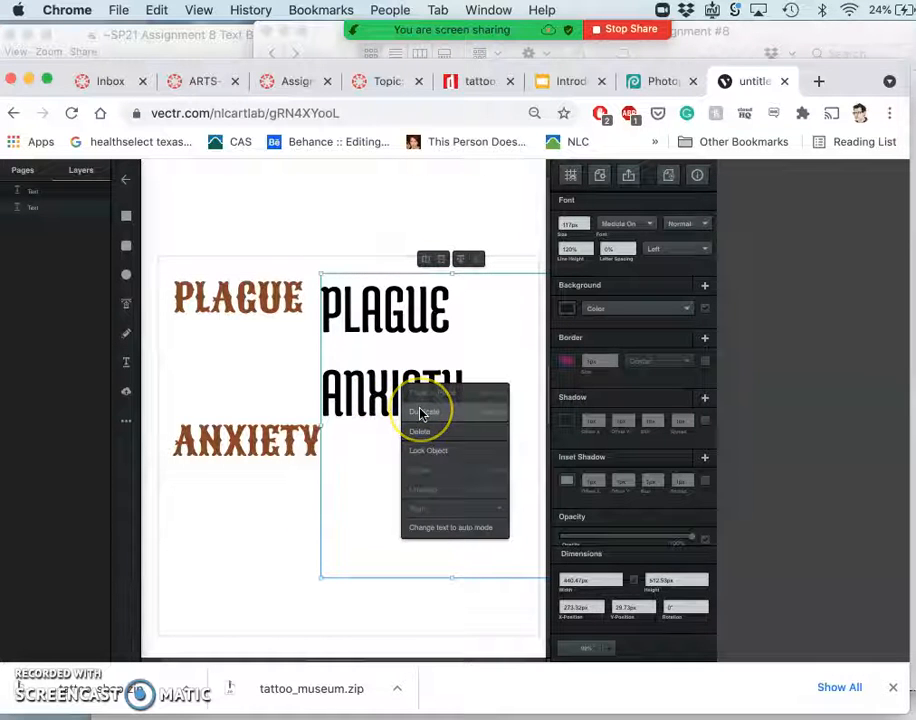
pyautogui.moveTo(442, 528)
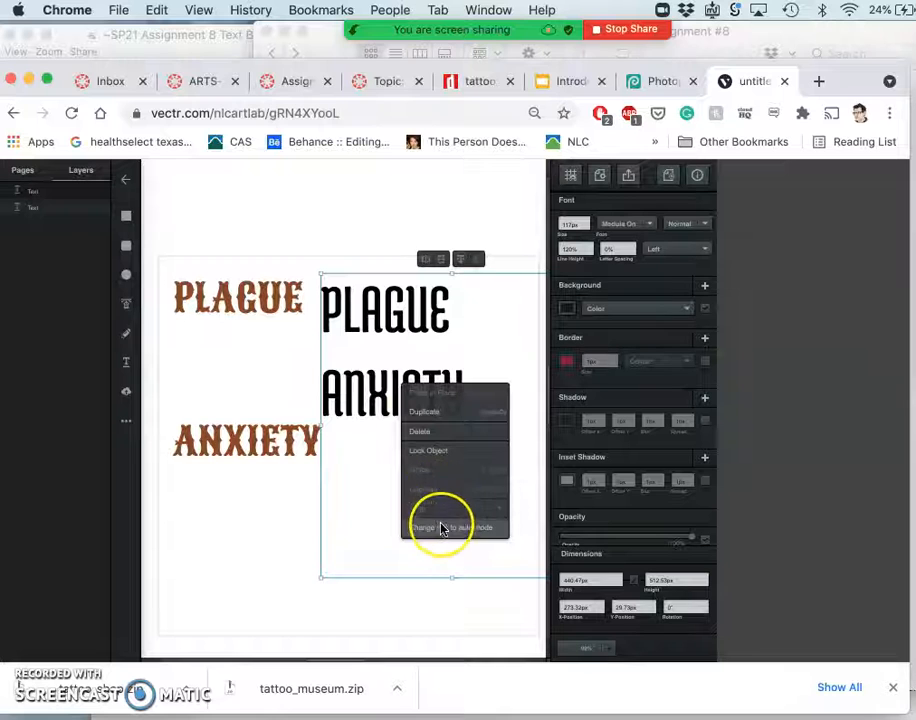
pyautogui.click(440, 528)
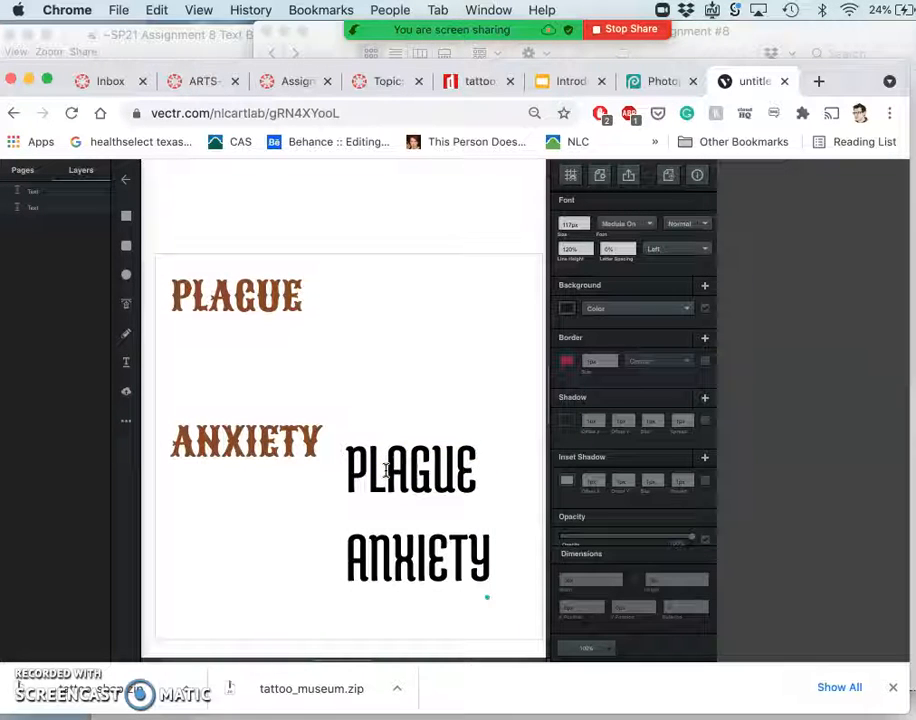
pyautogui.click(380, 476)
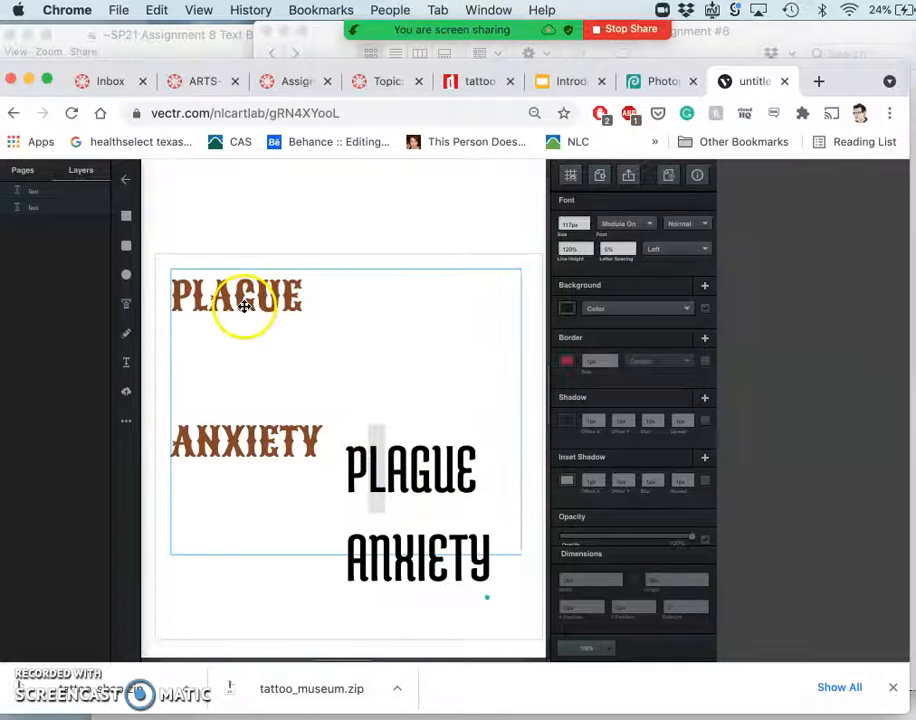
pyautogui.click(418, 490)
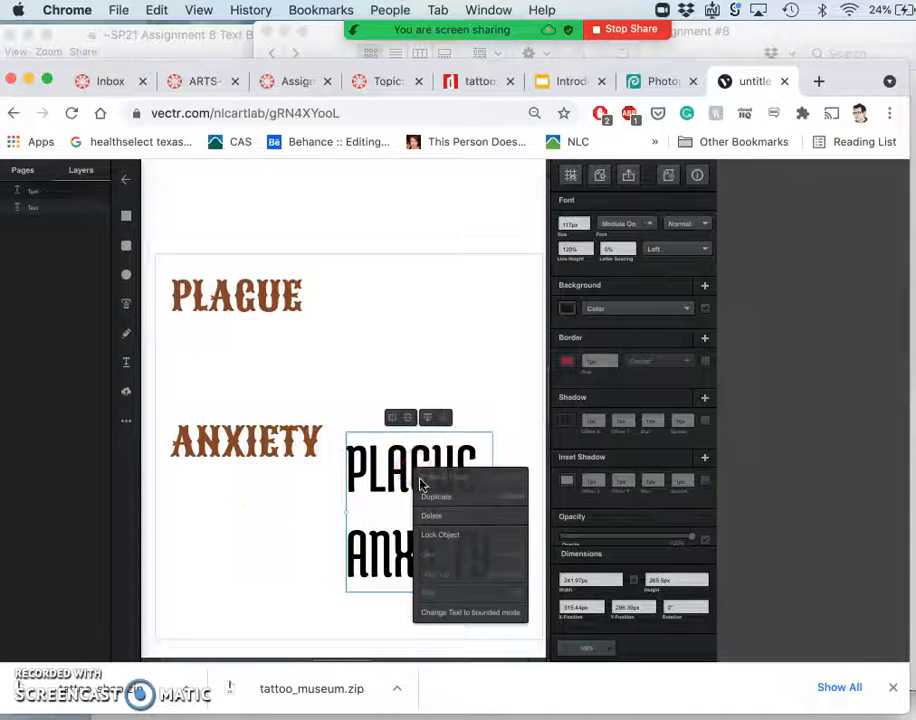
# Duplicate the black text, then bring up actions on the brown PLAGUE ANXIETY text box.
pyautogui.click(436, 496)
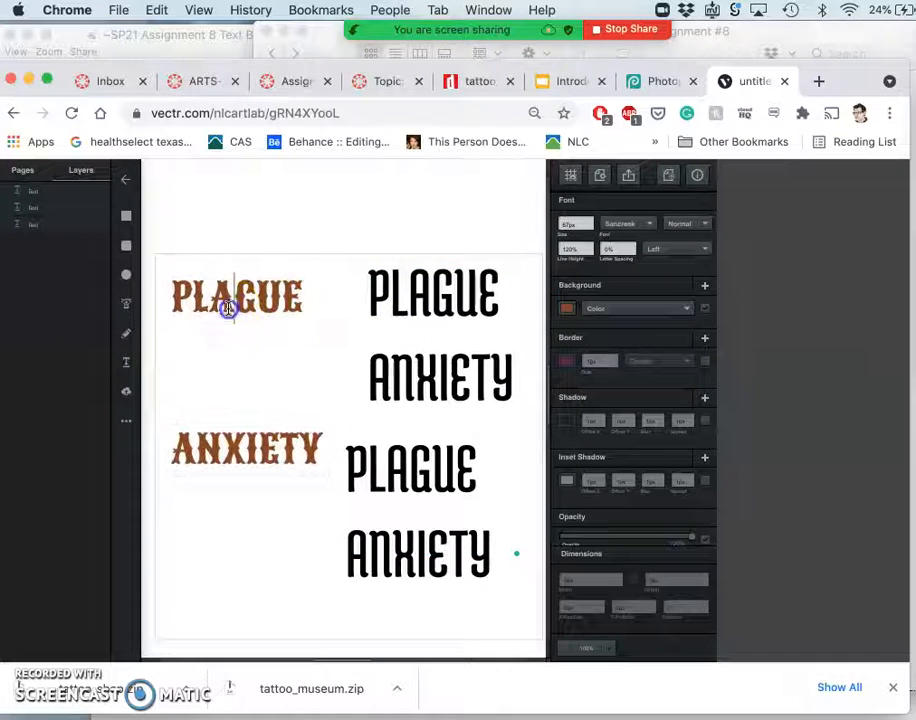
pyautogui.rightClick(228, 308)
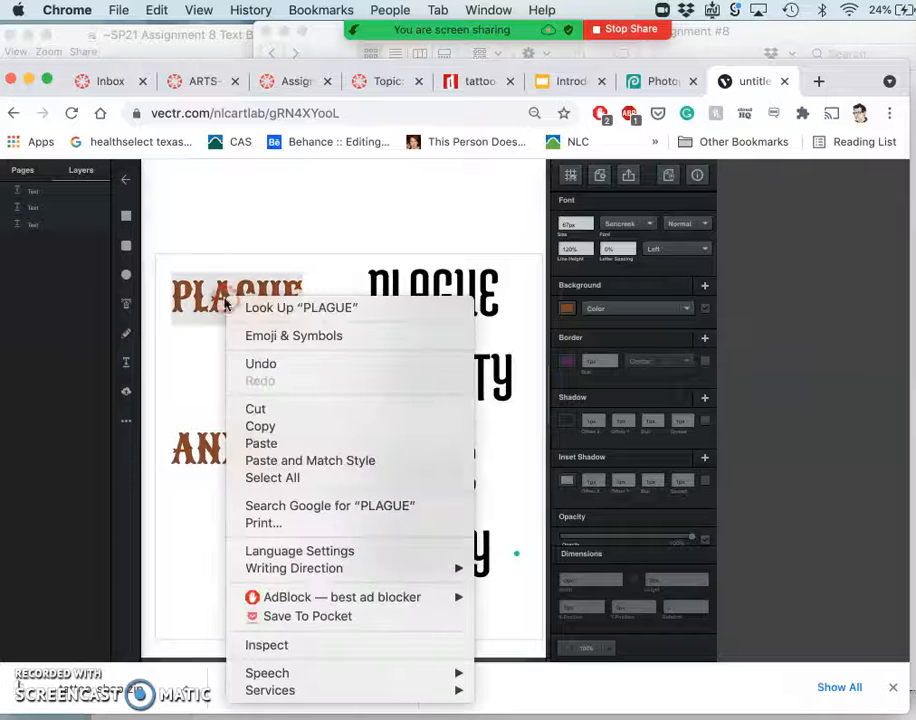
pyautogui.click(204, 396)
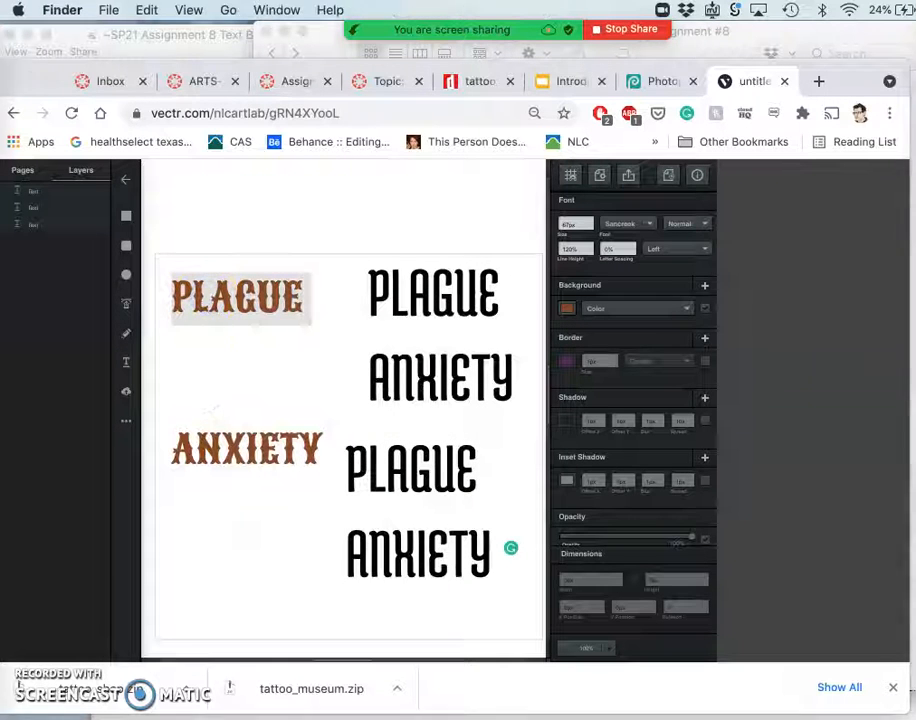
pyautogui.click(238, 296)
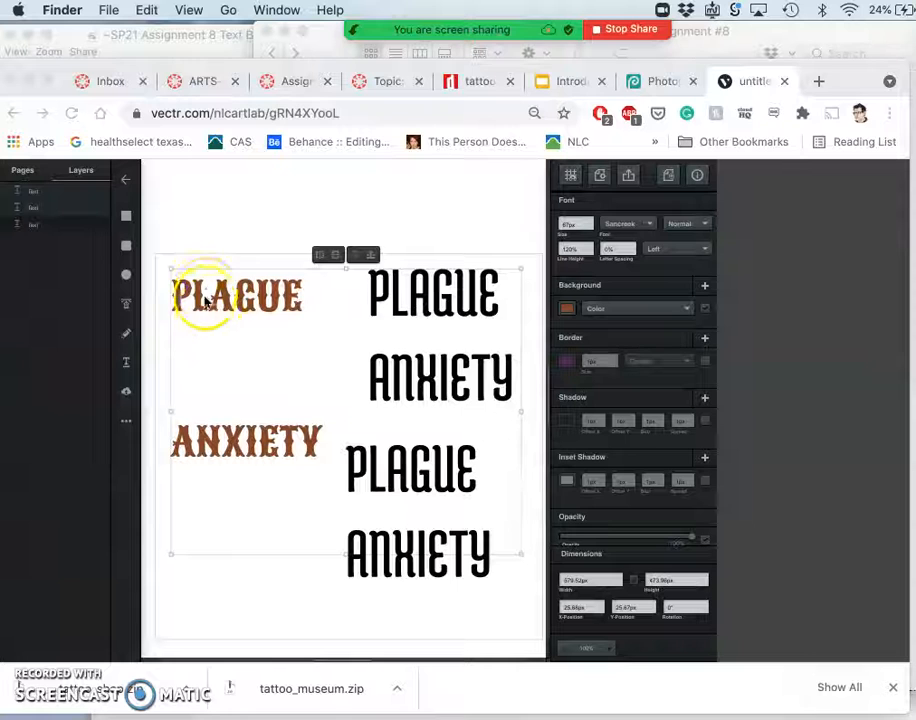
pyautogui.rightClick(240, 298)
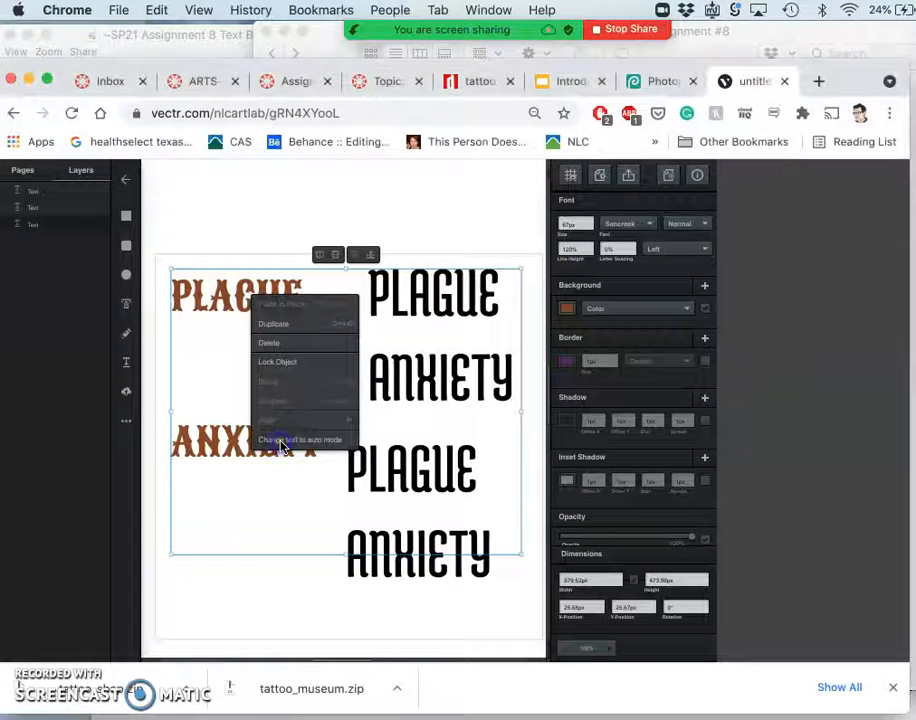
pyautogui.moveTo(316, 444)
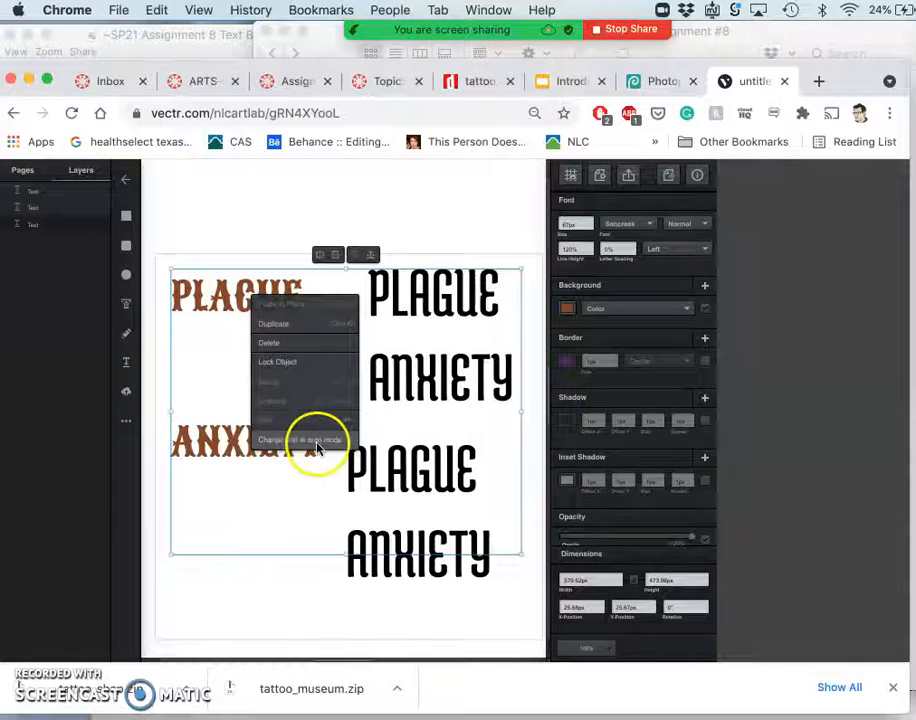